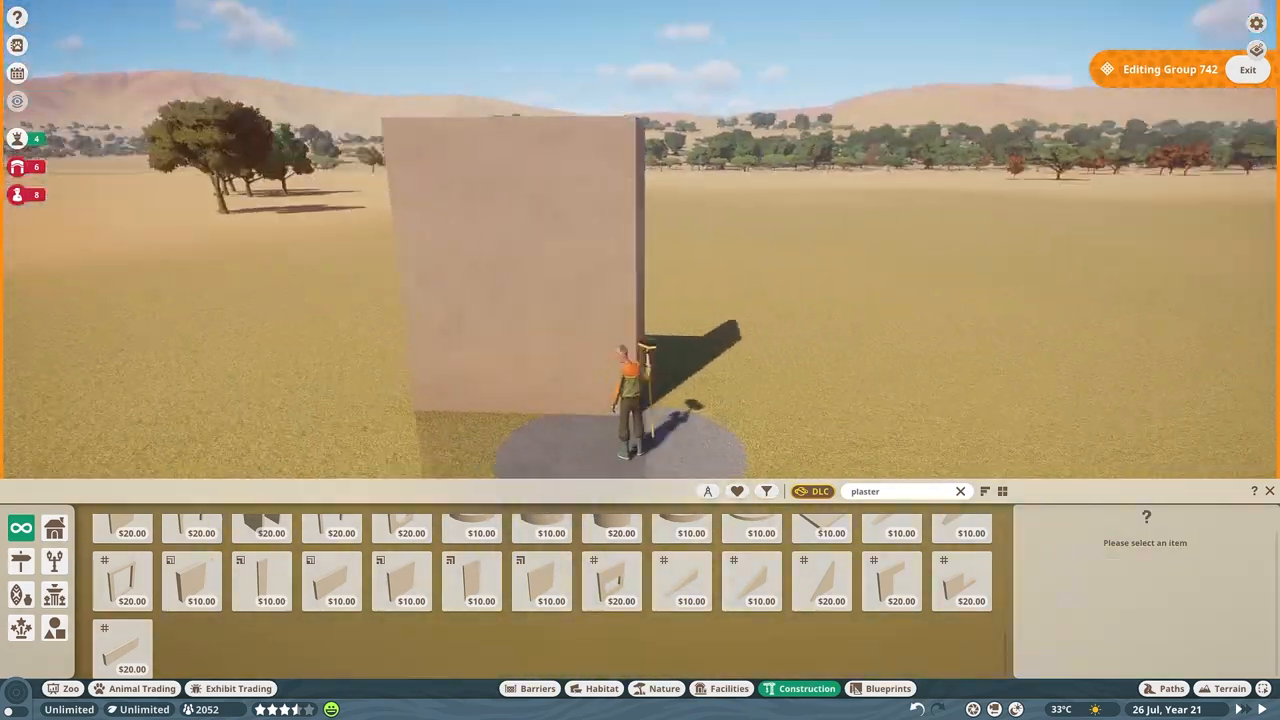
# Step: Place a tall plaster wall piece on the open desert terrain
pyautogui.click(472, 580)
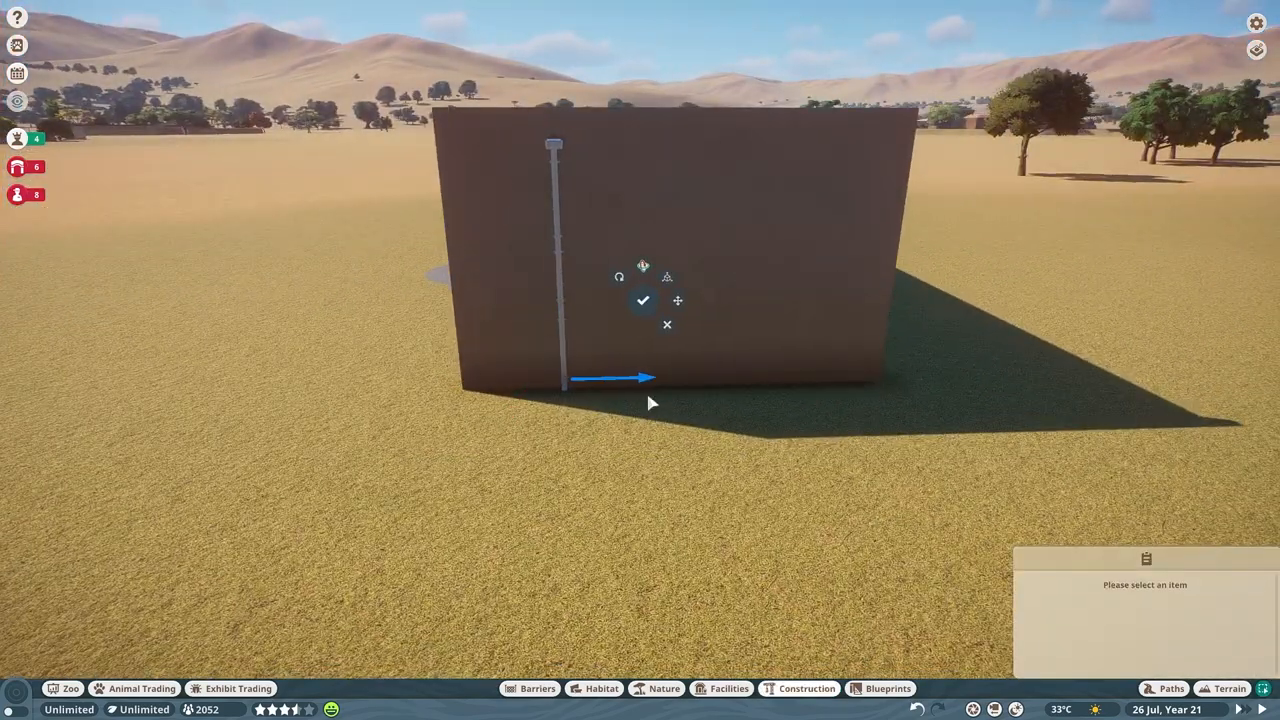
# Step: Confirm the plaster wall, then lower a painted wall panel into position
pyautogui.click(806, 688)
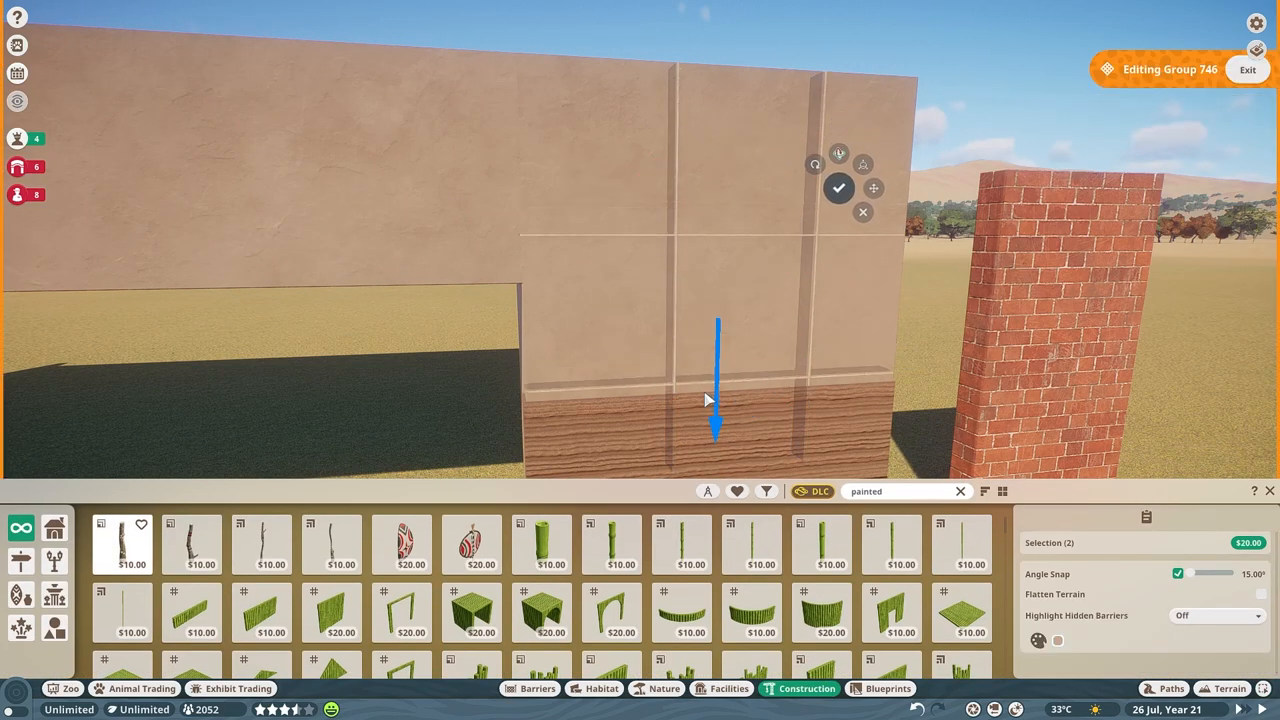
pyautogui.click(839, 188)
pyautogui.write('stone')
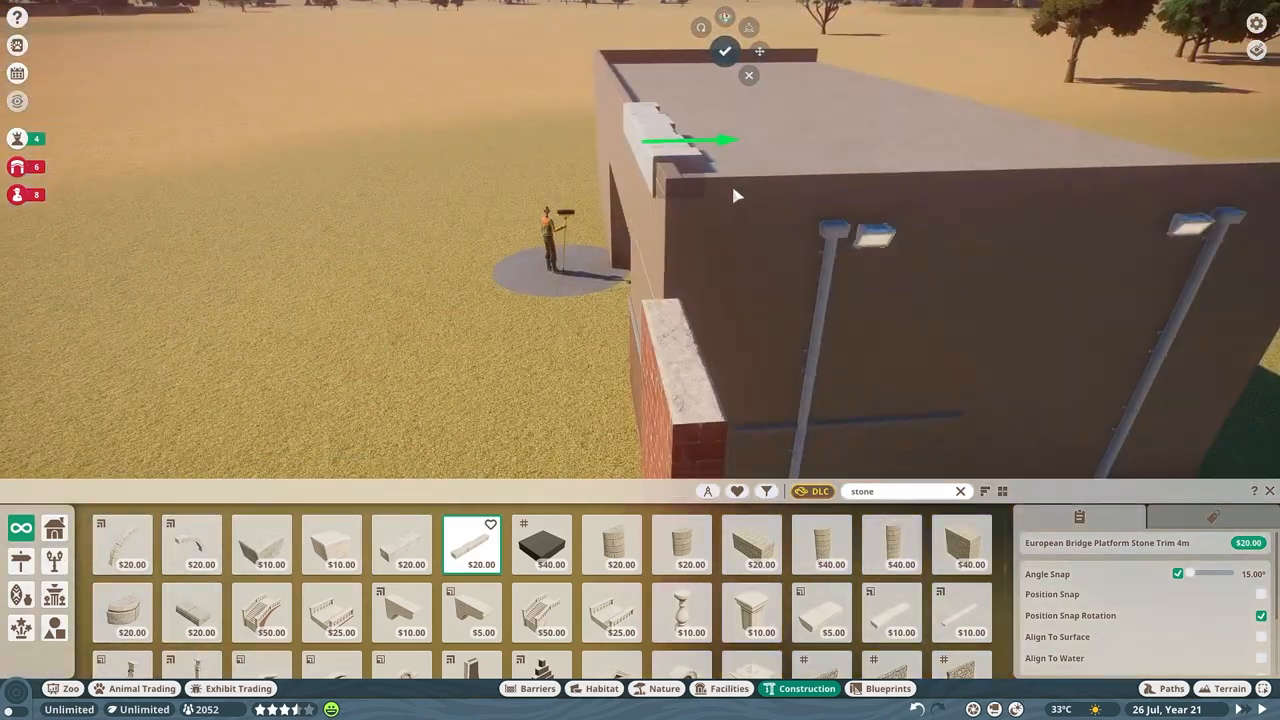
# Step: Set stone trim along the roof edge and edit the wall group around the doorway
pyautogui.click(960, 612)
pyautogui.write('trim')
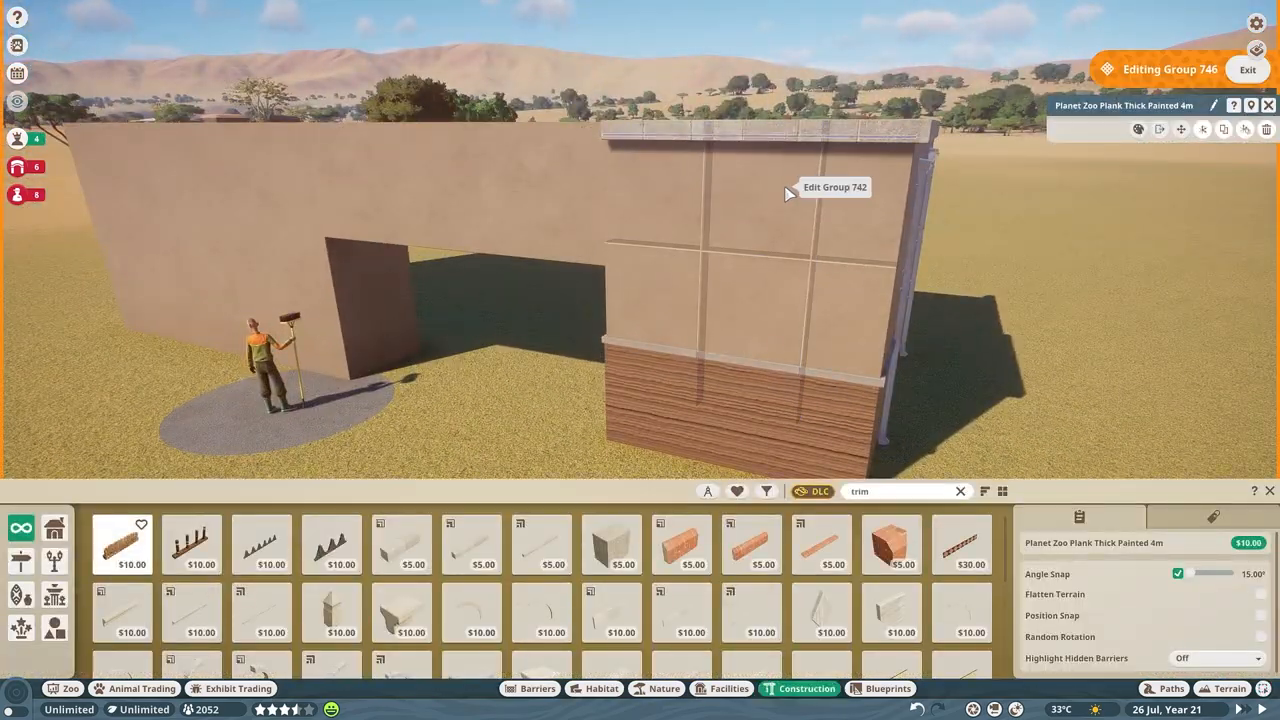
pyautogui.click(790, 190)
pyautogui.write('painted')
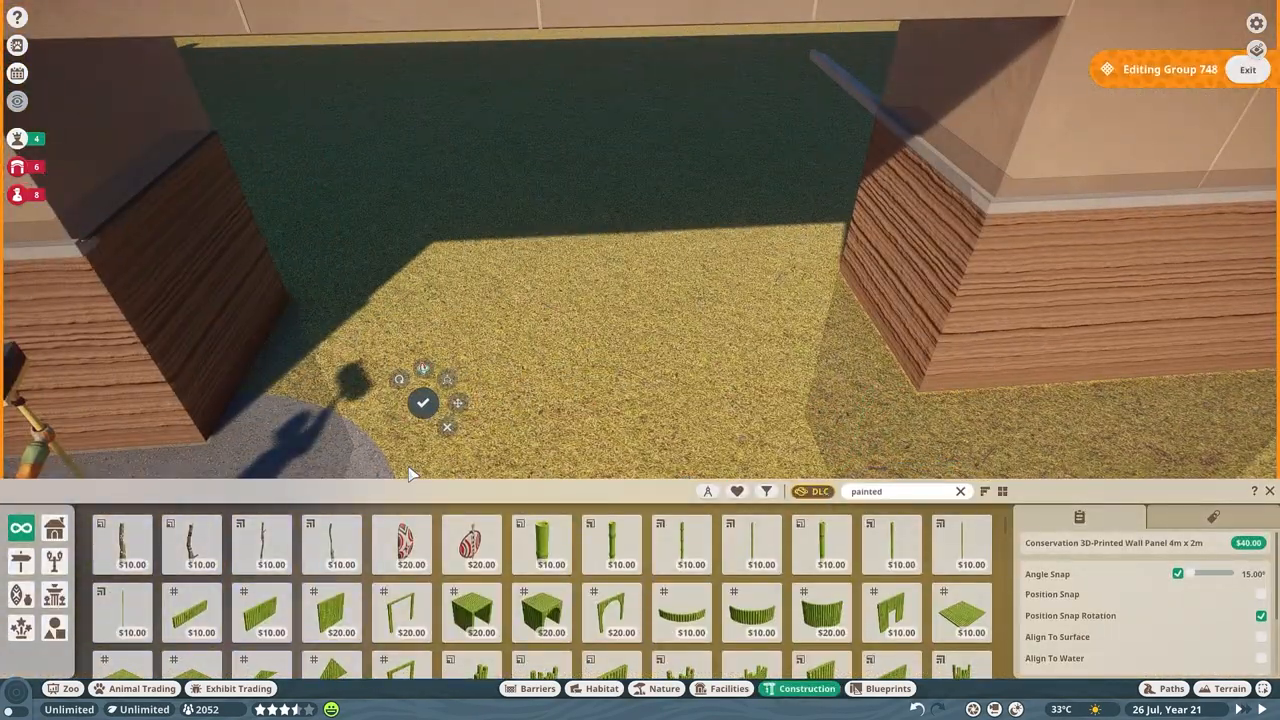
# Step: Add an elephant sculpture, two wall lamps and an acacia to the facade
pyautogui.click(1248, 69)
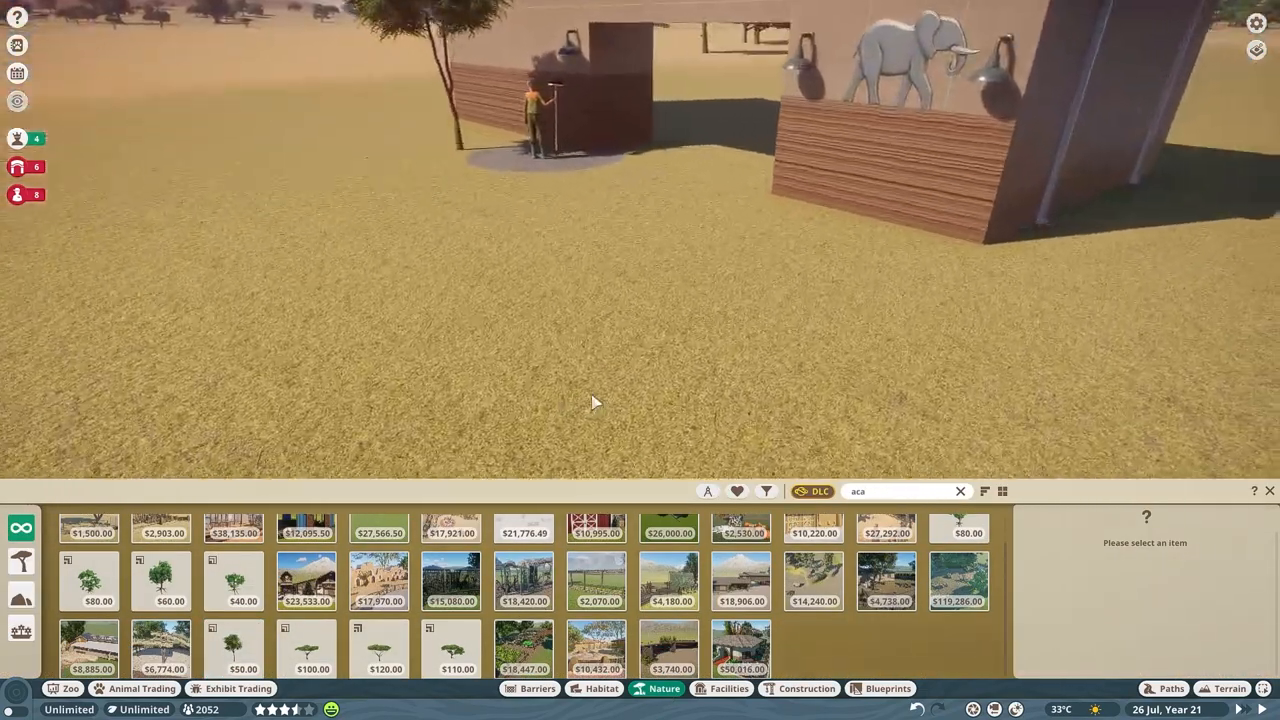
# Step: Filter to Australia Pack wood pieces and place a post-and-rail fence from the corner
pyautogui.click(766, 491)
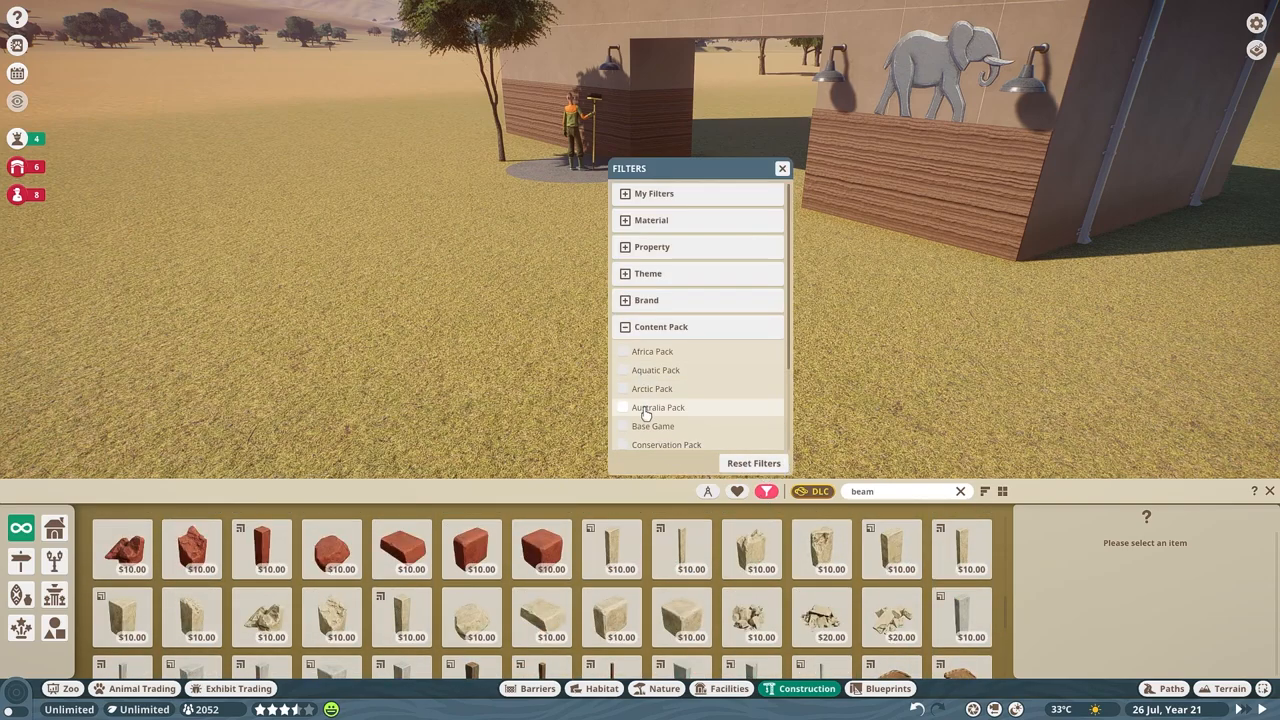
pyautogui.click(658, 407)
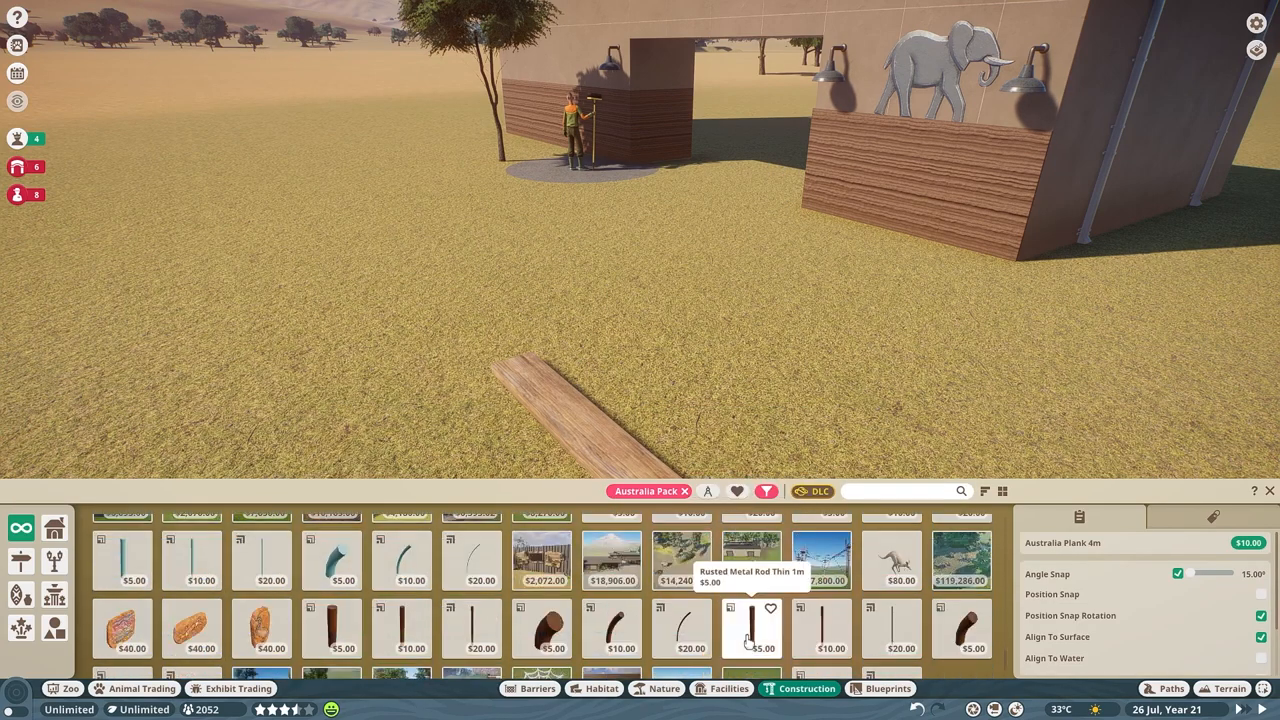
pyautogui.write('wood')
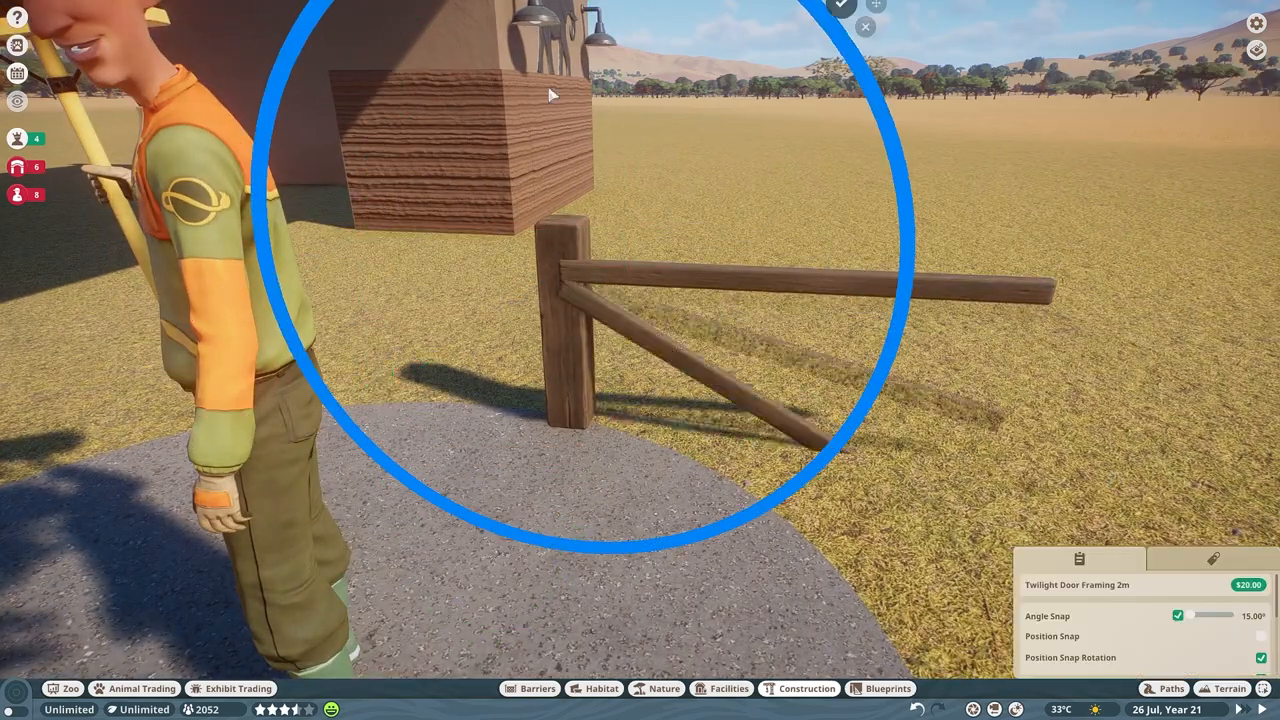
pyautogui.click(800, 270)
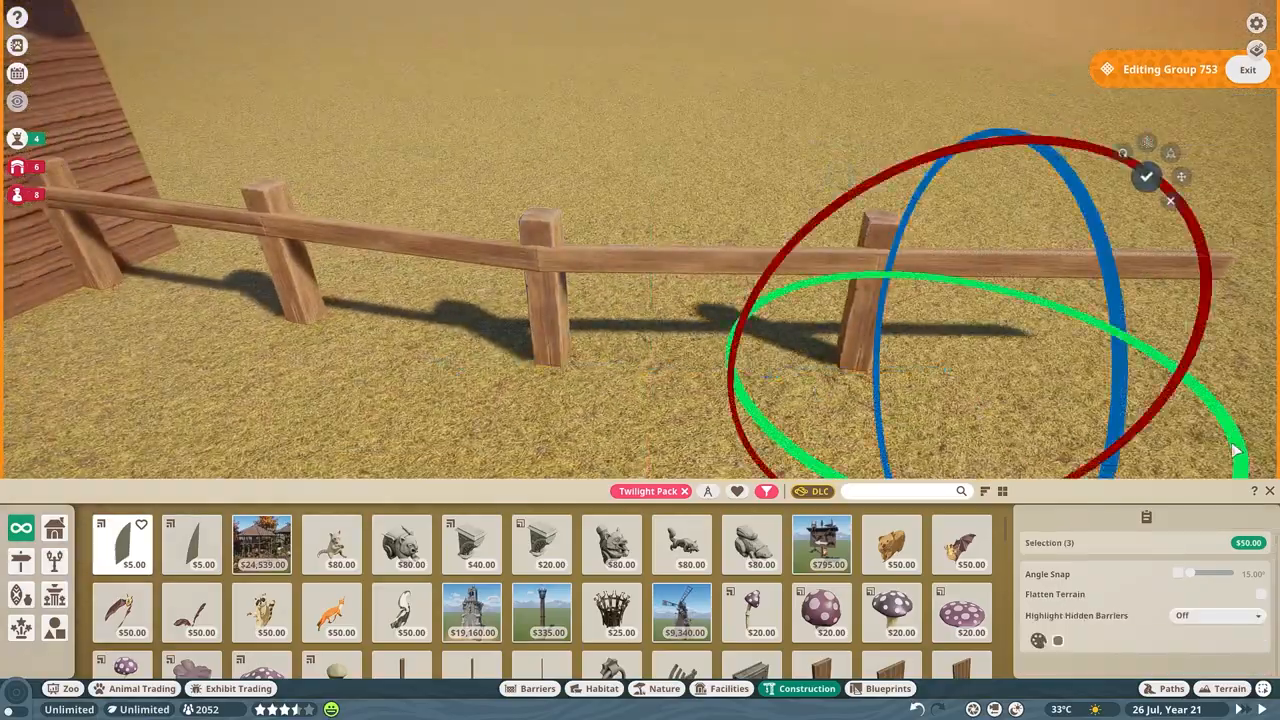
pyautogui.click(1178, 573)
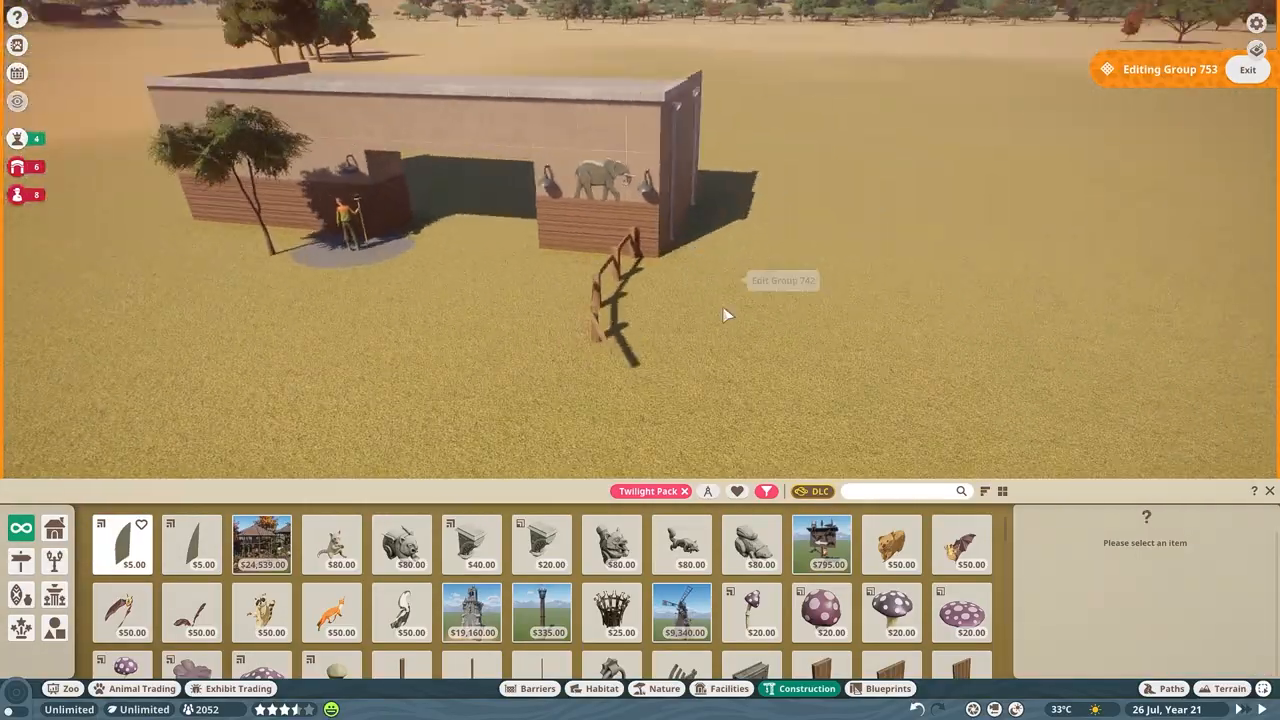
# Step: Dig the pond, add a faux rock planter with tree roots, and a sloped plaster slab
pyautogui.click(664, 688)
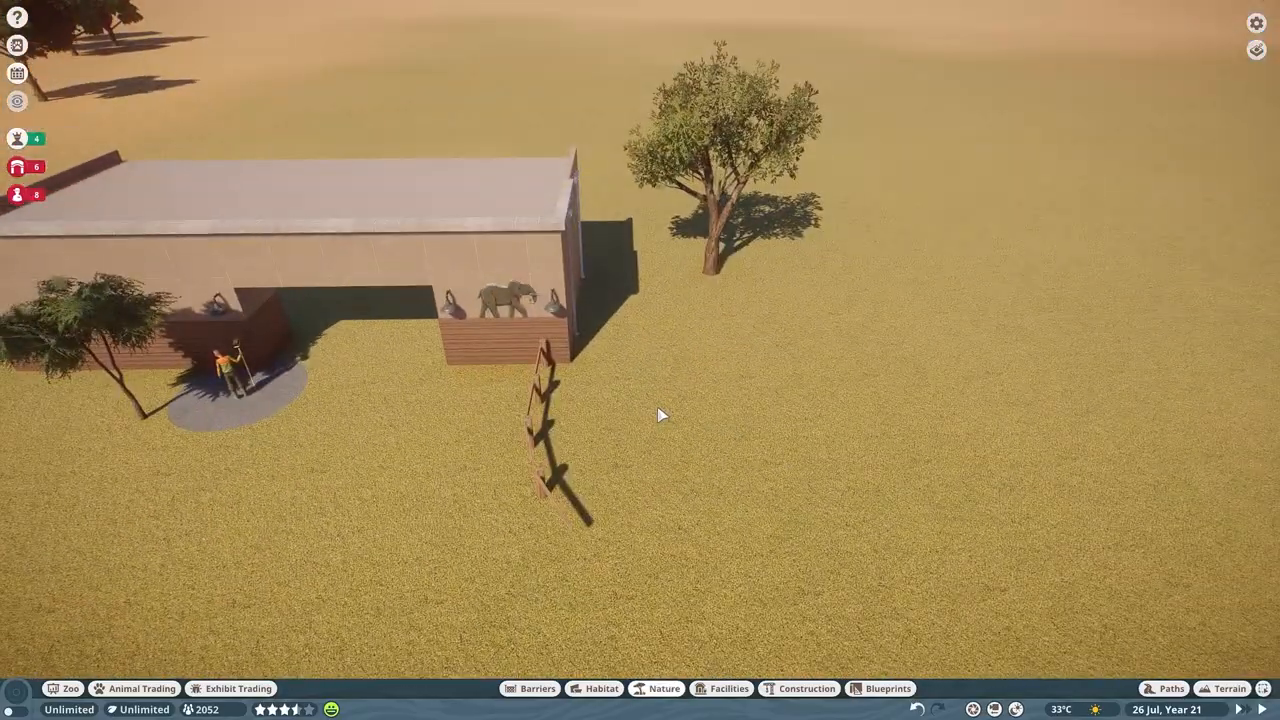
pyautogui.click(806, 688)
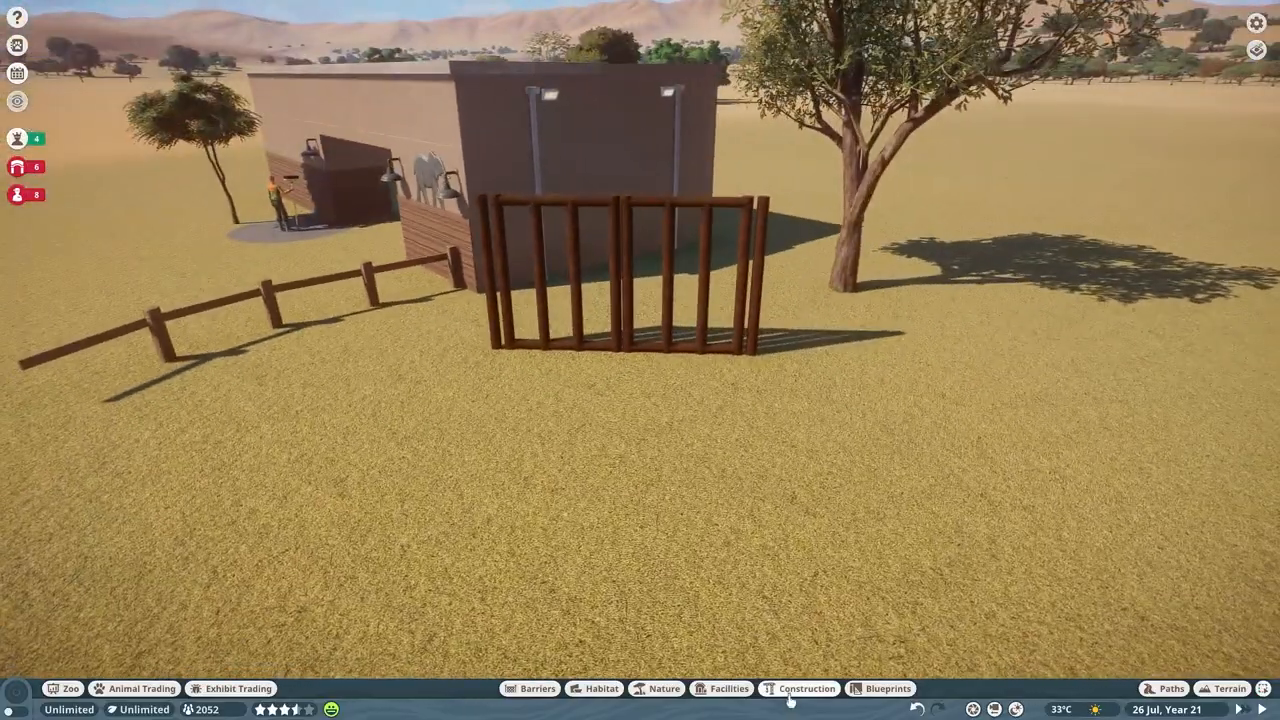
pyautogui.click(663, 688)
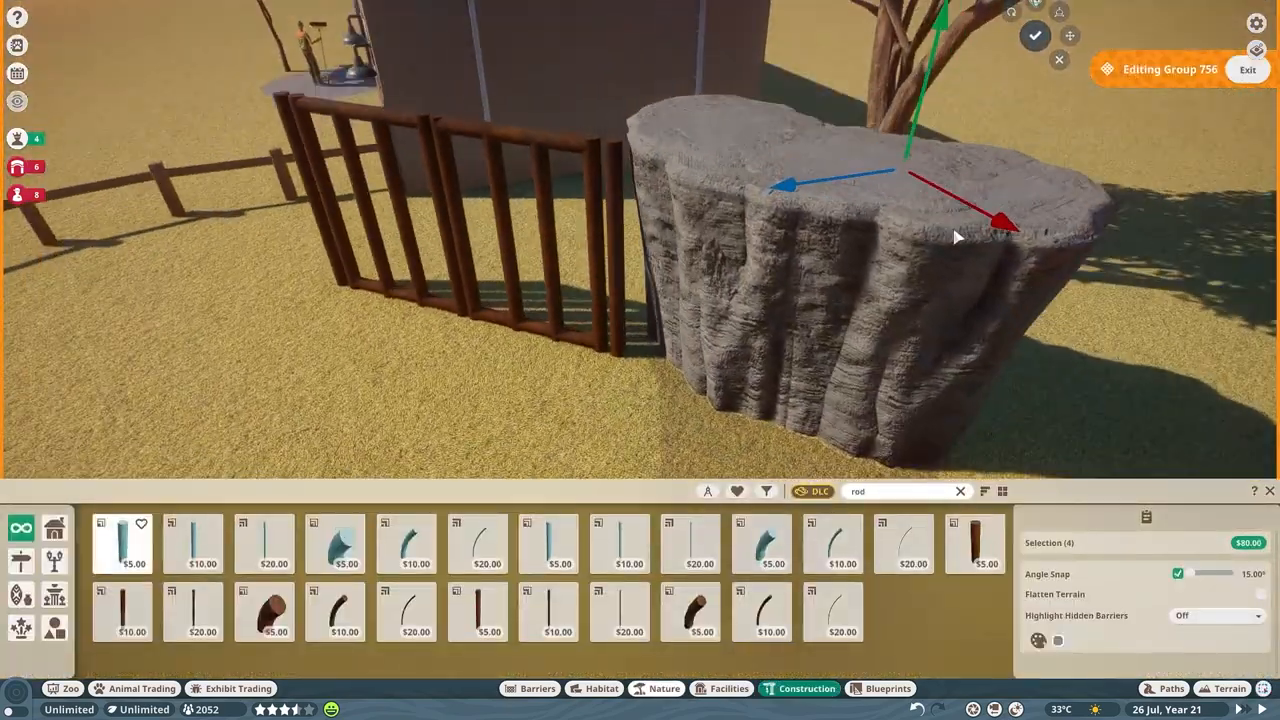
pyautogui.click(656, 688)
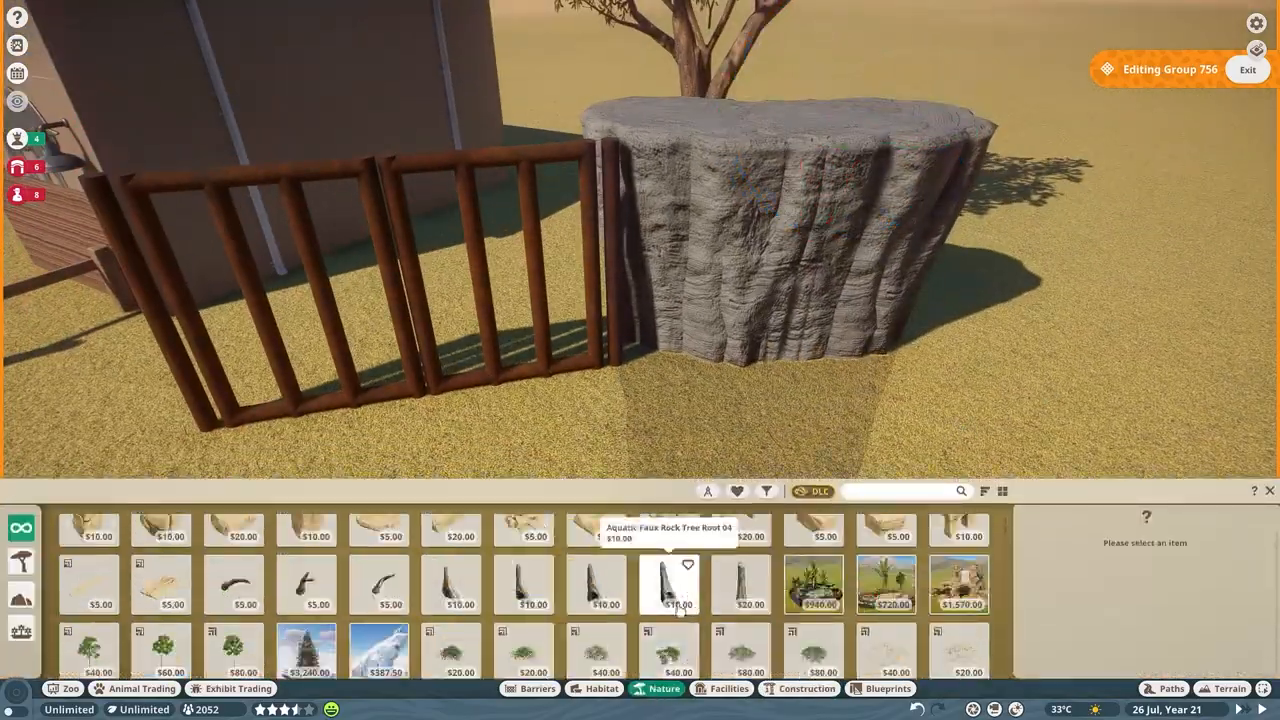
pyautogui.click(668, 585)
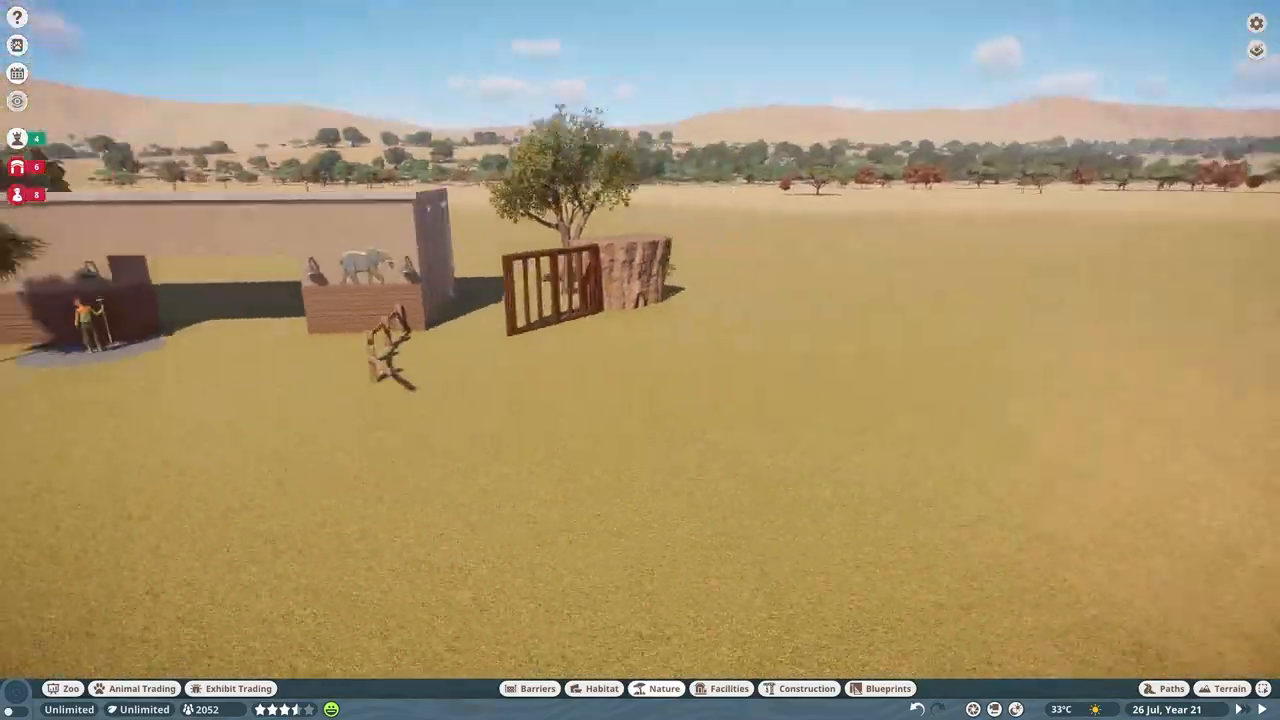
pyautogui.click(806, 688)
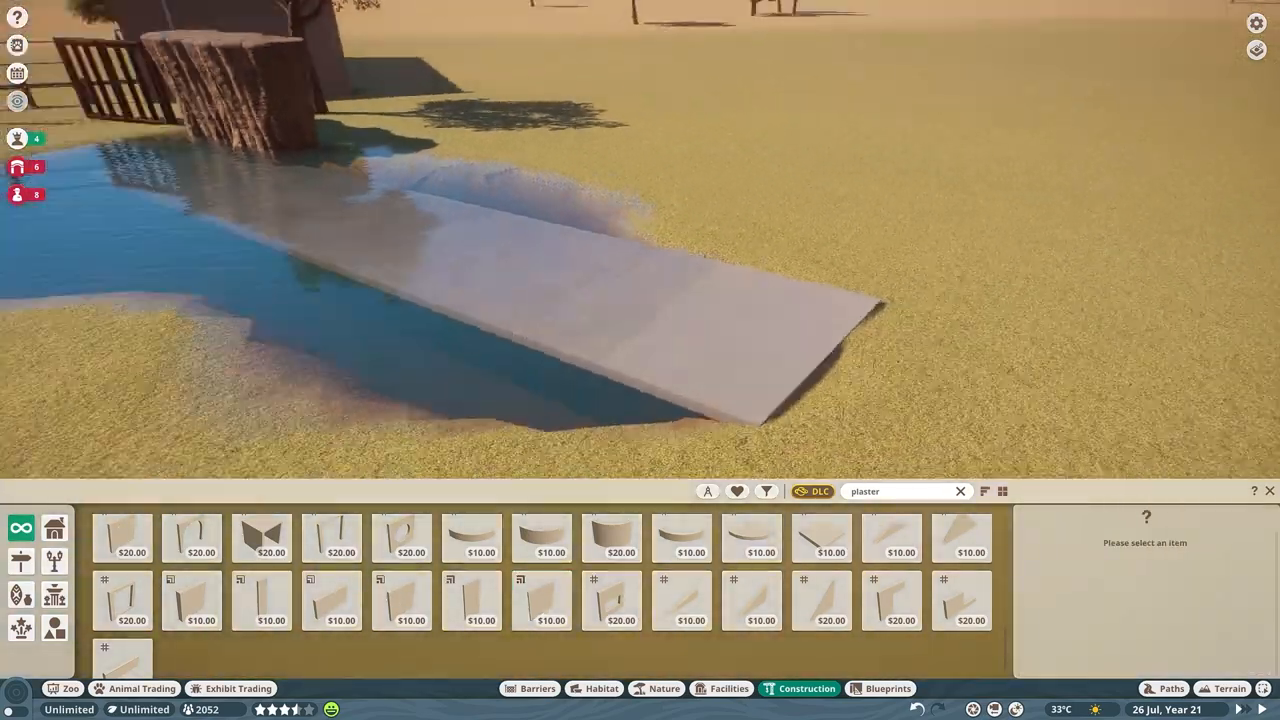
# Step: Add roof and drainpipe pieces, plant a tree atop the rock, and start wire-mesh fence posts
pyautogui.click(541, 600)
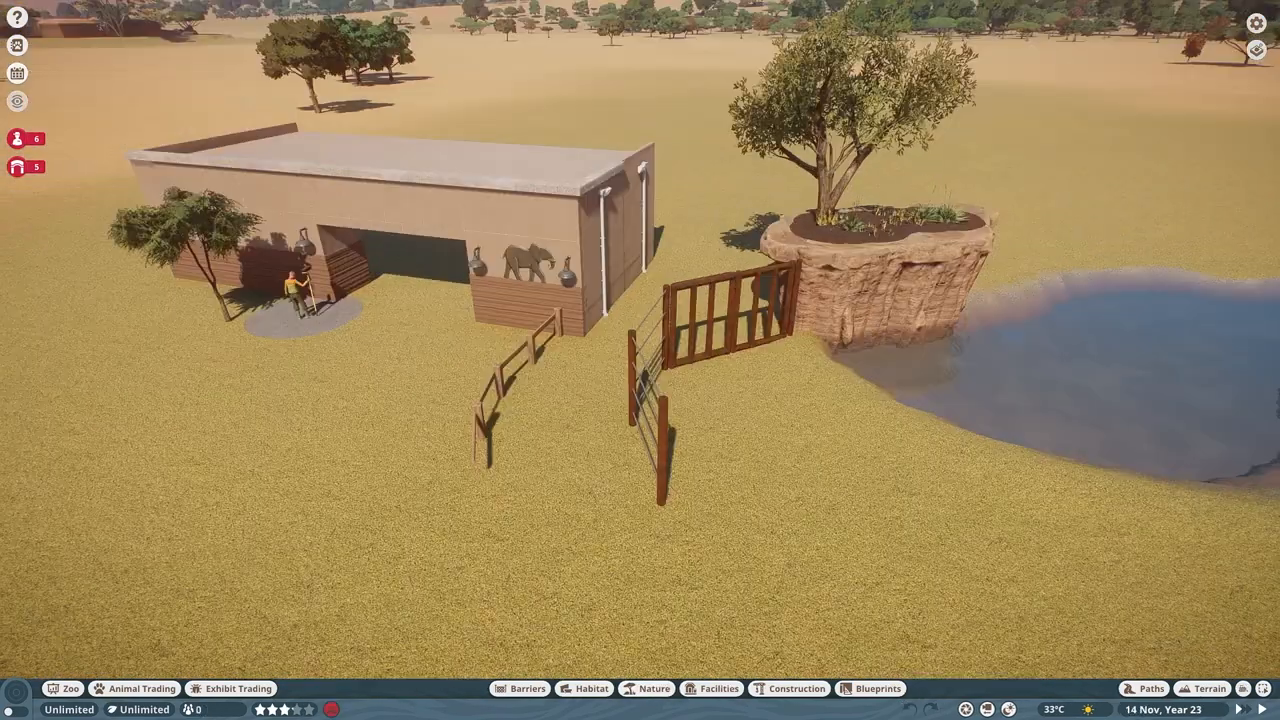
# Step: Ring the pond with a gravel path and post fence, then place a brick pillar
pyautogui.click(1149, 688)
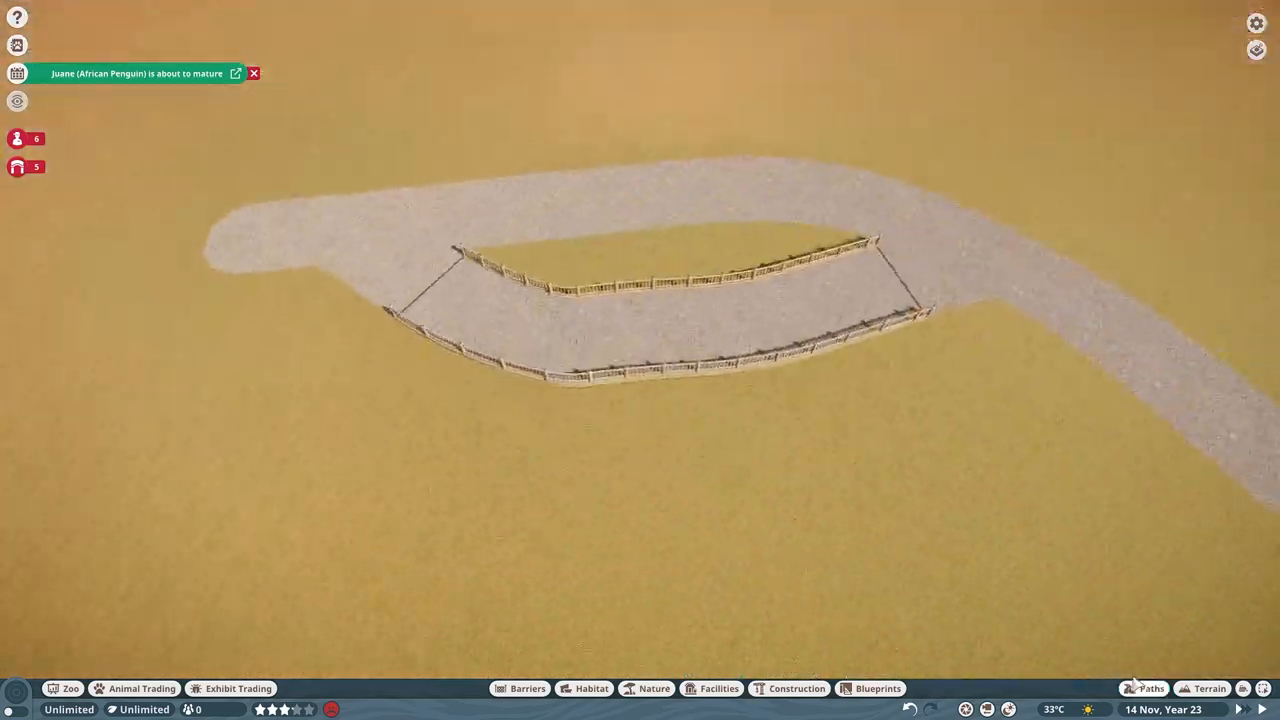
pyautogui.click(1151, 688)
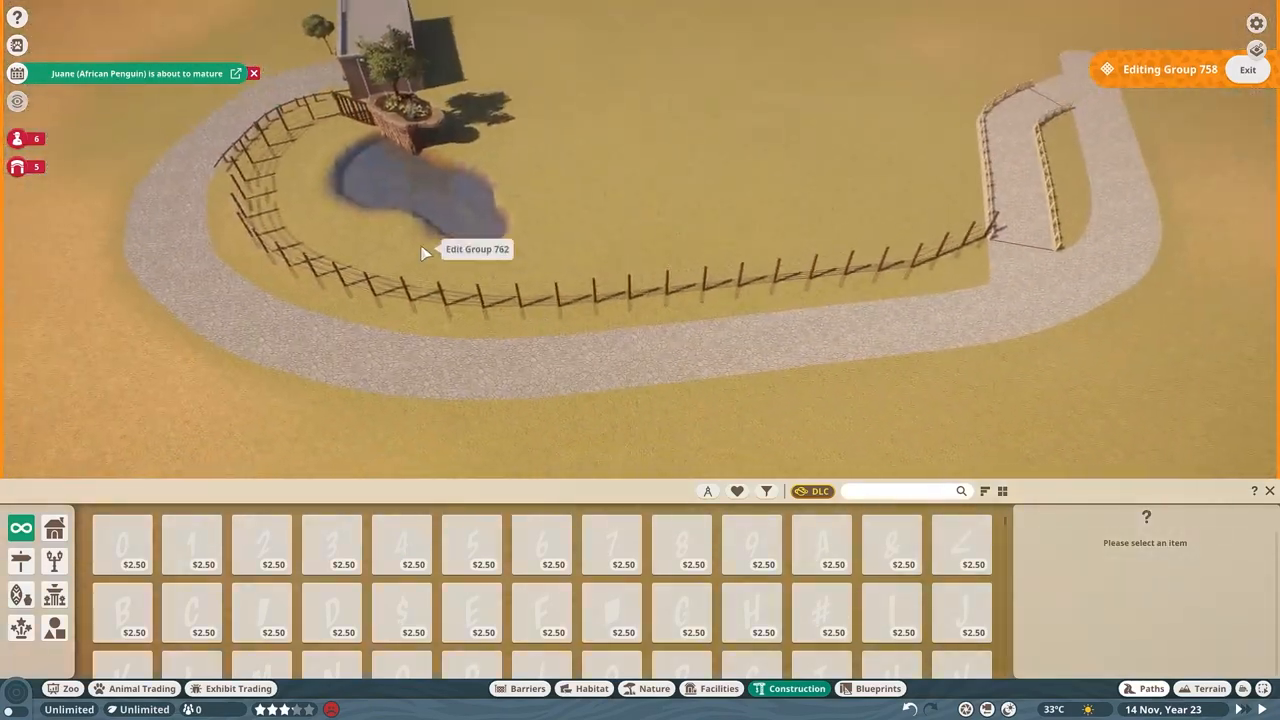
pyautogui.click(476, 249)
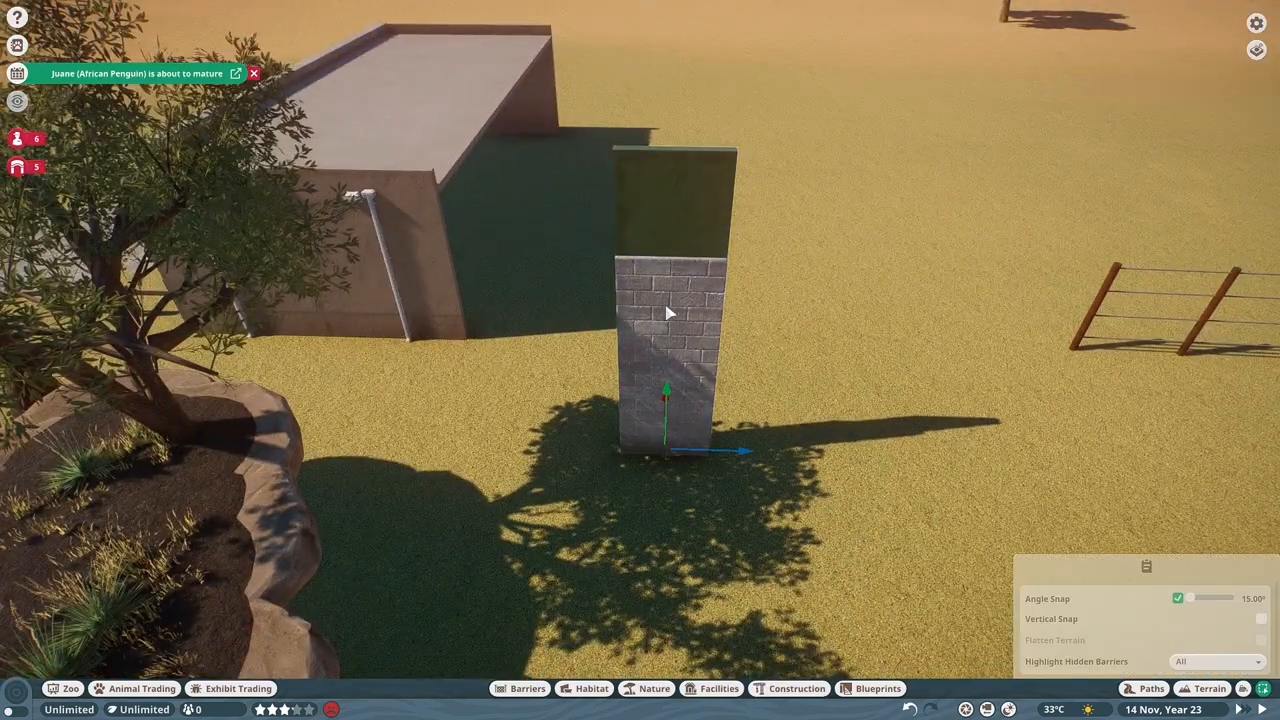
# Step: Duplicate the brick wall into a long facade with square windows along its green band
pyautogui.click(797, 688)
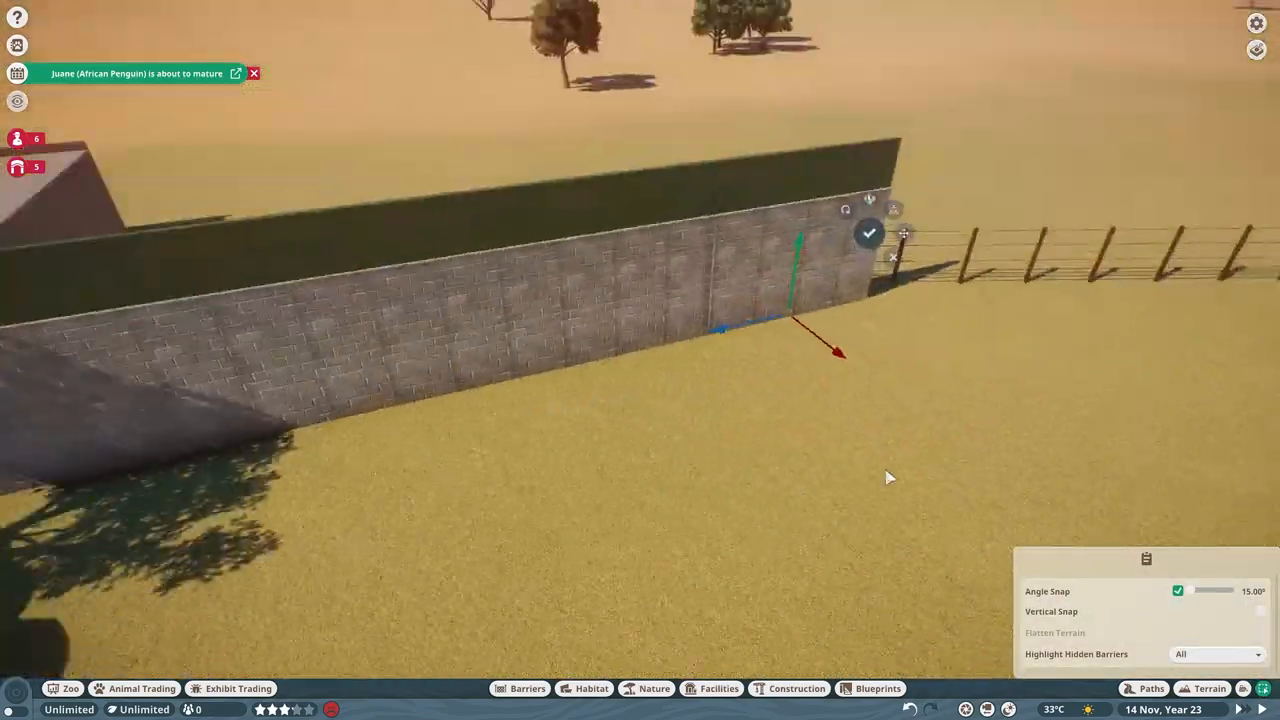
pyautogui.click(868, 233)
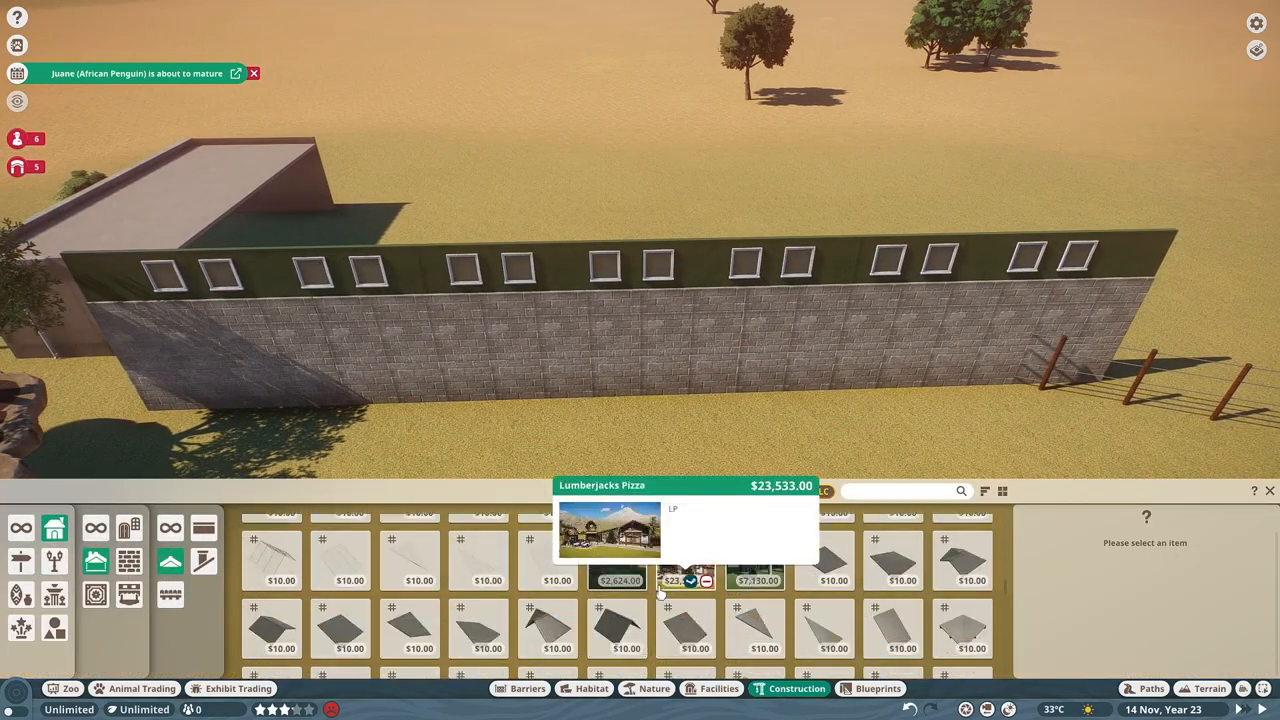
# Step: Place rusted metal rods where the wire fence meets the brick wall's end
pyautogui.click(341, 628)
pyautogui.write('bree')
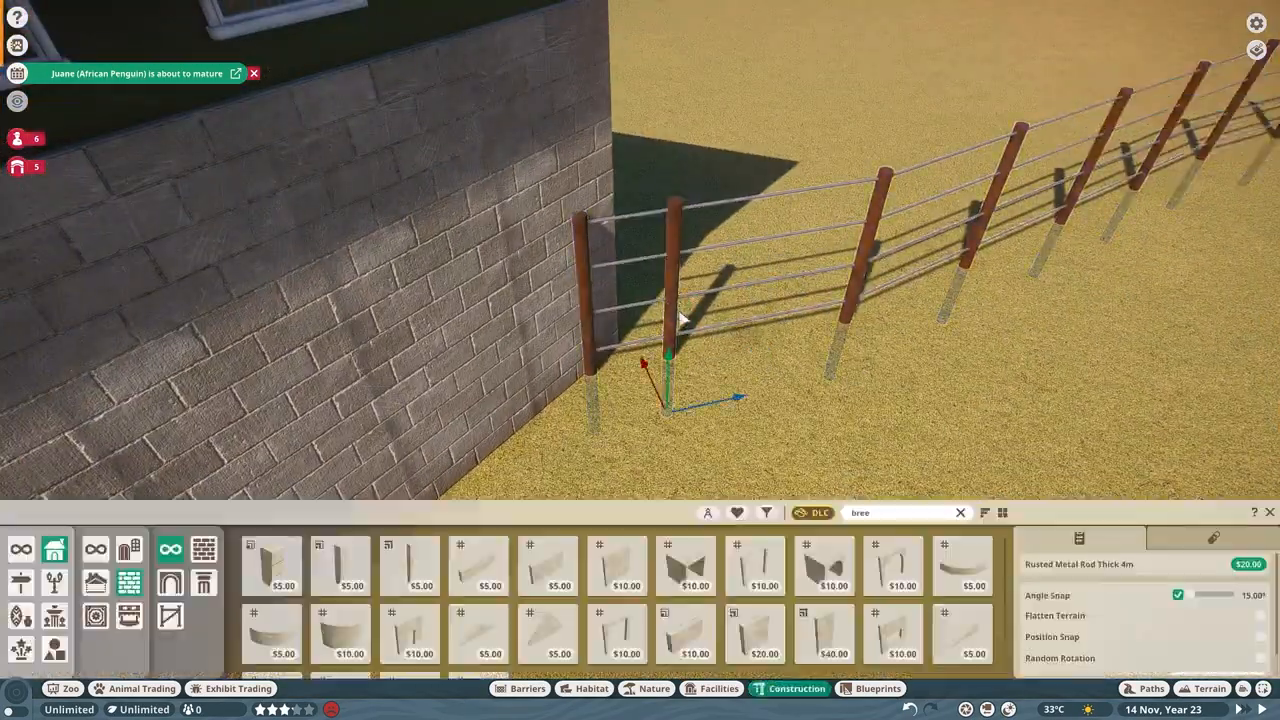
# Step: Position the large sliding metal door against the long brick wall with the gizmo and confirm
pyautogui.click(871, 688)
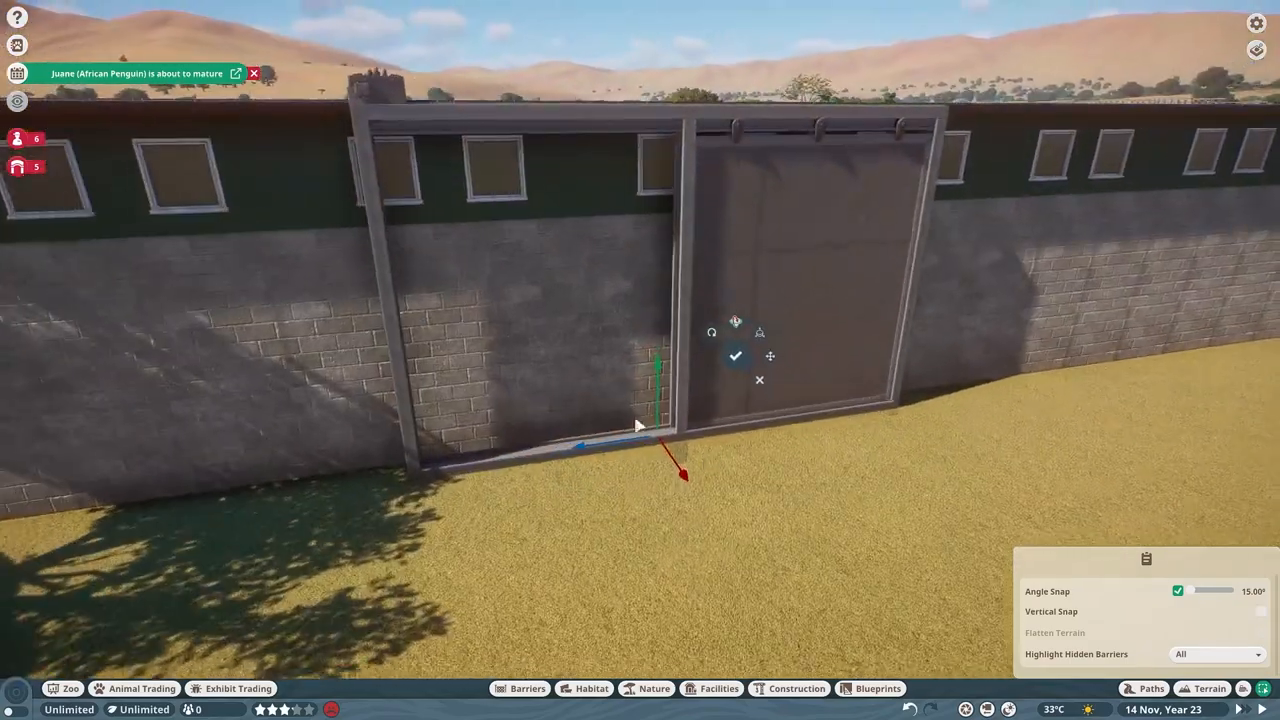
pyautogui.click(797, 688)
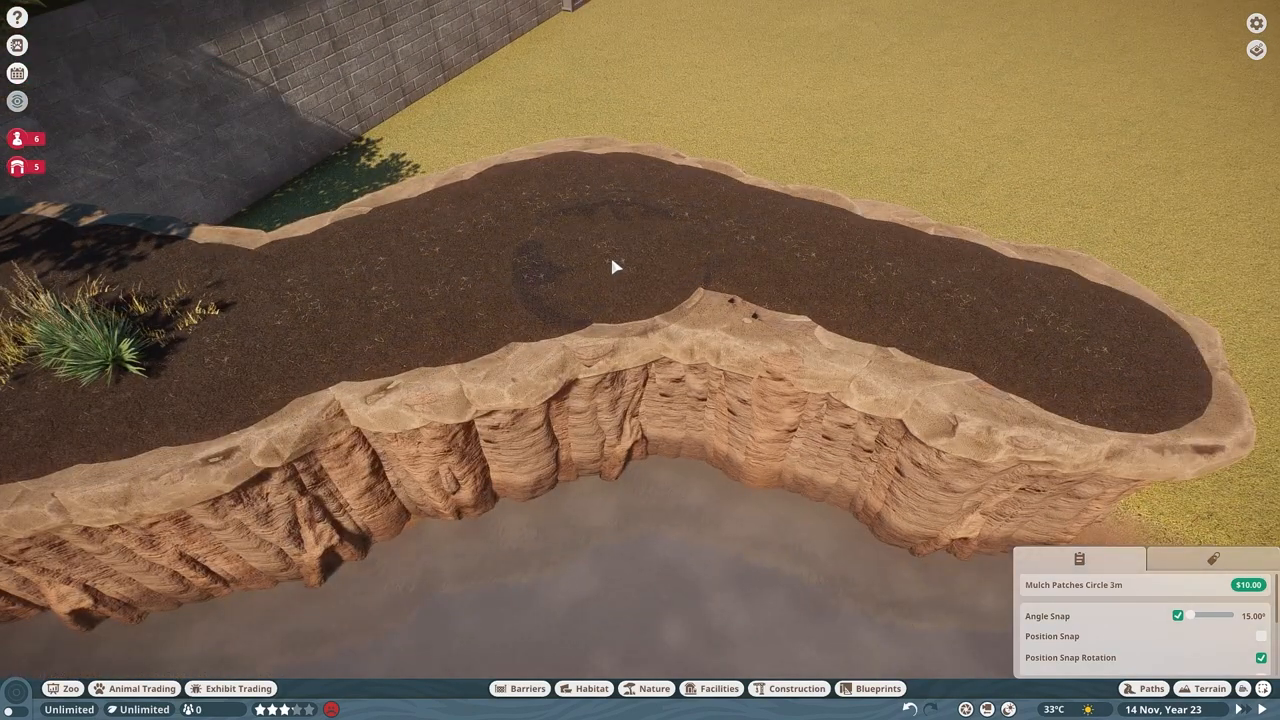
# Step: Lay another Mulch Patches Circle 3m patch across the rock planter's top
pyautogui.click(646, 688)
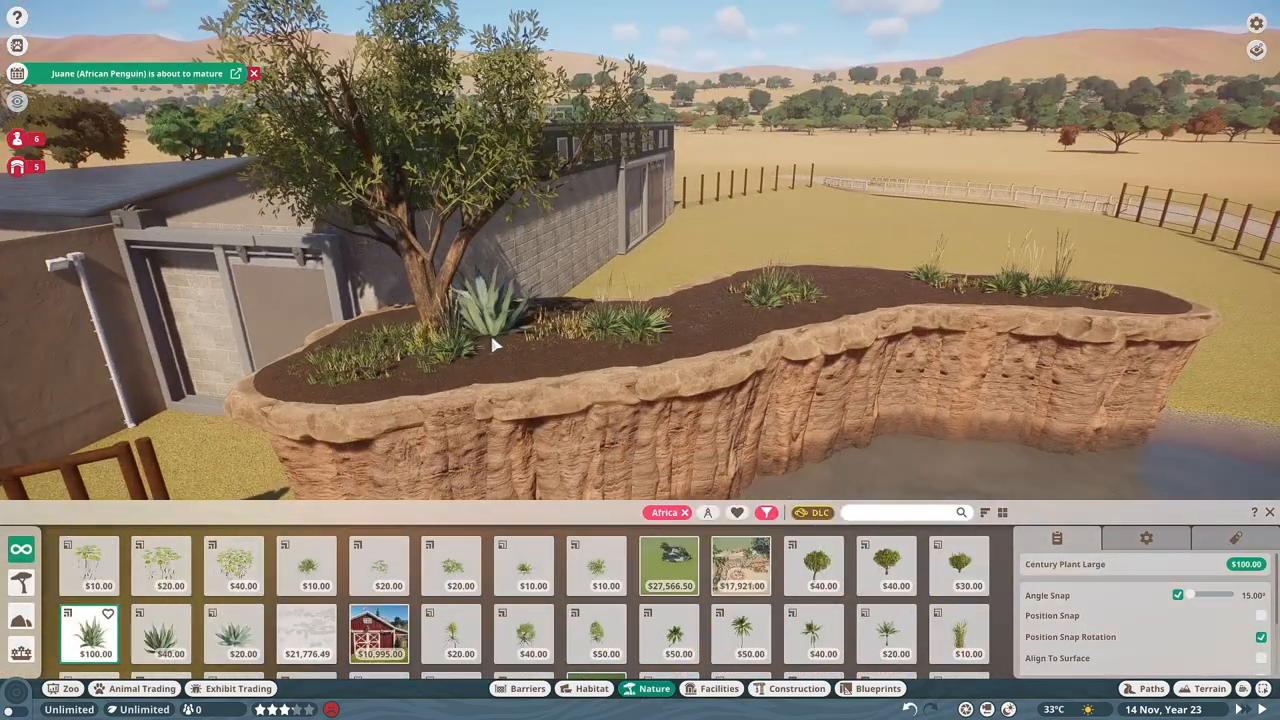
# Step: Plant Century Plant Large and Drinn Grass Dry Large in the mulched planter
pyautogui.click(232, 634)
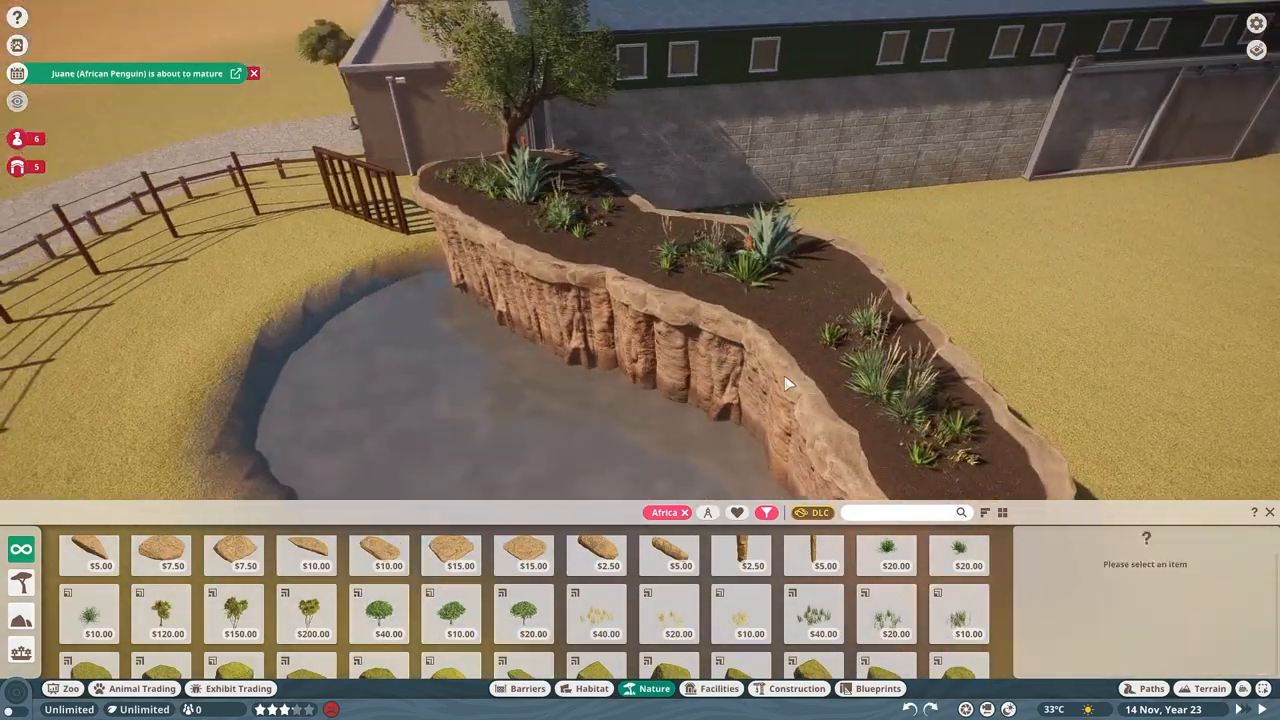
pyautogui.click(167, 612)
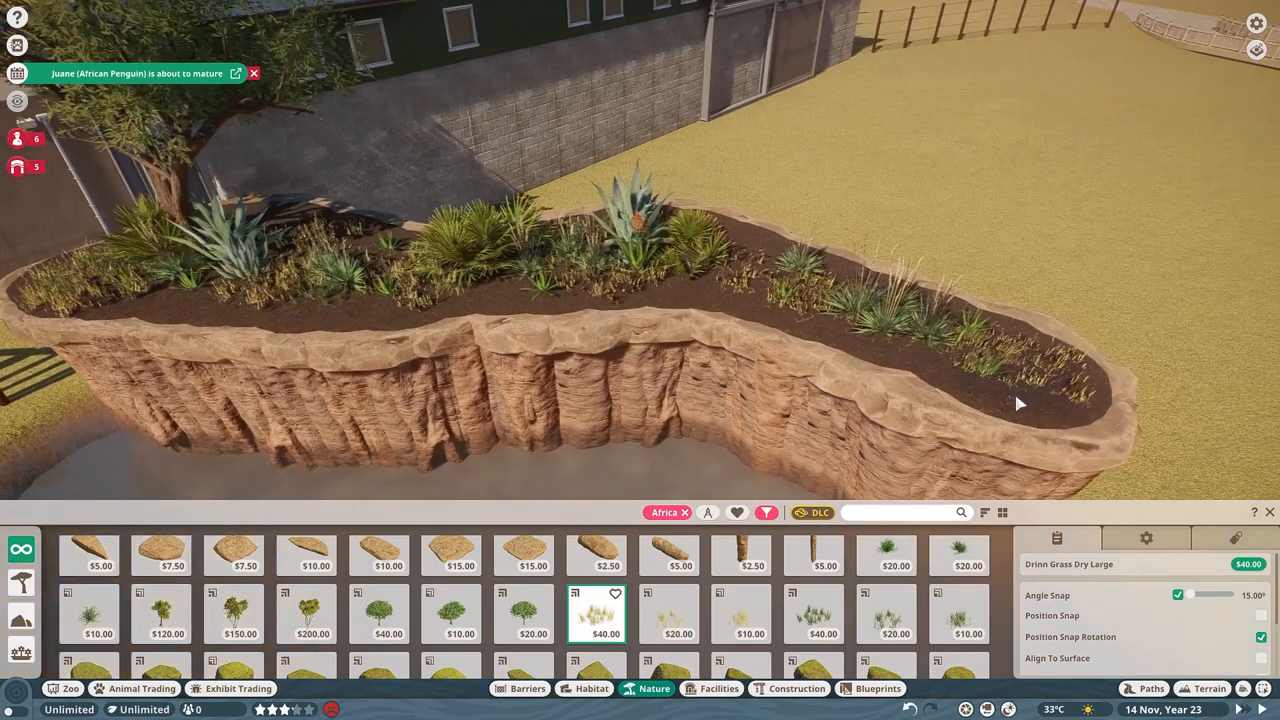
pyautogui.write('bu')
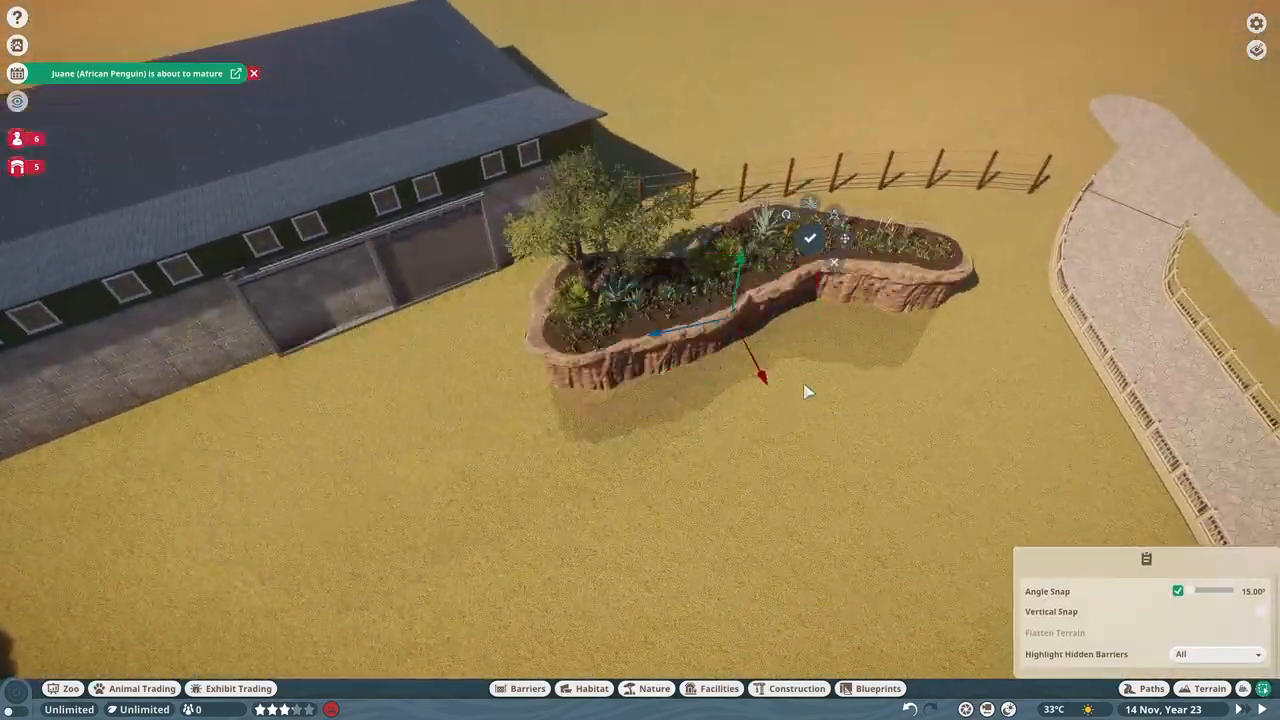
# Step: Confirm the planted planter's new spot against the building wall and select a rock piece
pyautogui.click(654, 688)
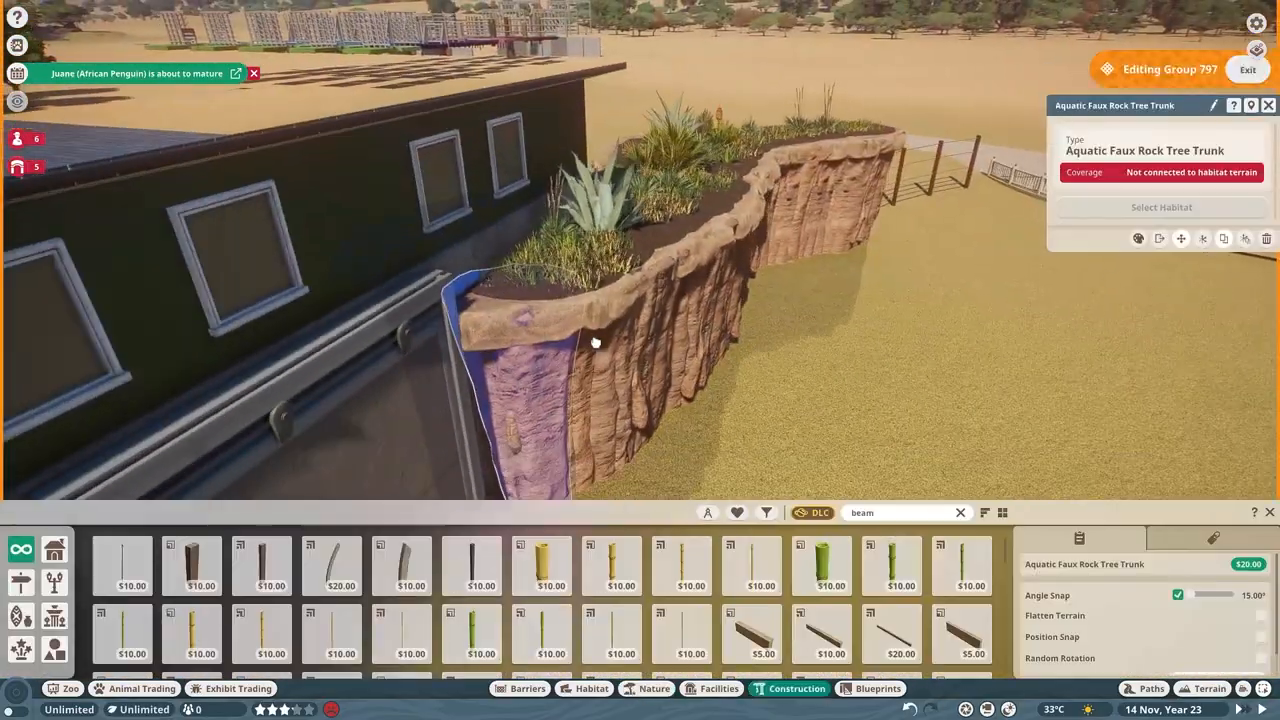
pyautogui.click(1247, 68)
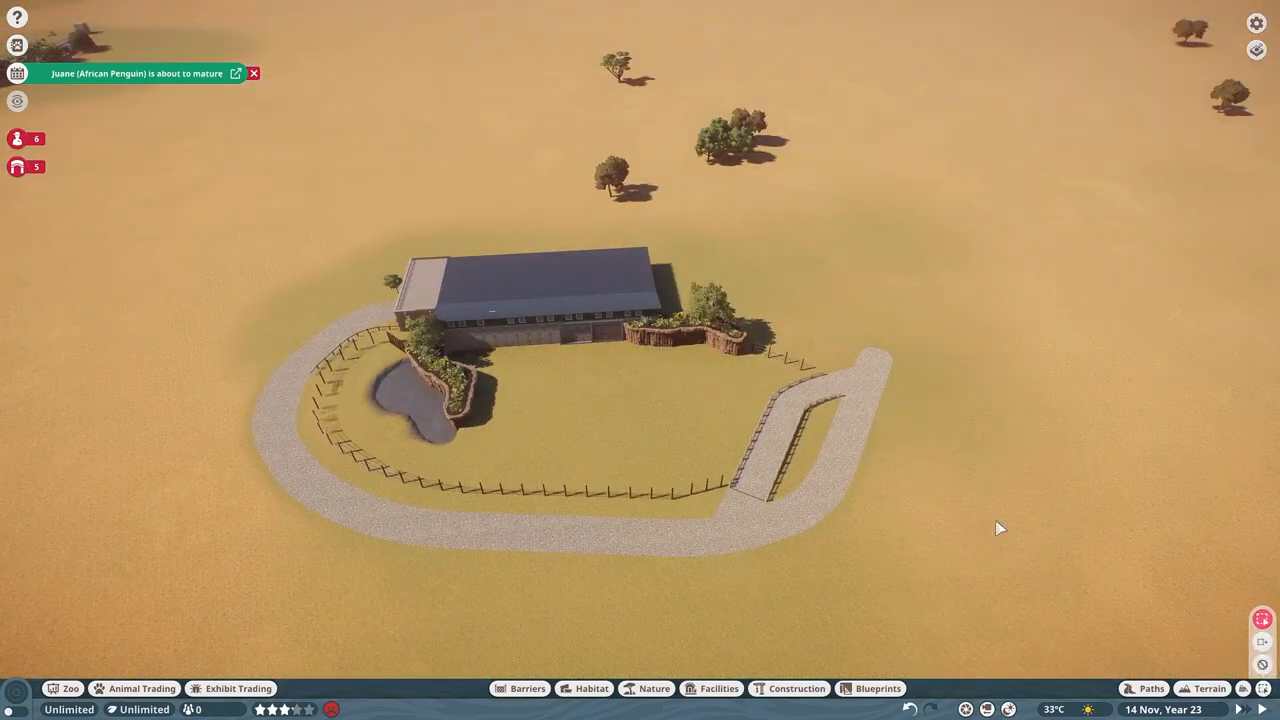
# Step: Paint water into the open ground on the habitat's right side to dig the second pond
pyautogui.click(1209, 688)
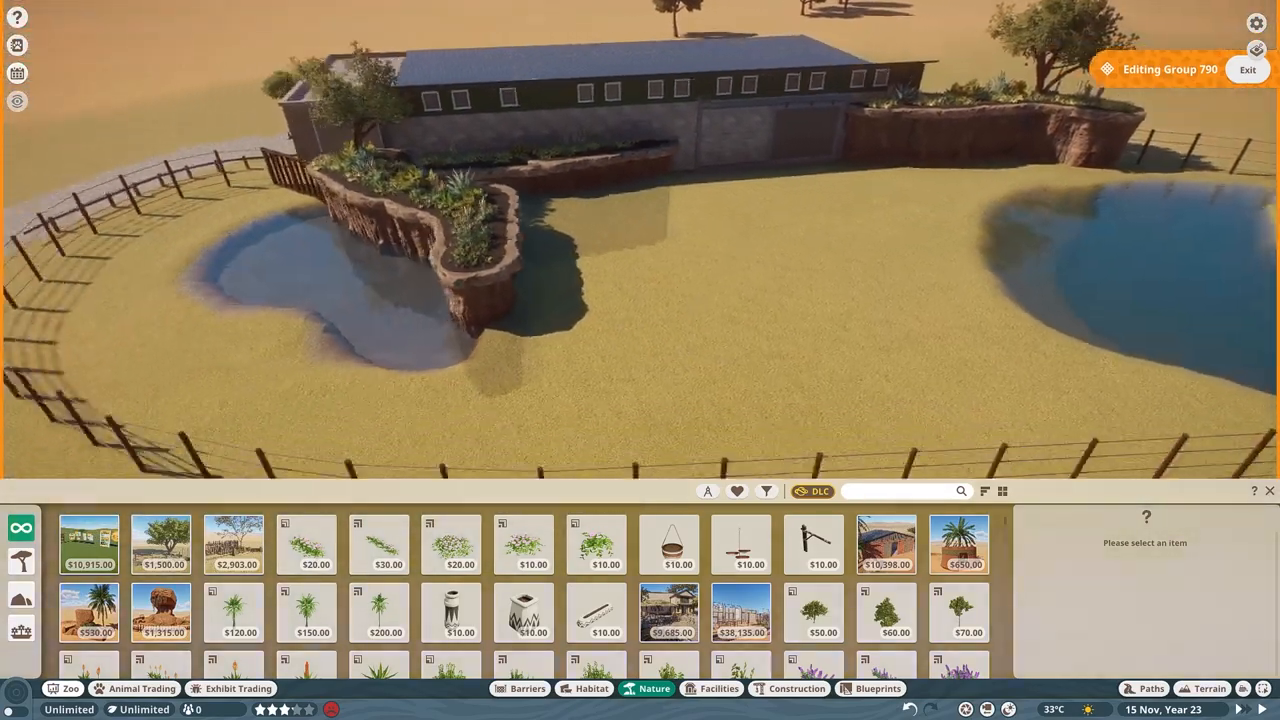
# Step: Place a tall wooden post near the pond with a raised flat plank roof above it
pyautogui.click(1248, 69)
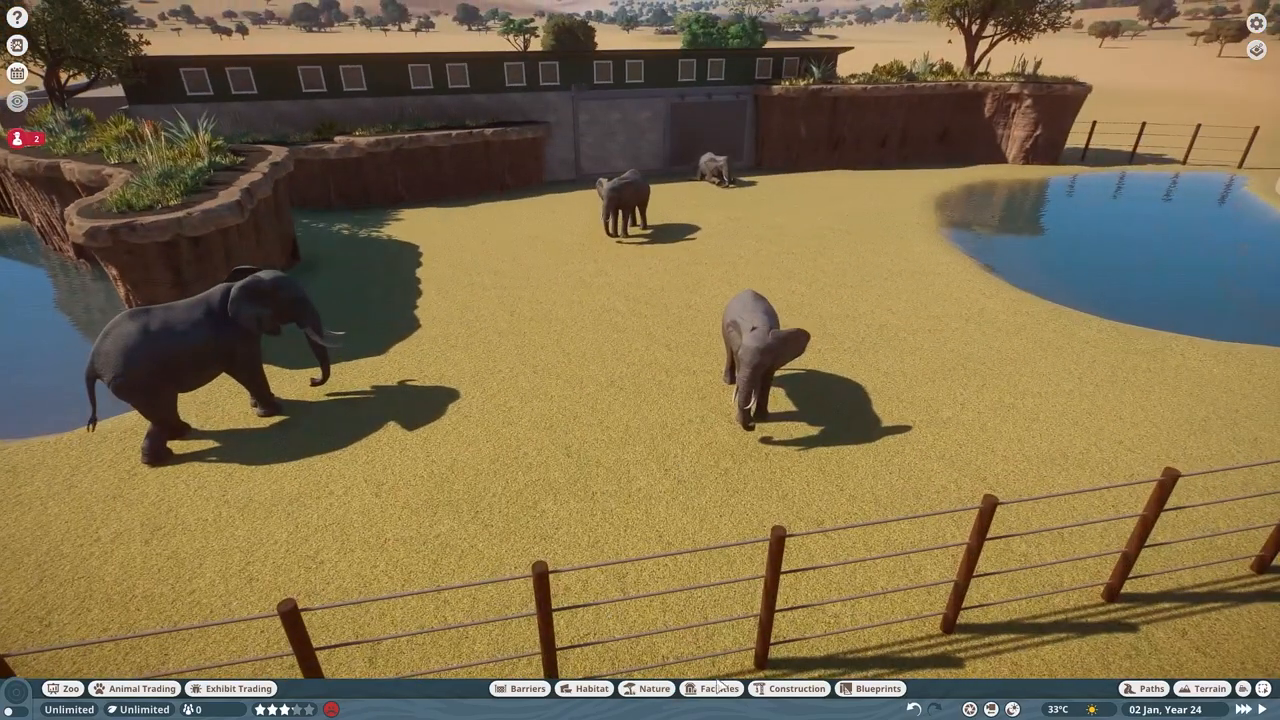
pyautogui.click(789, 688)
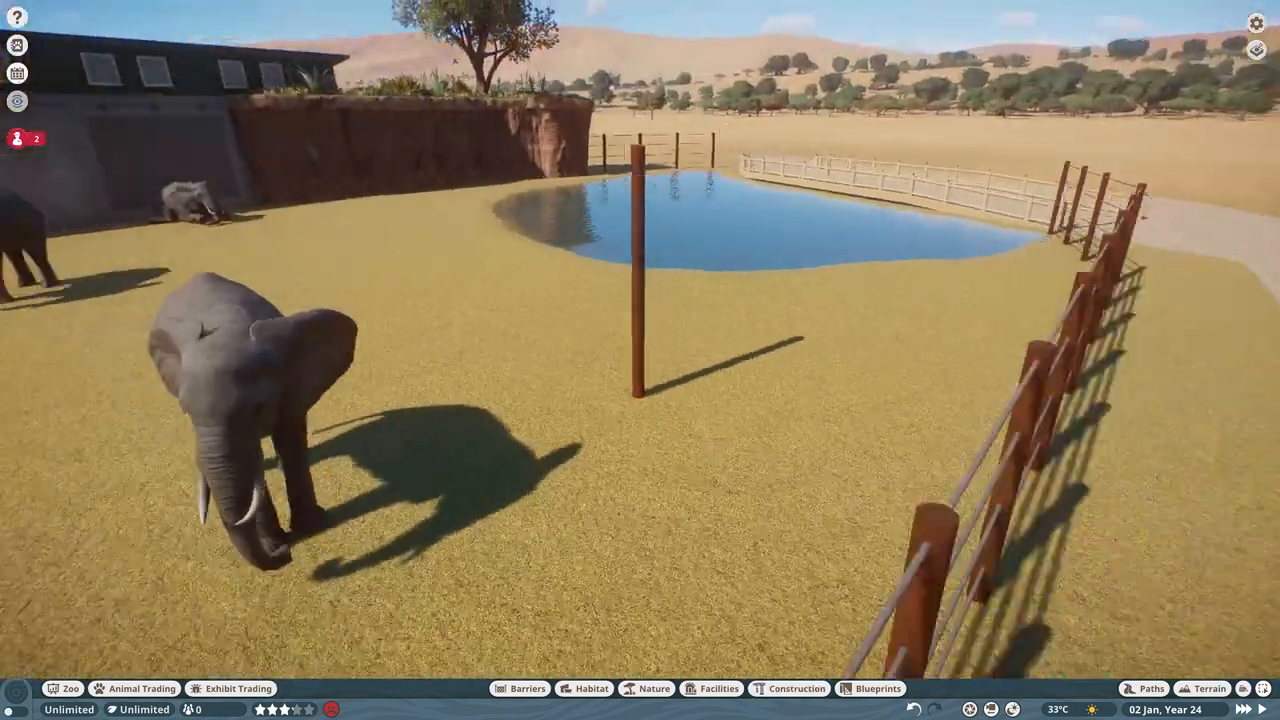
pyautogui.click(797, 688)
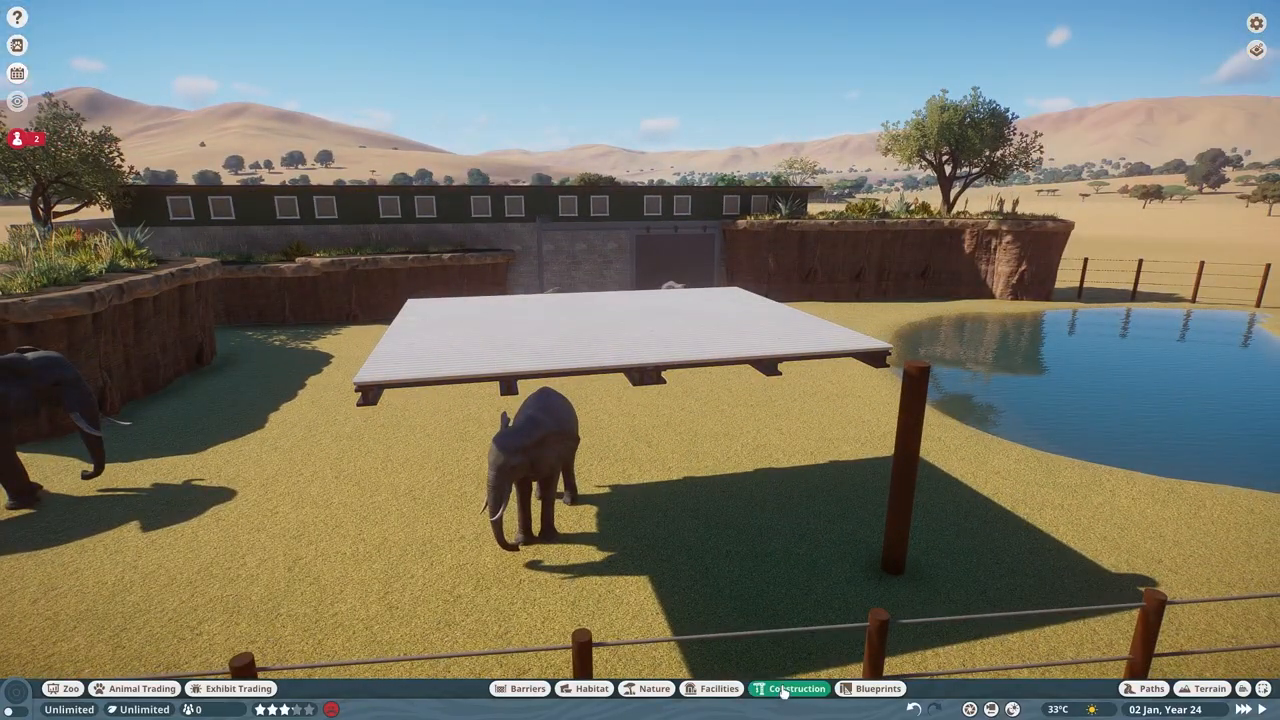
# Step: Confirm the four-post flat-roof shade frame and tint the nearby log prop brown 7A5438
pyautogui.click(797, 688)
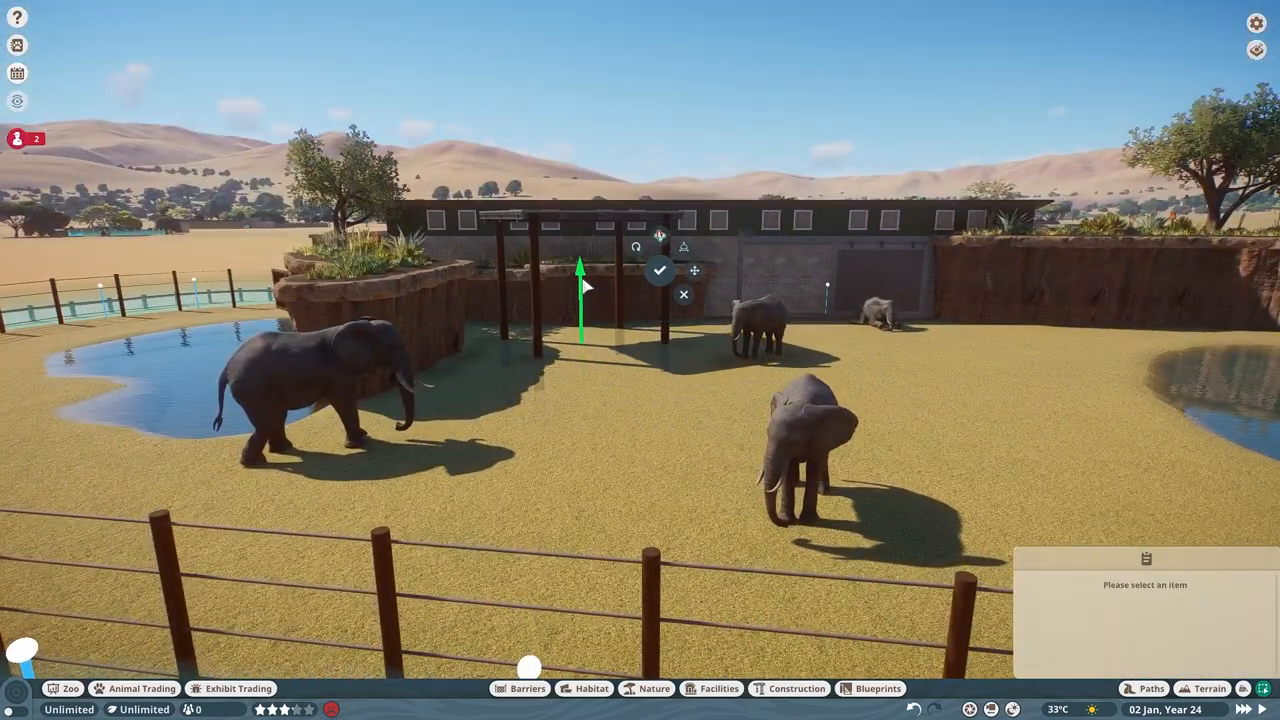
pyautogui.click(584, 688)
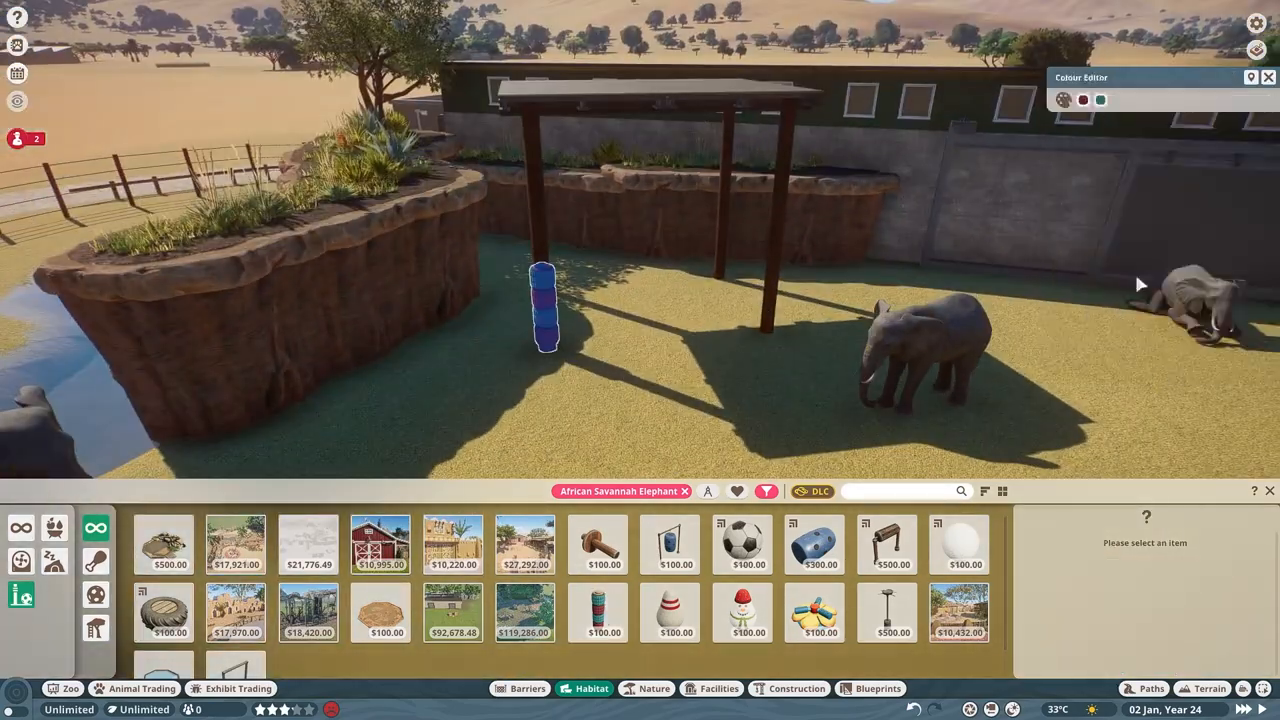
pyautogui.click(1100, 99)
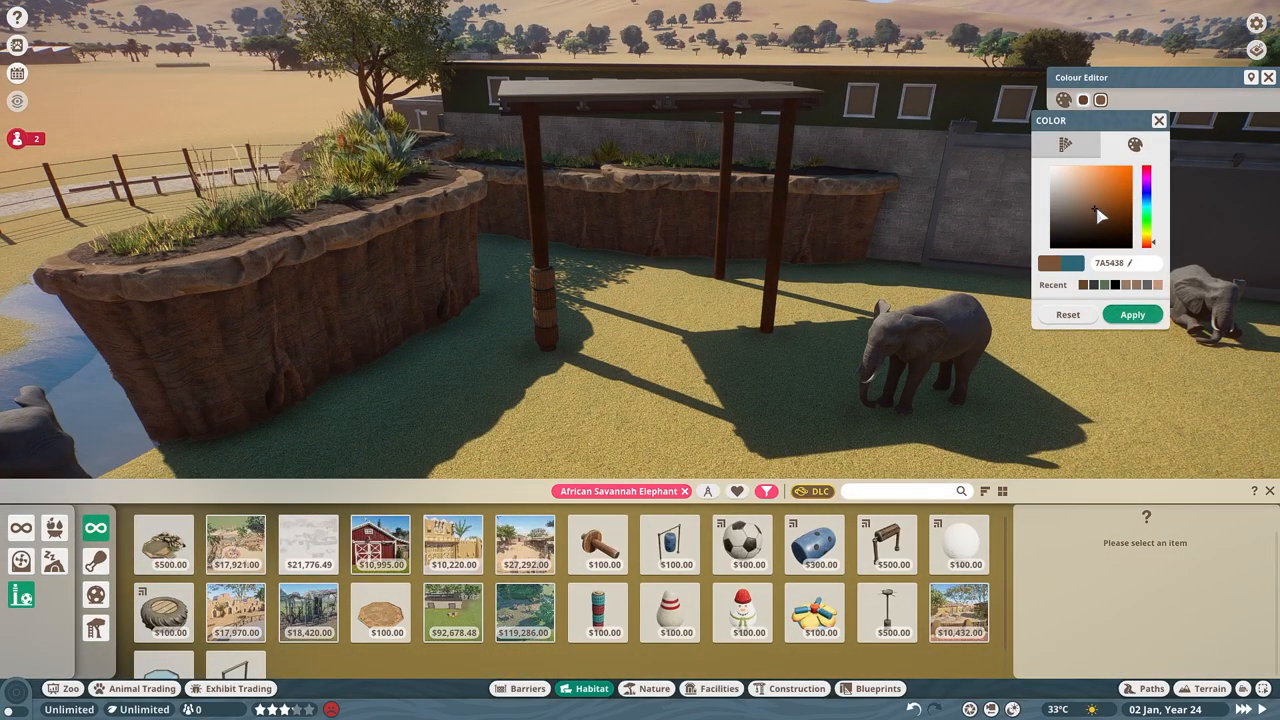
pyautogui.click(670, 544)
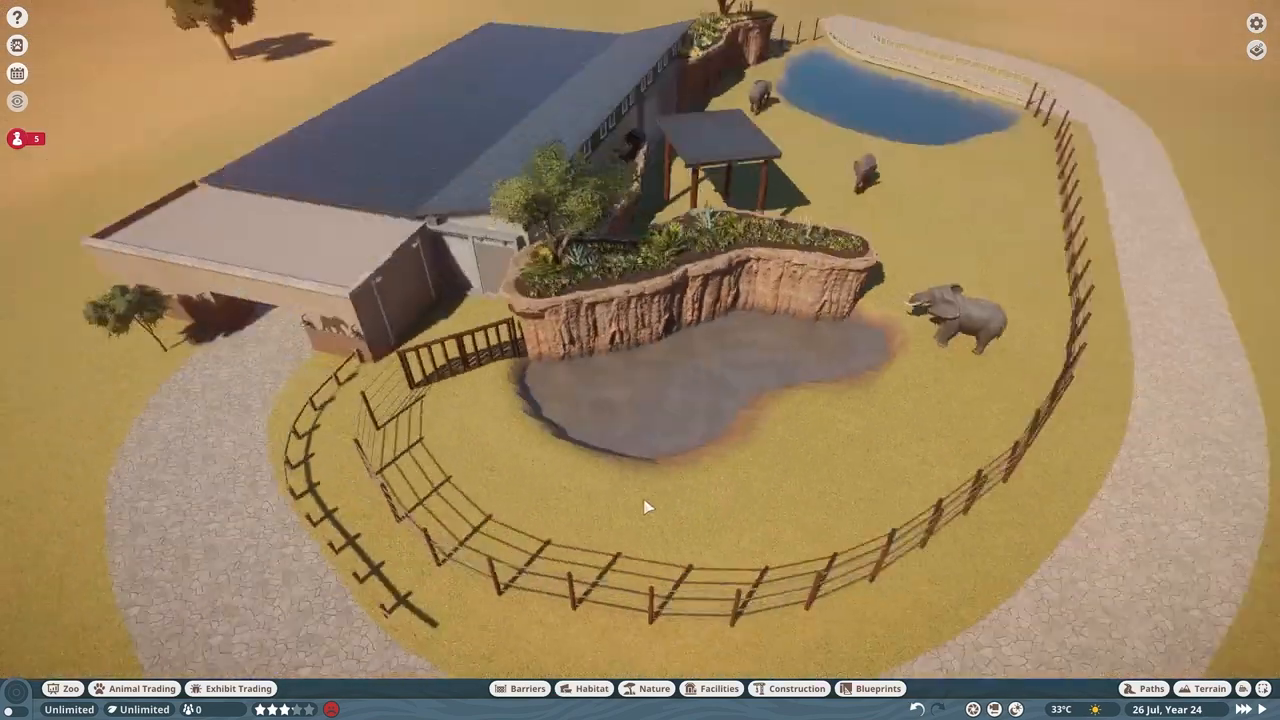
# Step: Place Aquatic Faux Rocks along the planter base and a flat rock ledge on the pond rim
pyautogui.click(789, 688)
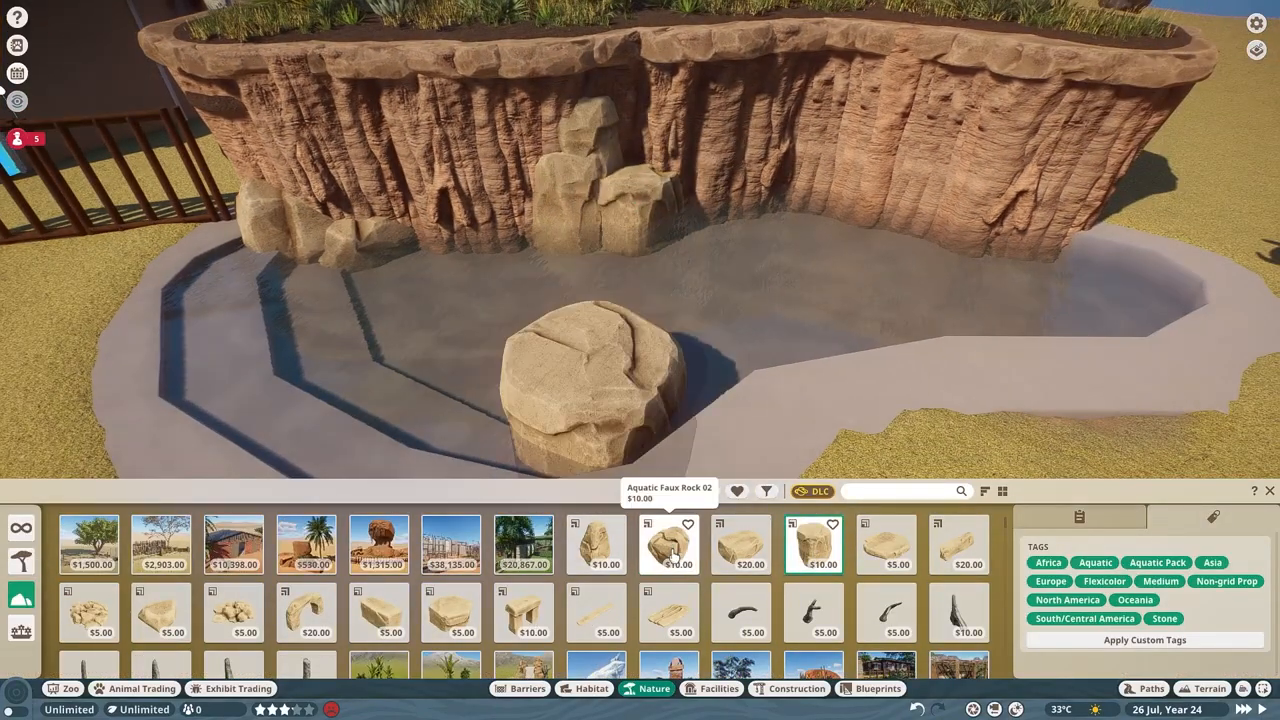
pyautogui.click(595, 544)
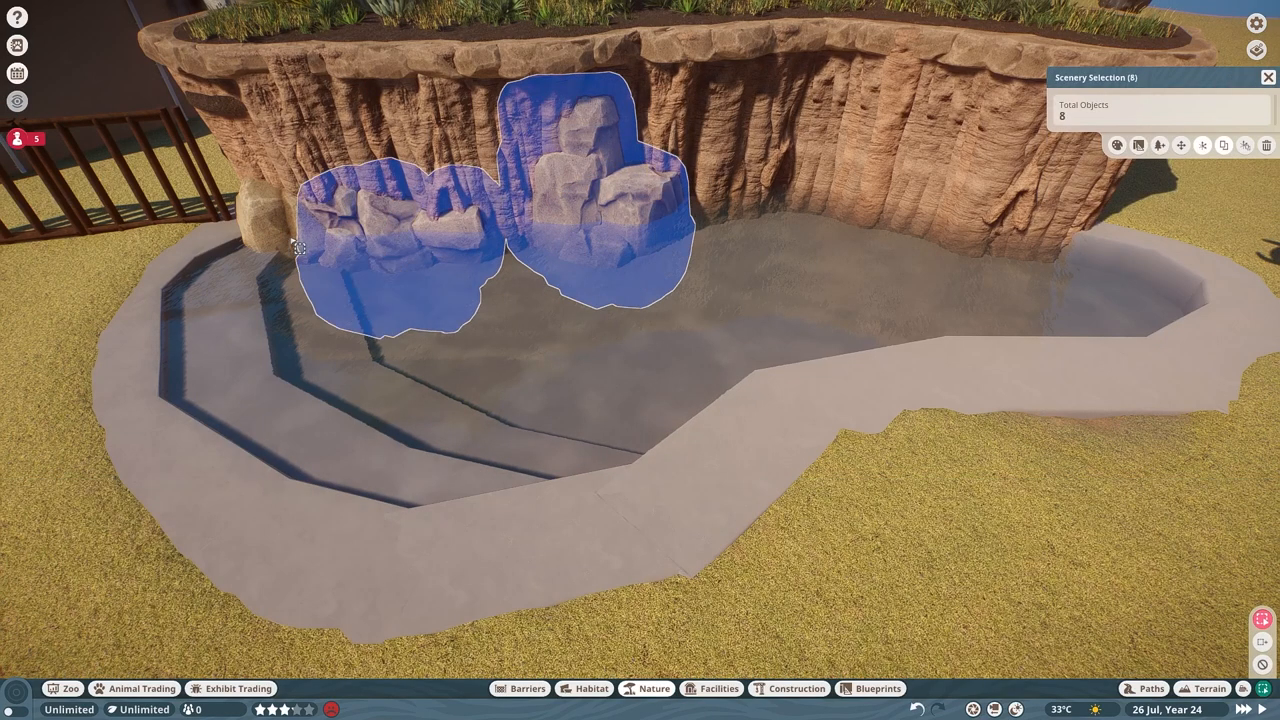
pyautogui.click(1114, 314)
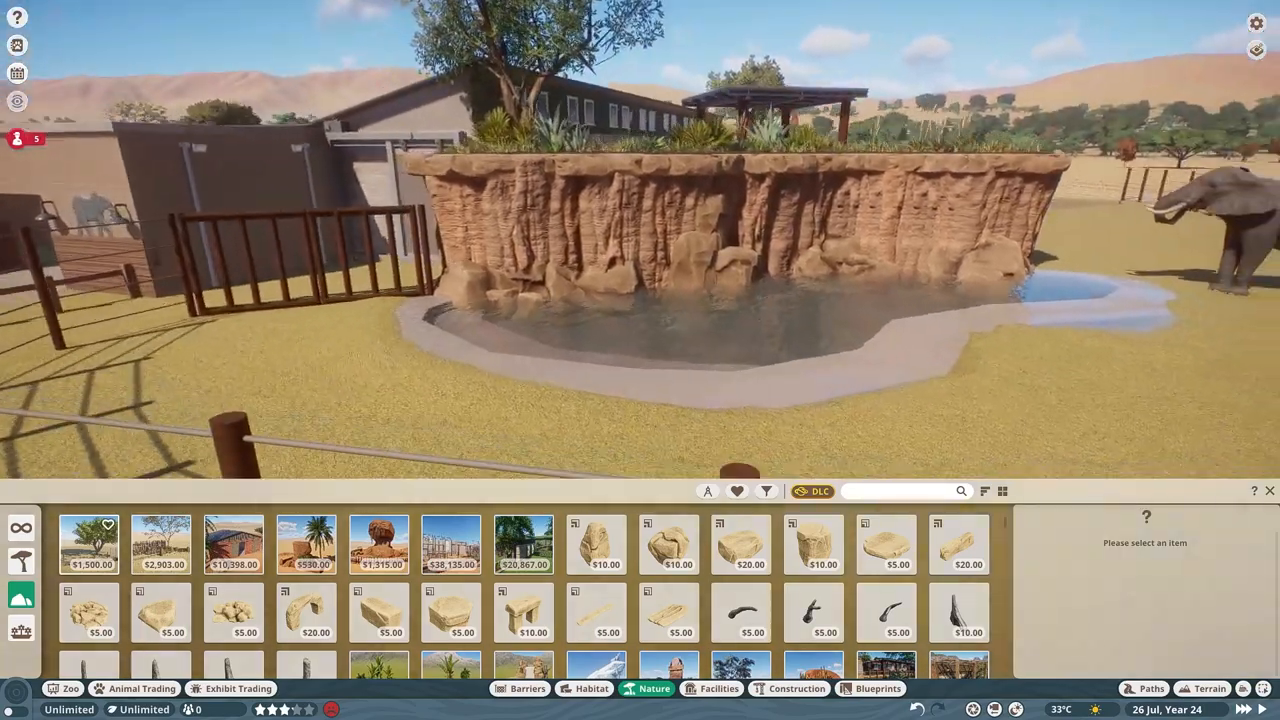
pyautogui.click(740, 544)
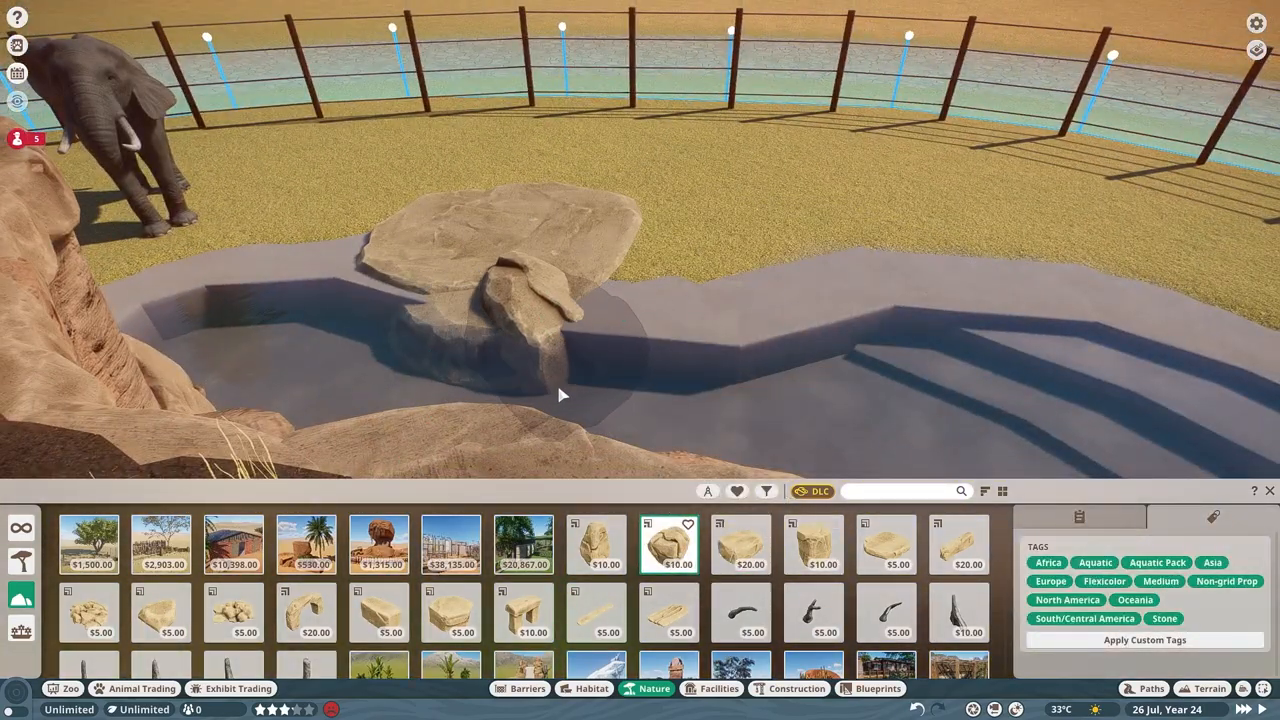
pyautogui.click(740, 544)
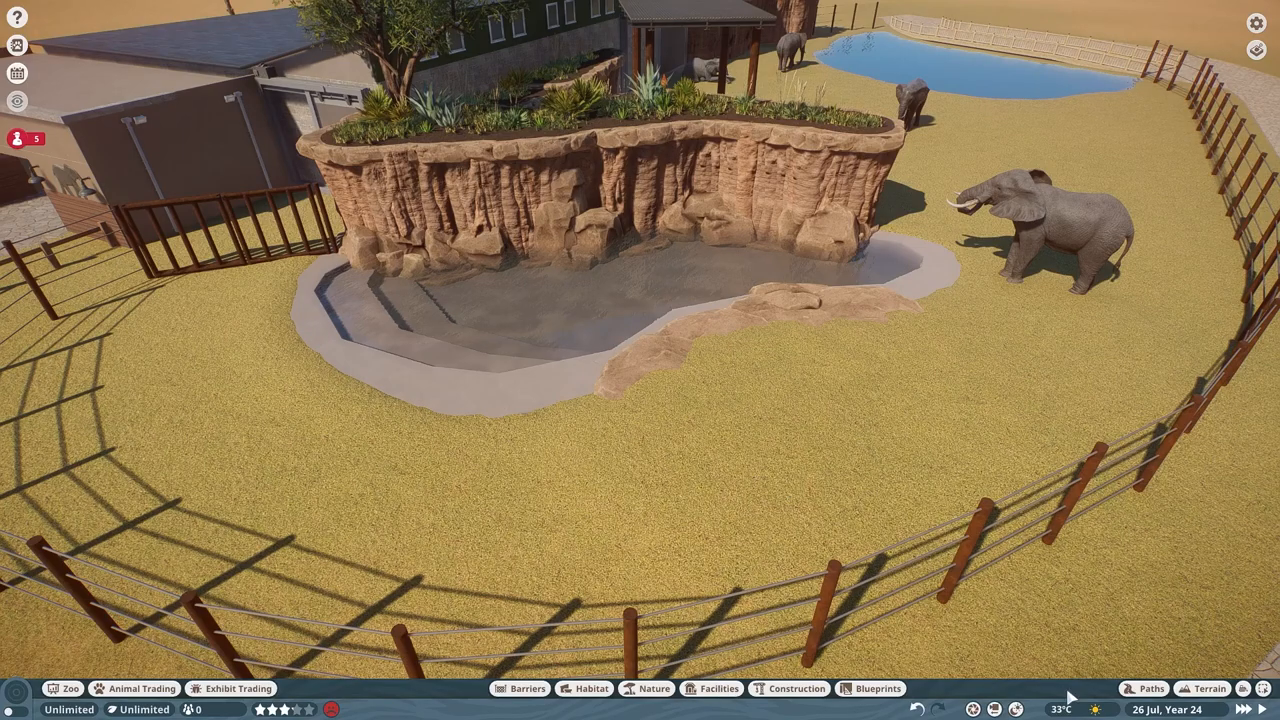
# Step: Place a tall wooden slatted ledge panel between the building doorway and the pond planter
pyautogui.click(1209, 688)
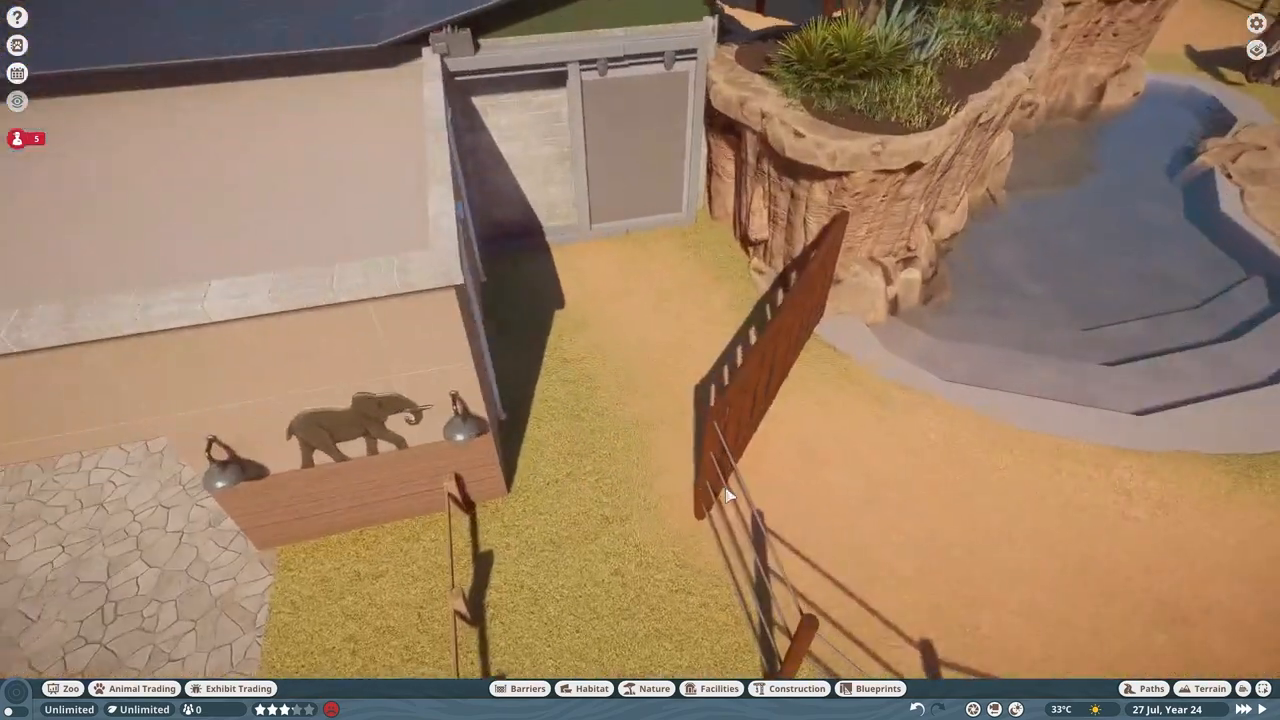
# Step: Lay a plaster slab at the building doorway and place a wooden rail fence nearby
pyautogui.click(796, 688)
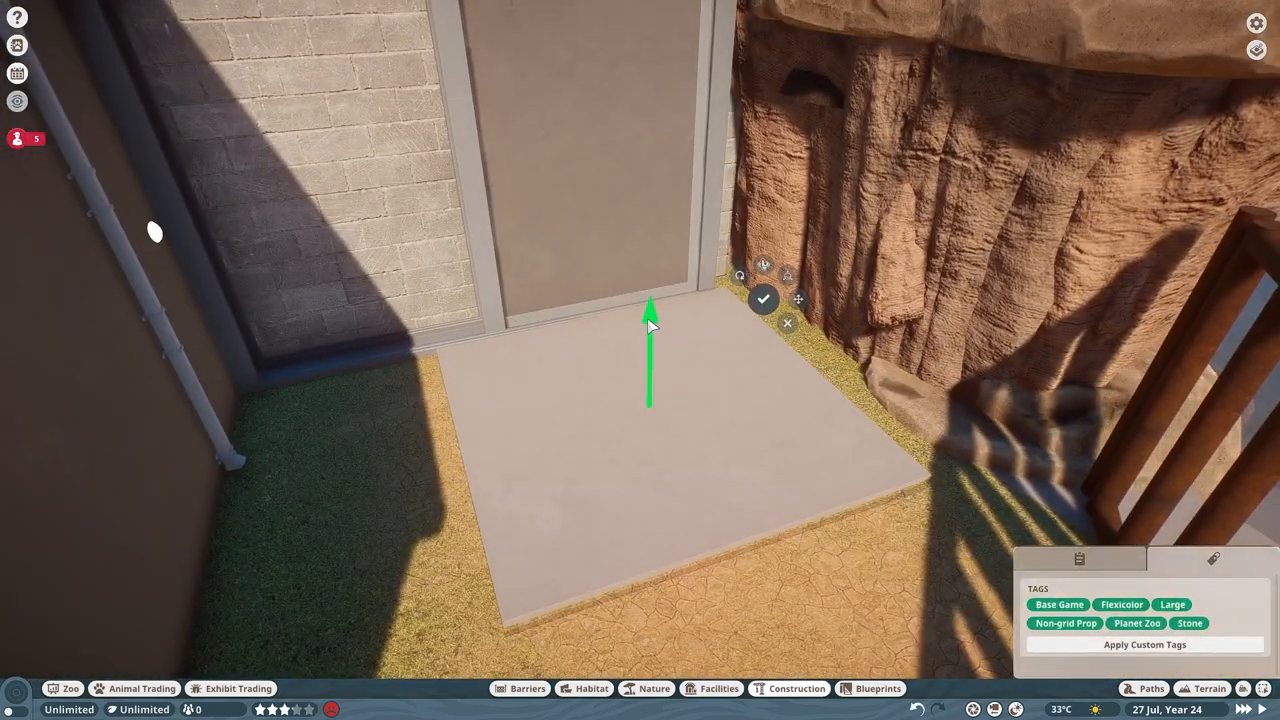
pyautogui.click(797, 688)
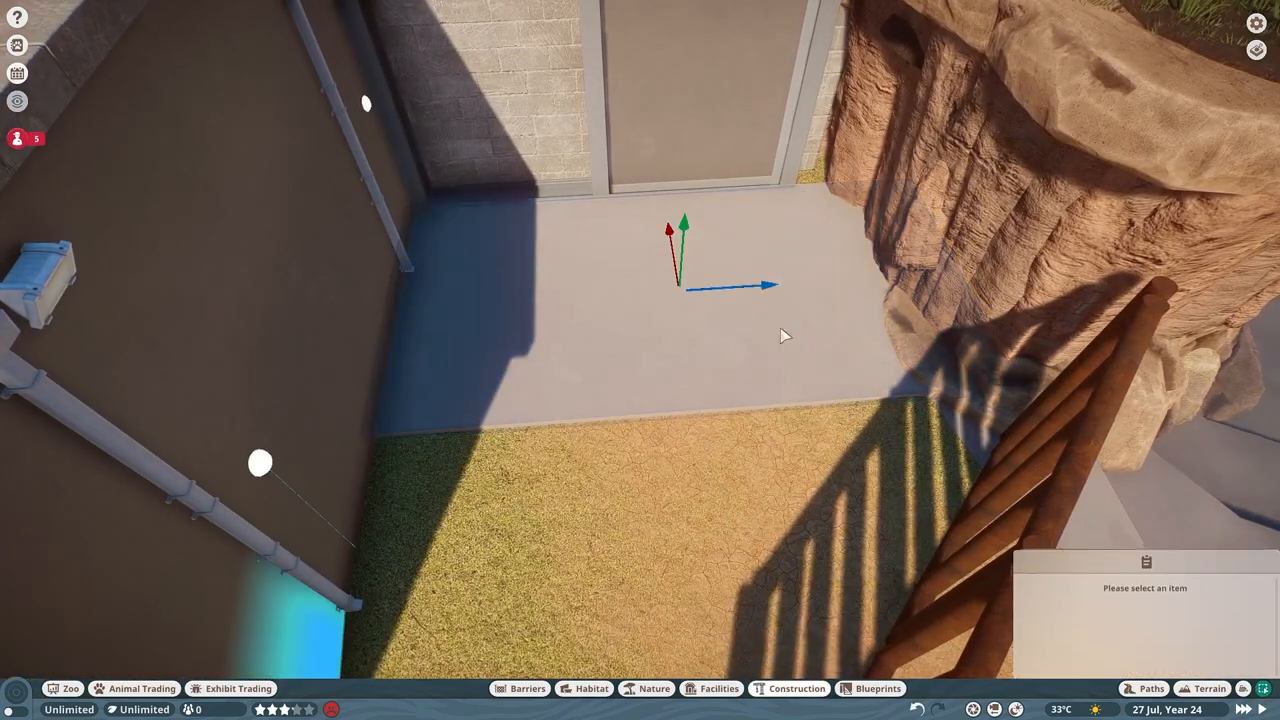
pyautogui.click(789, 688)
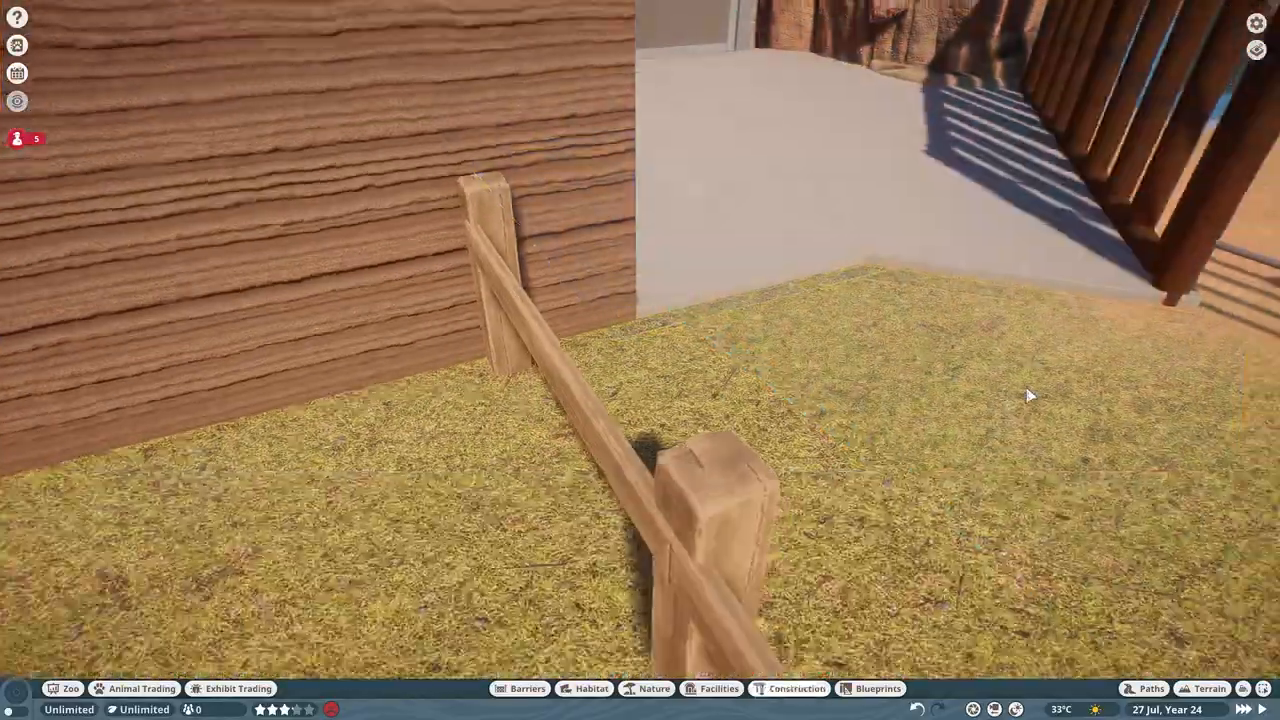
# Step: Copy a short log palisade piece along the base of the curved rail fence
pyautogui.click(789, 688)
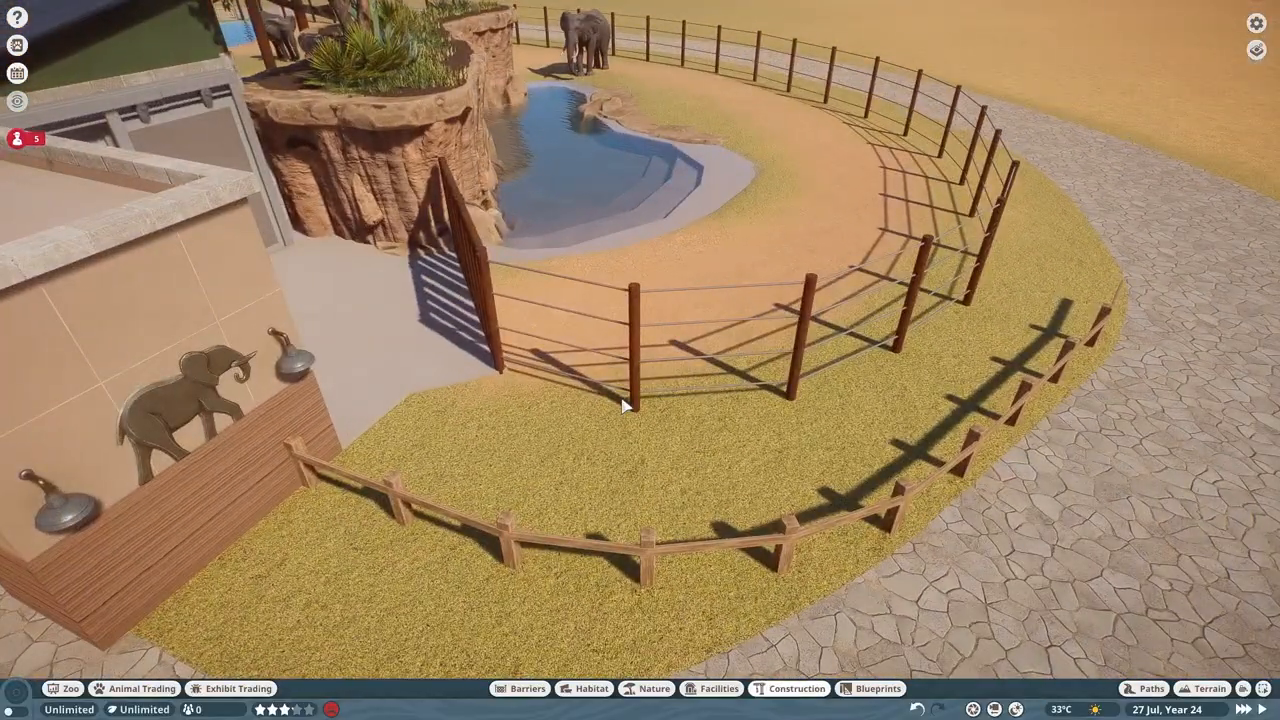
pyautogui.click(789, 688)
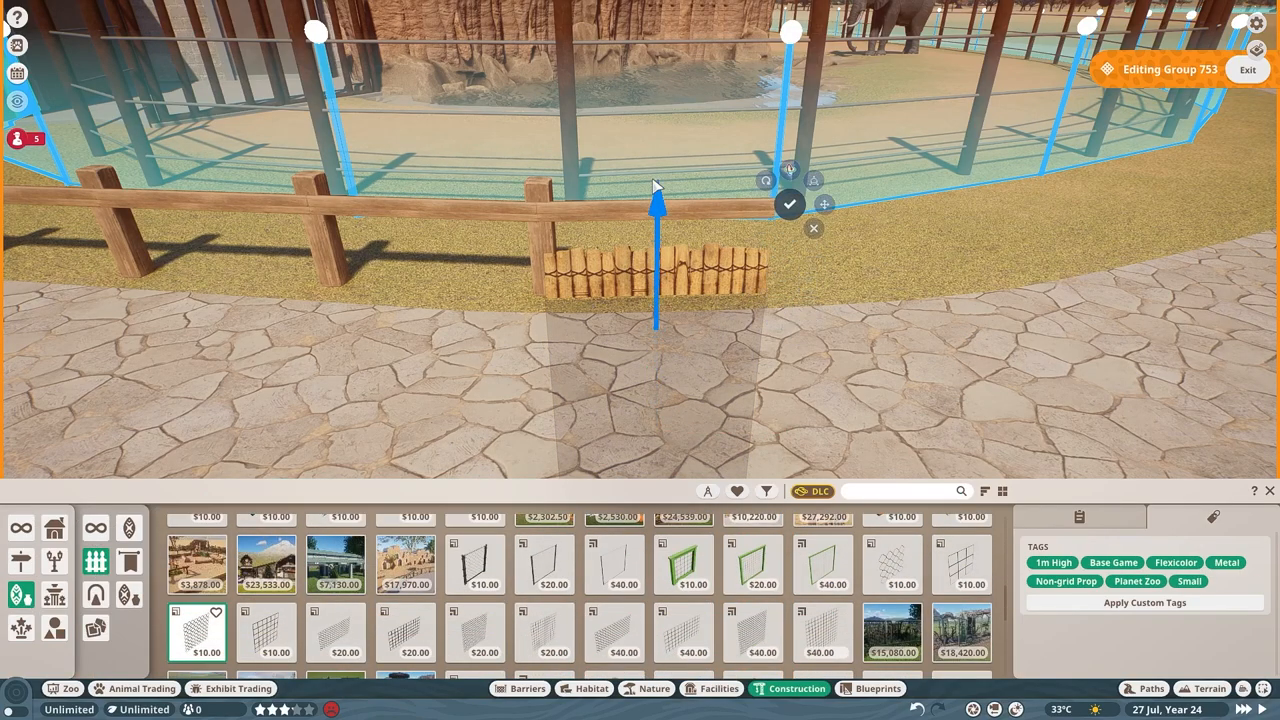
pyautogui.click(790, 204)
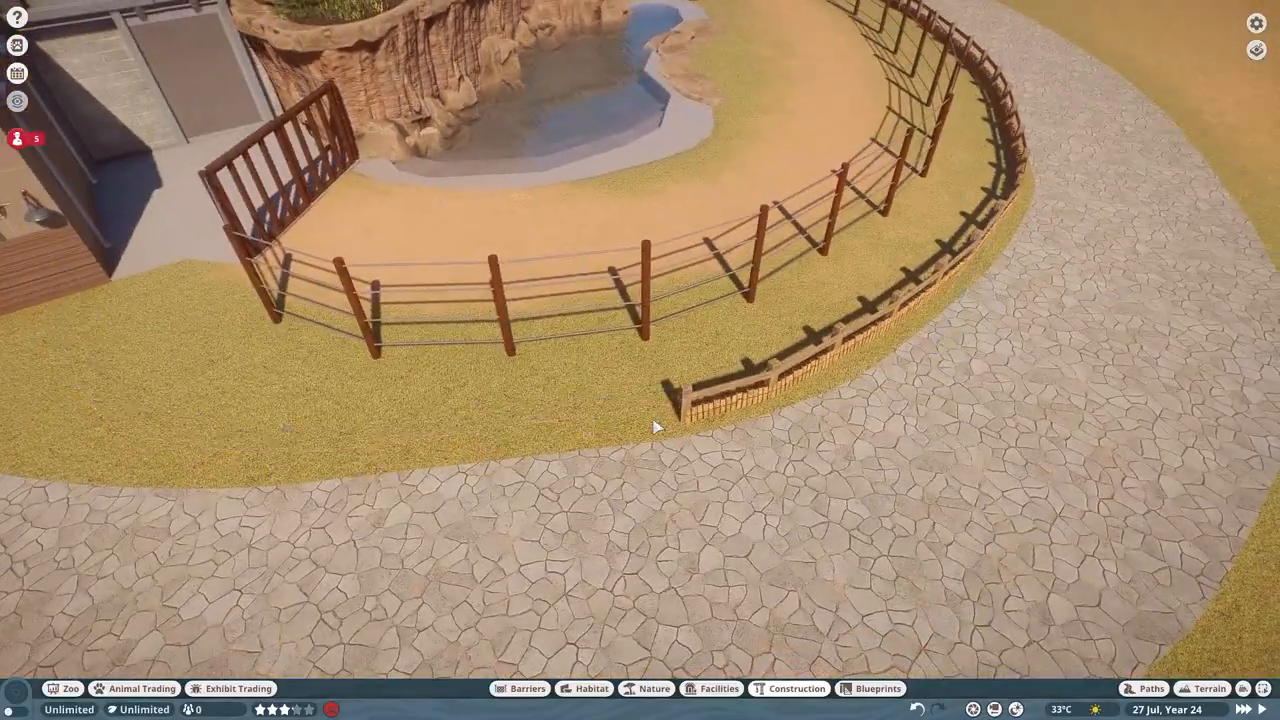
# Step: Extend the log edging group under the planter fence, then start digging a pond basin
pyautogui.click(788, 688)
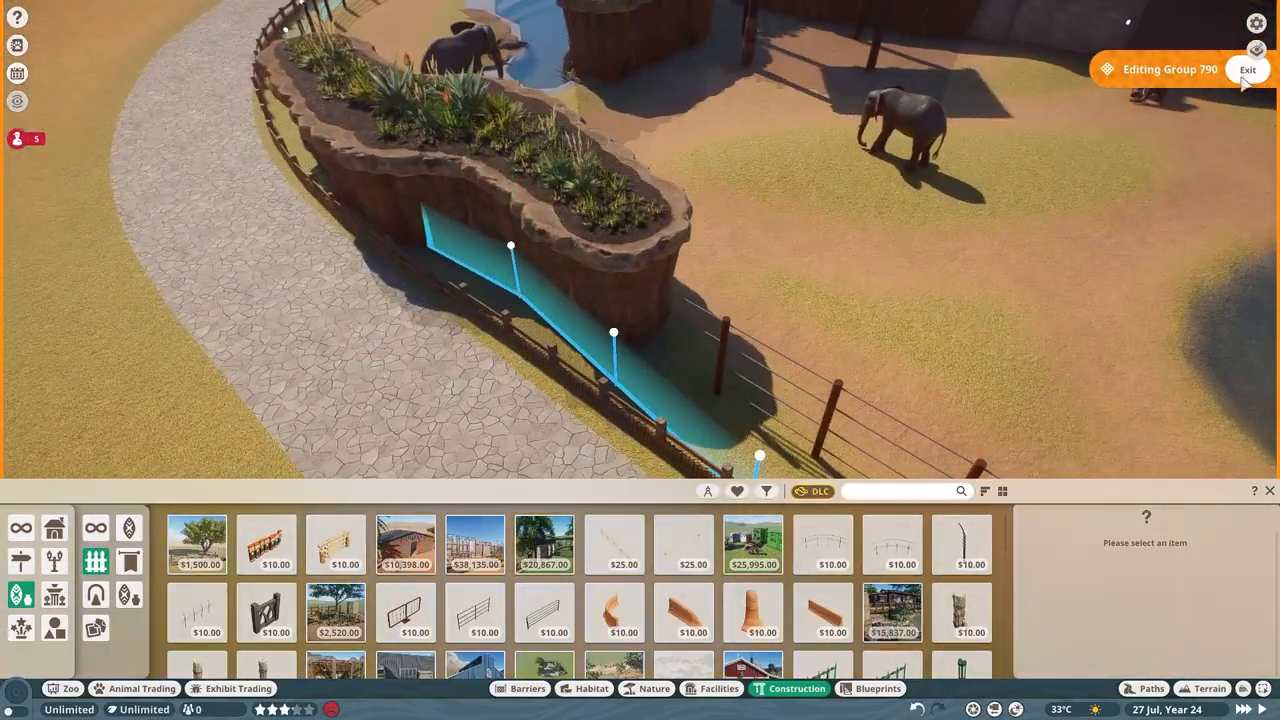
pyautogui.click(1247, 69)
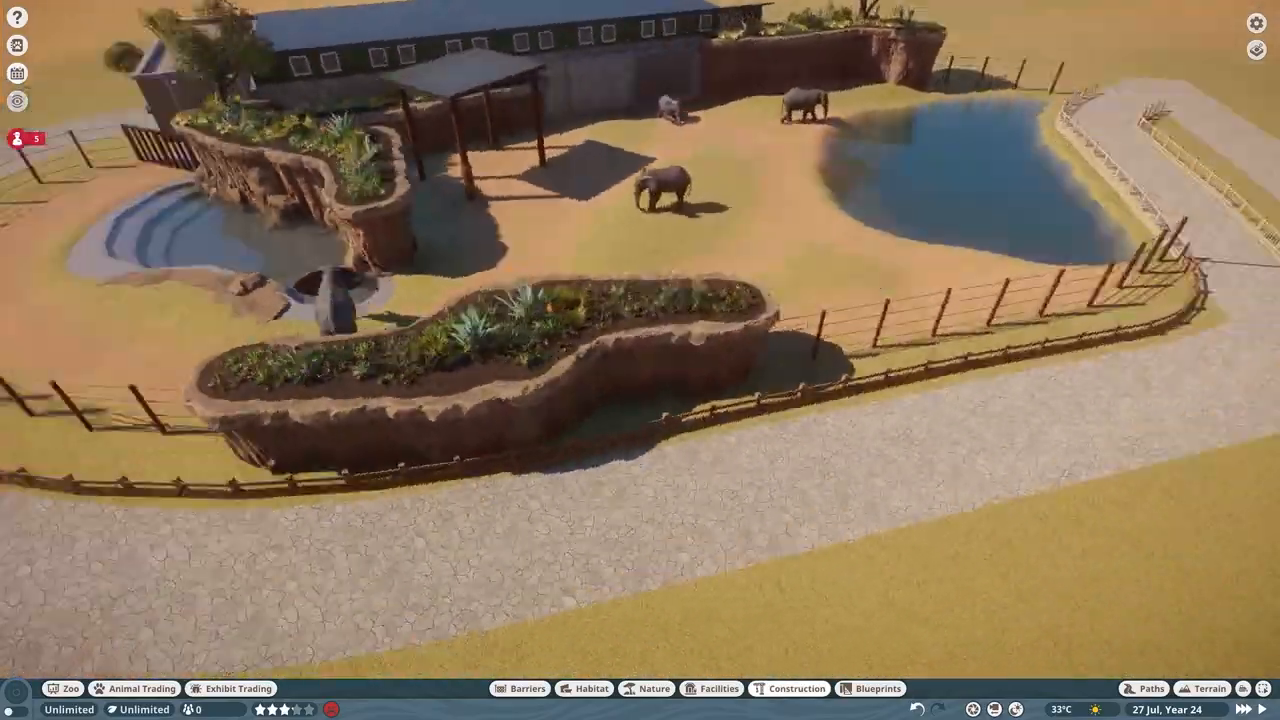
pyautogui.click(653, 688)
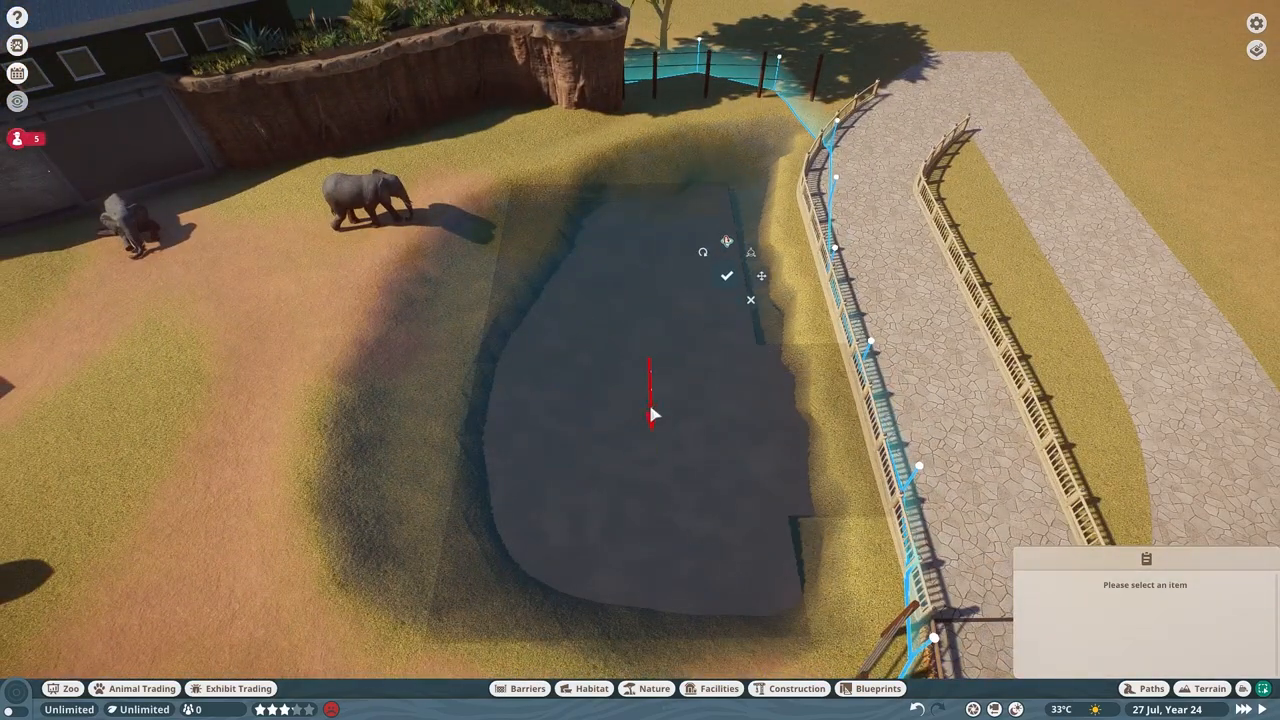
# Step: Fill the basin with water, shape stepped edges and add a rock bank
pyautogui.click(797, 688)
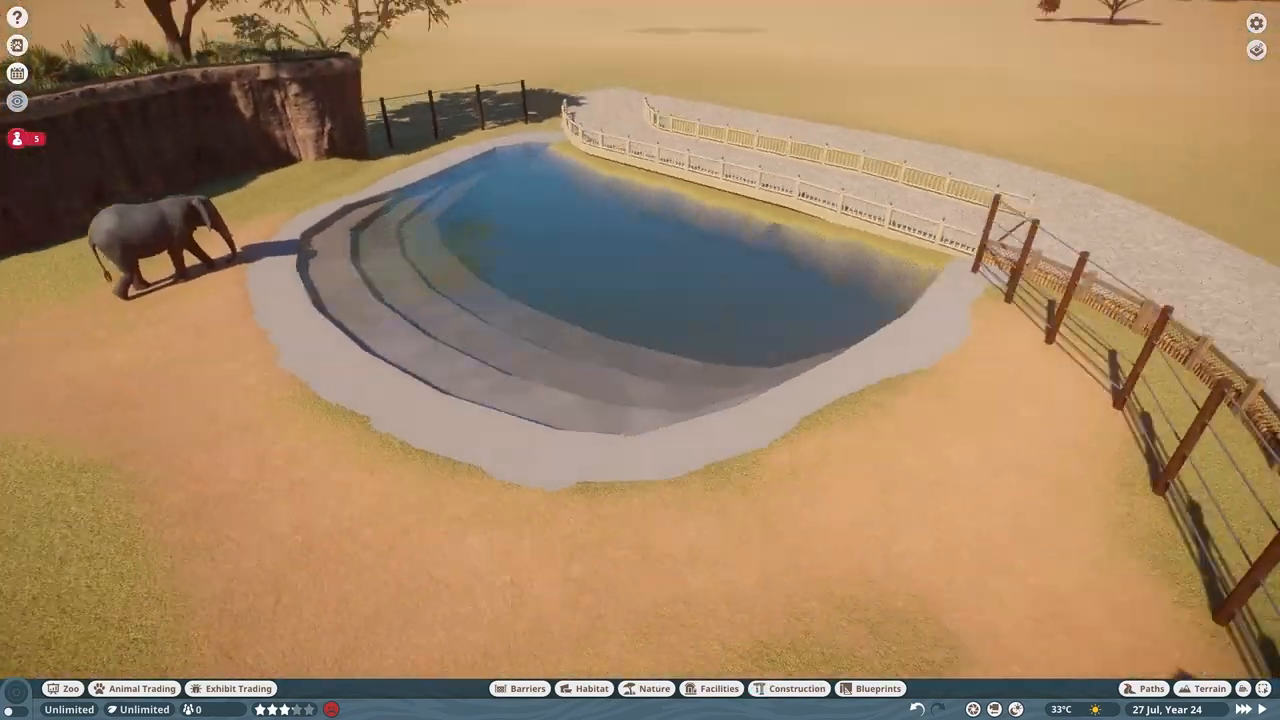
pyautogui.click(789, 688)
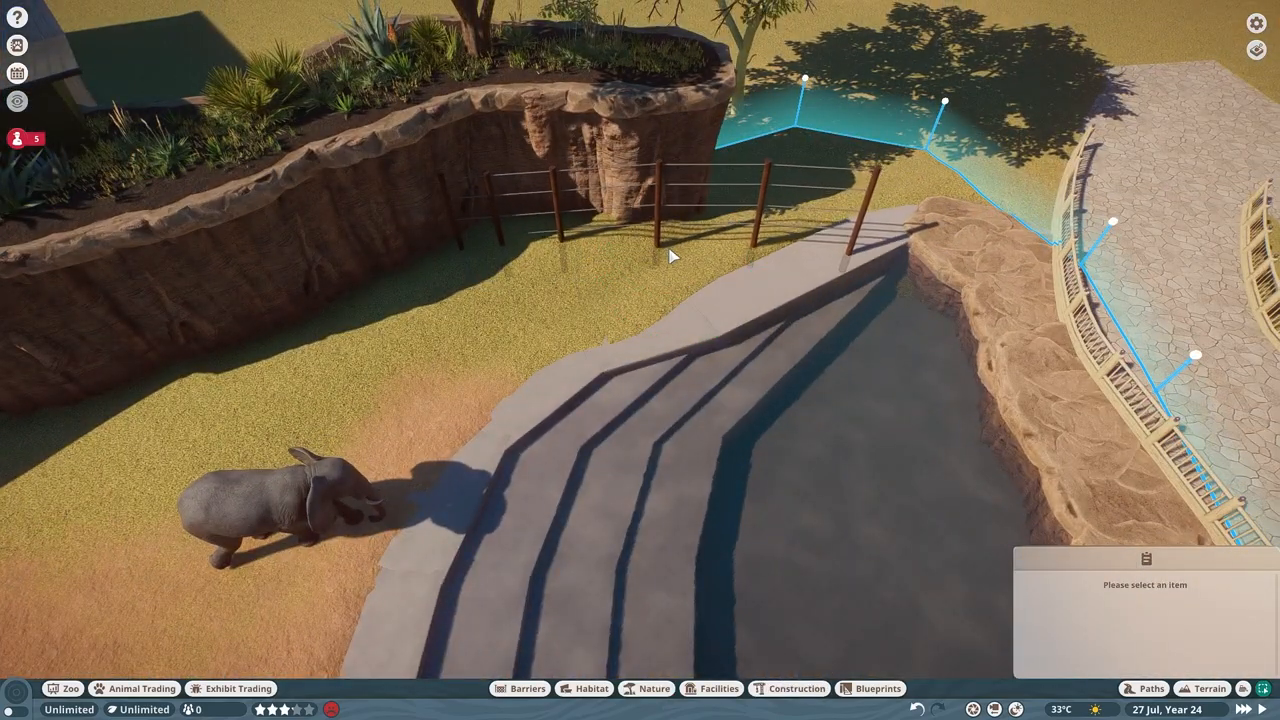
# Step: Place a row of upright log posts by the pond below the rock planter
pyautogui.click(789, 688)
pyautogui.write('log')
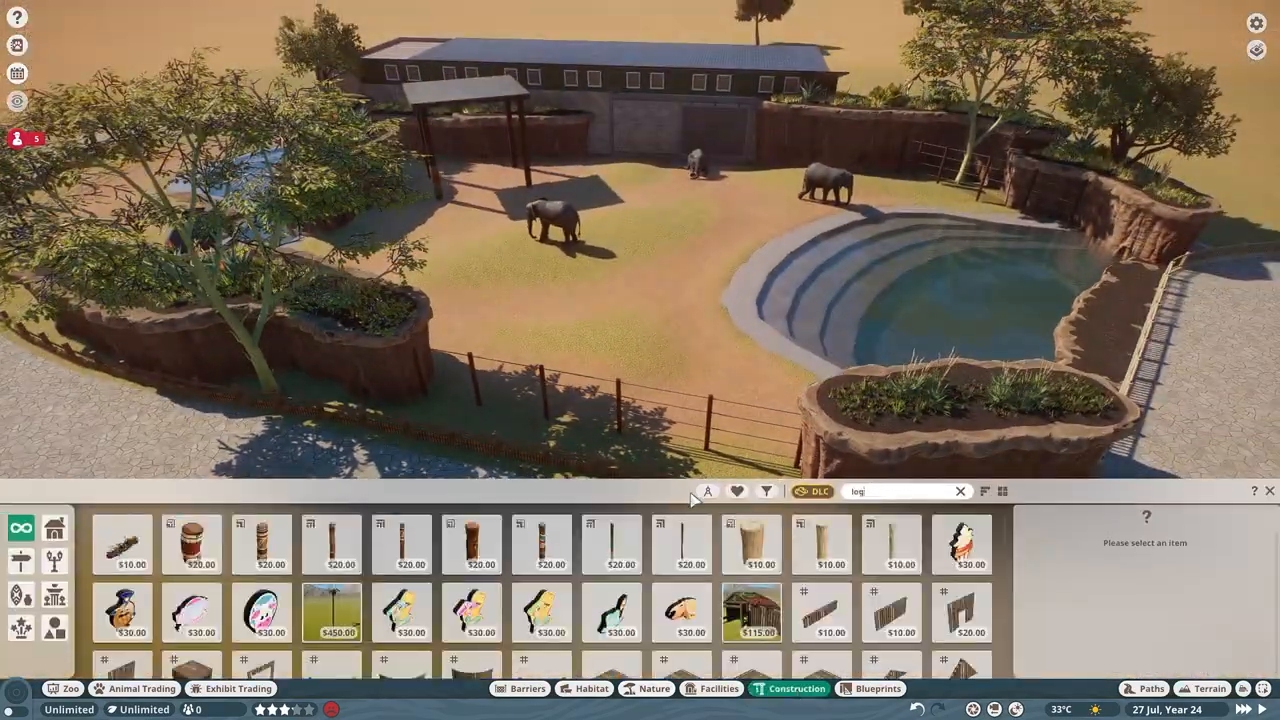
pyautogui.click(891, 545)
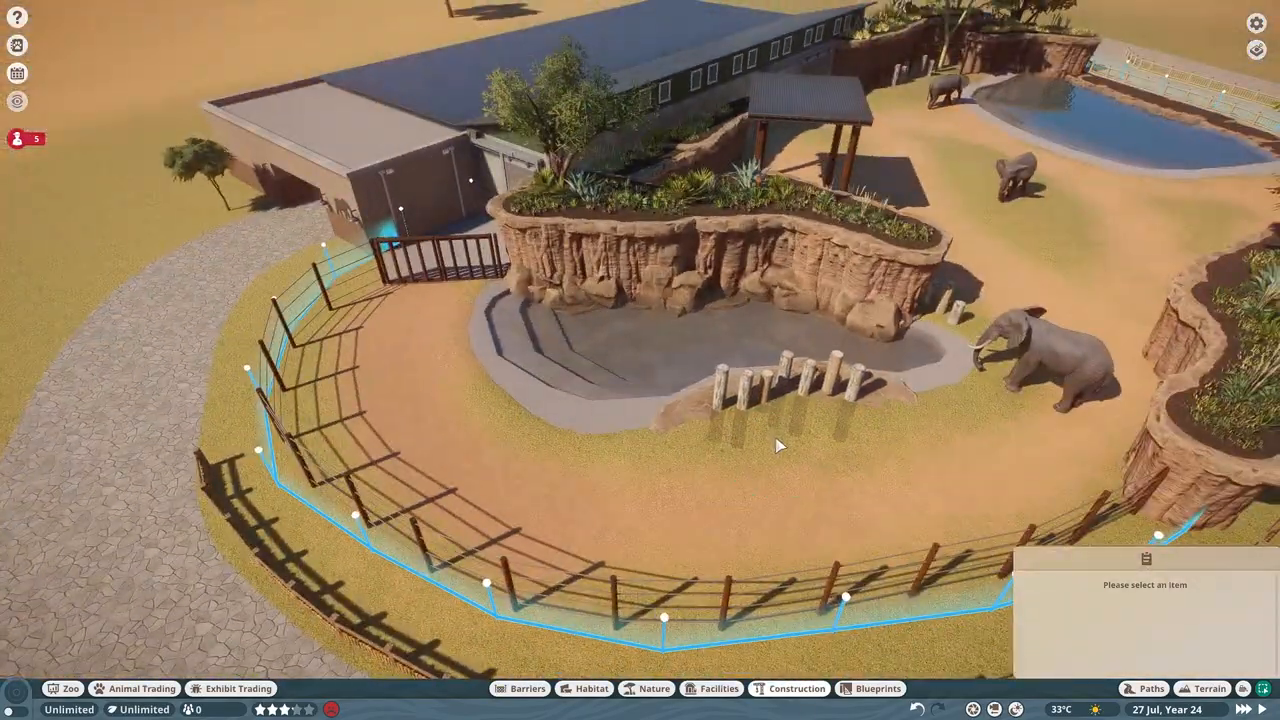
# Step: Set a large boulder and small stones against the planter wall by the building
pyautogui.click(591, 688)
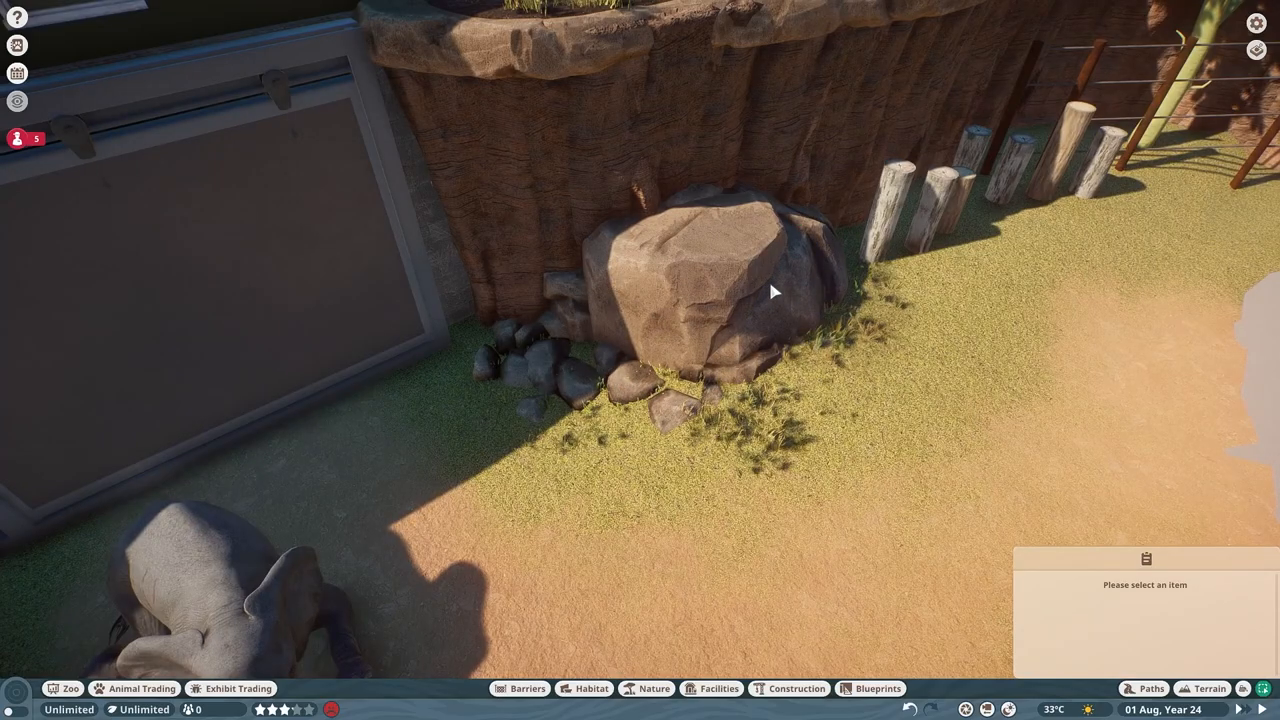
# Step: Place roofed shade shelters at both ends of the fenced grass strip
pyautogui.scroll(-3)
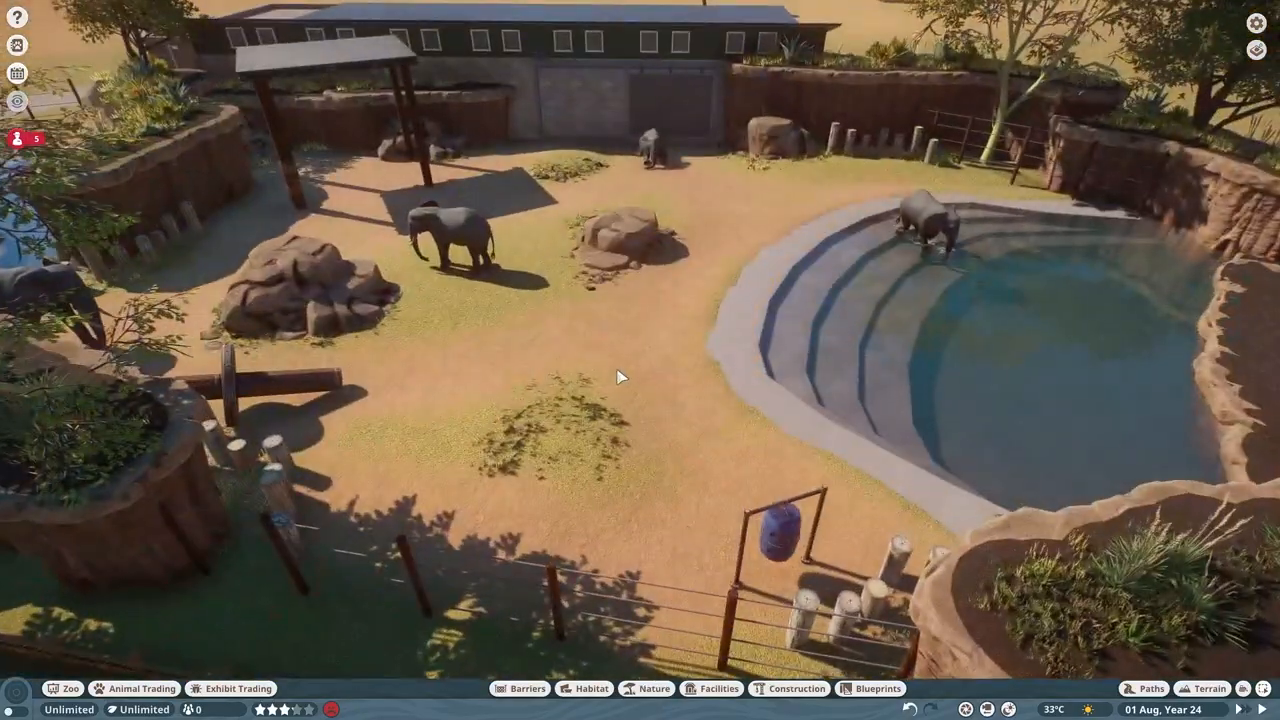
pyautogui.click(648, 688)
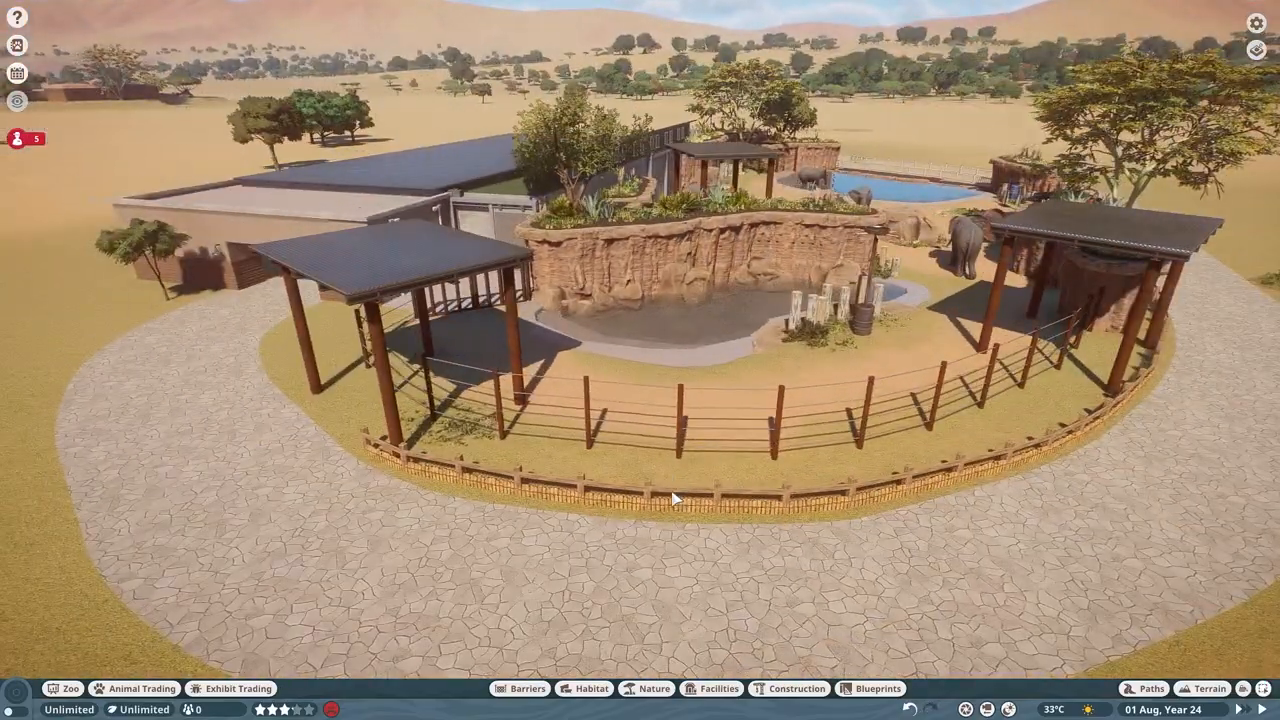
pyautogui.click(1209, 688)
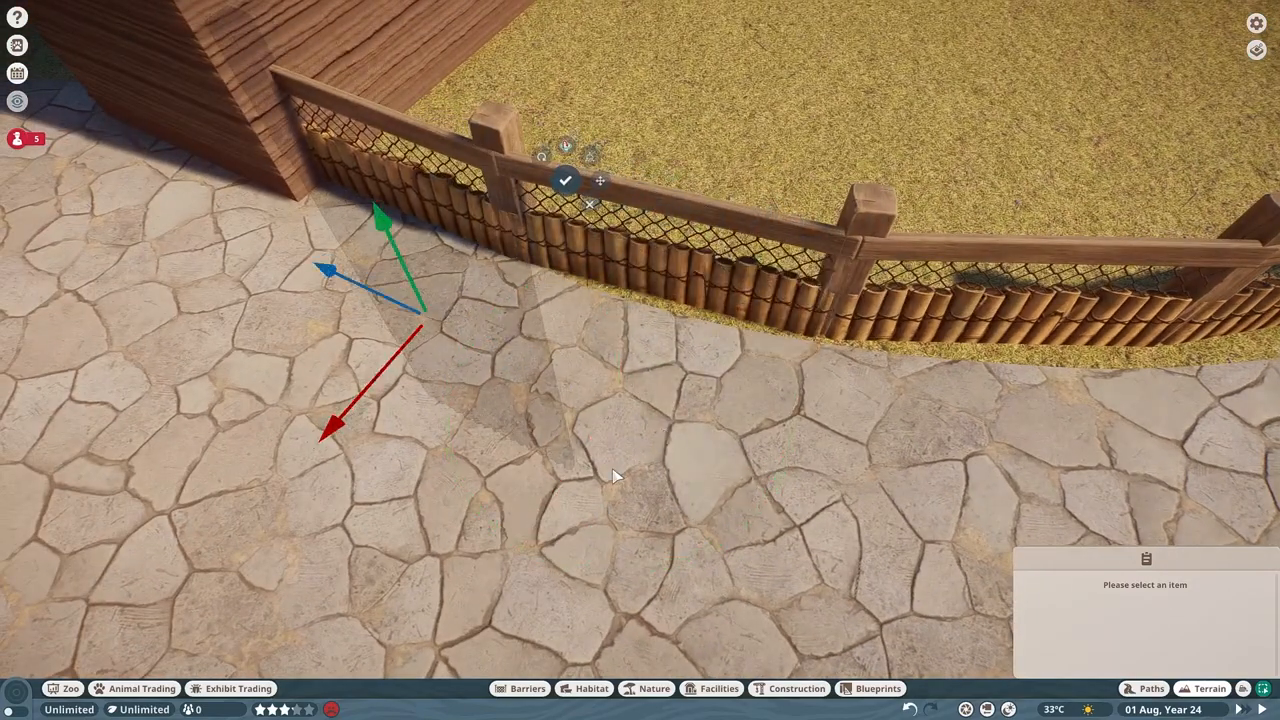
# Step: Add log fence pieces along the path edge and finish editing the fence group
pyautogui.click(797, 688)
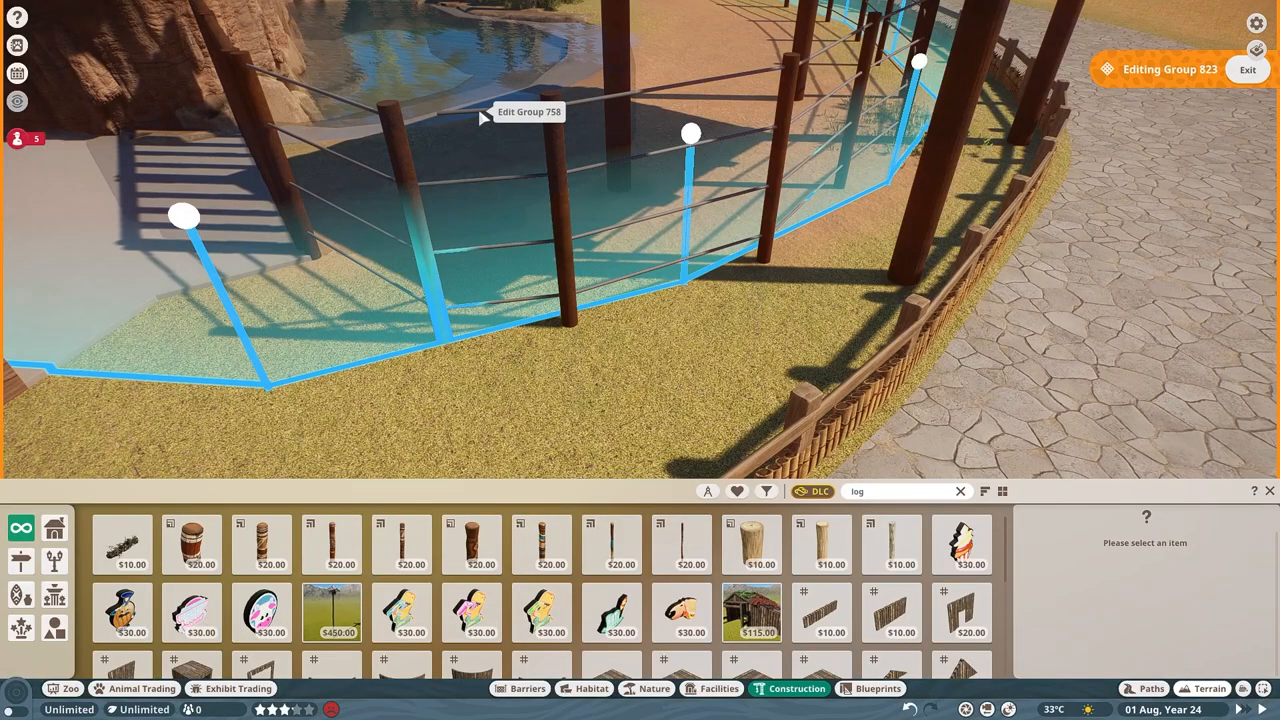
pyautogui.click(1247, 69)
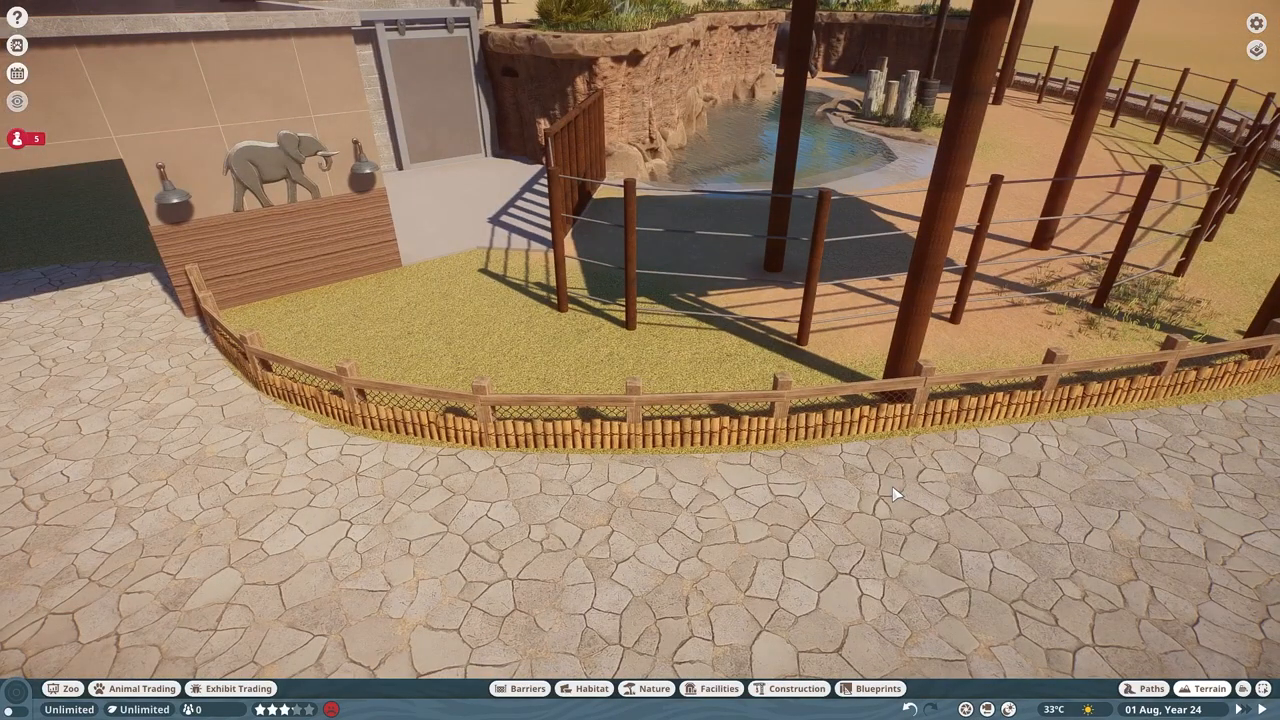
pyautogui.scroll(-3)
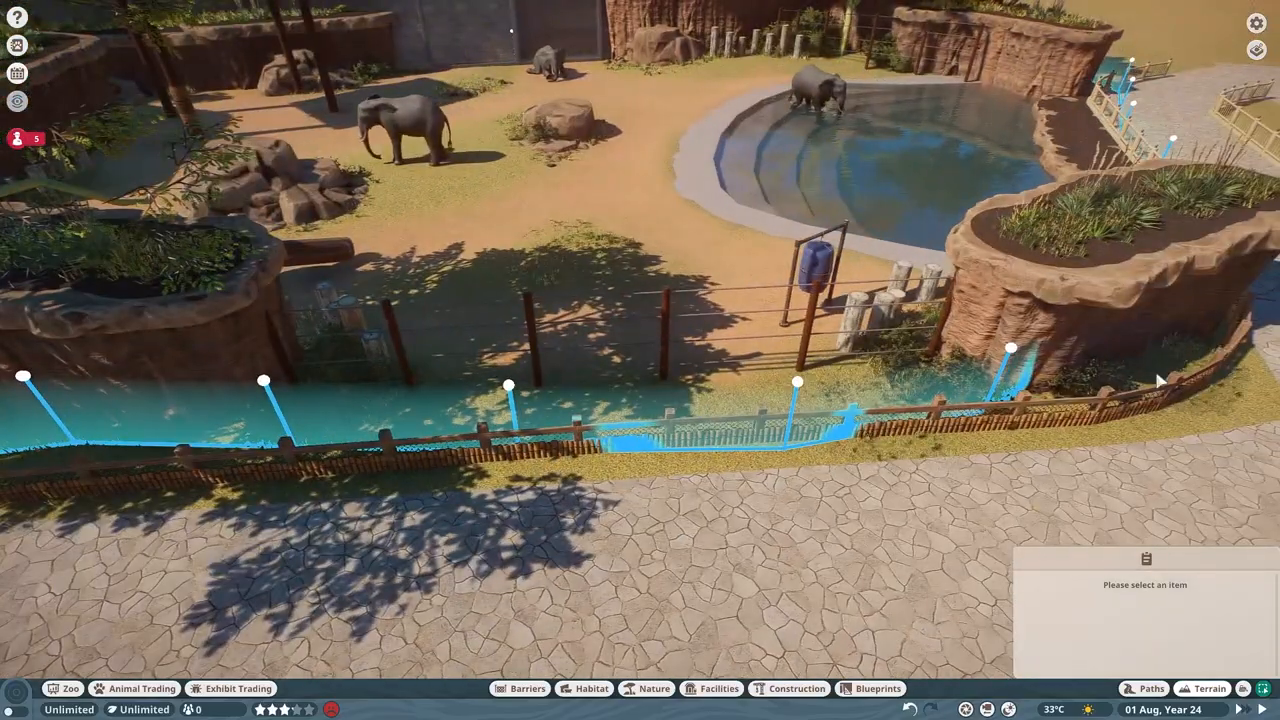
# Step: Plant flowering aloes along the pond's mulch bank by the railing
pyautogui.click(654, 688)
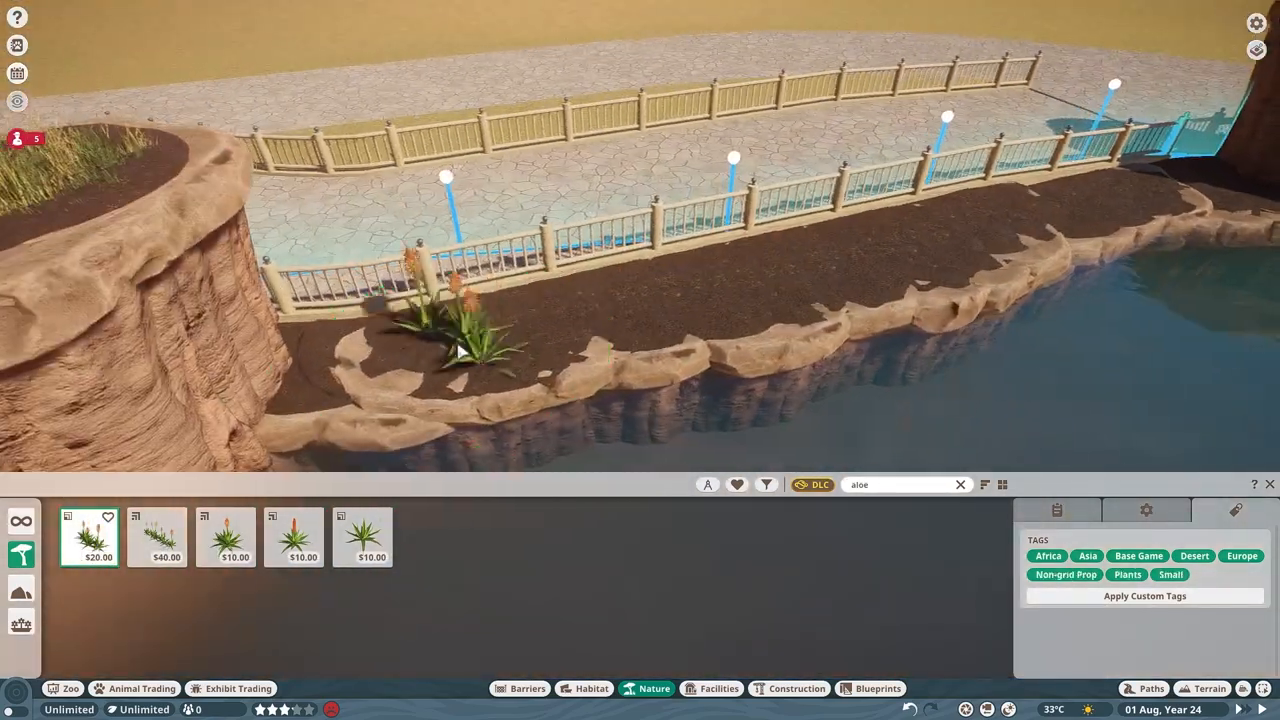
pyautogui.click(225, 537)
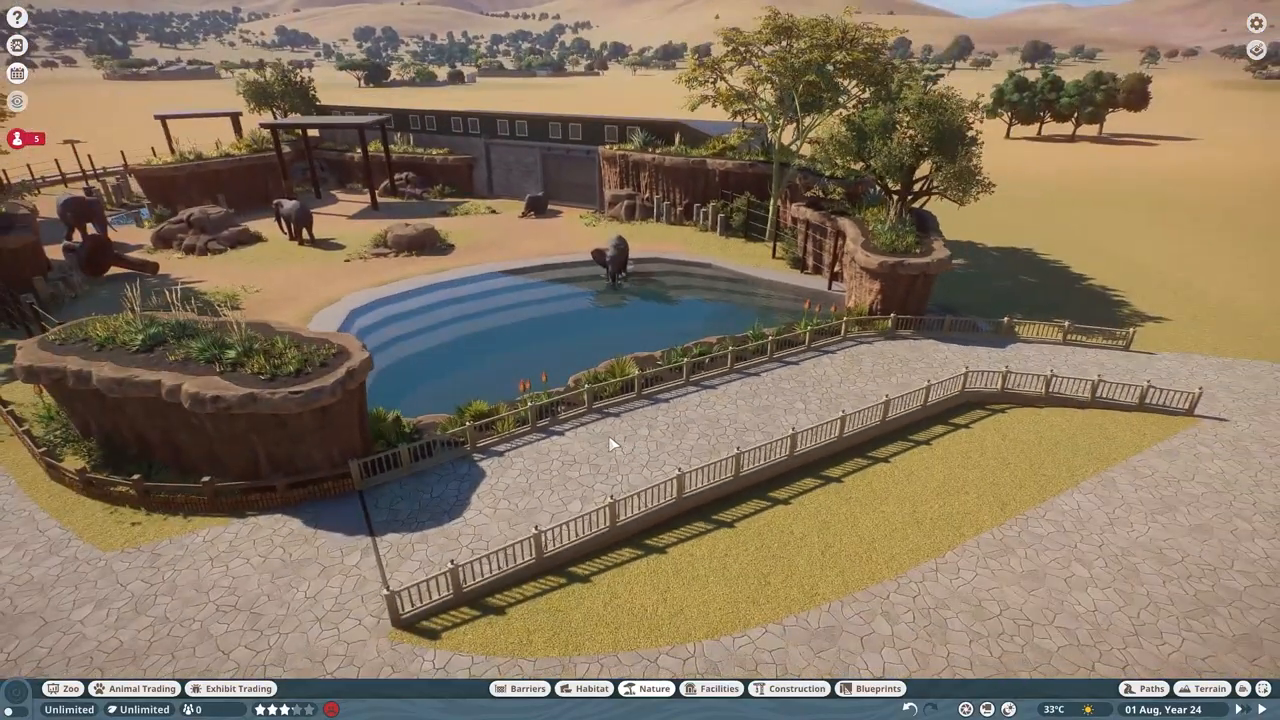
pyautogui.click(797, 688)
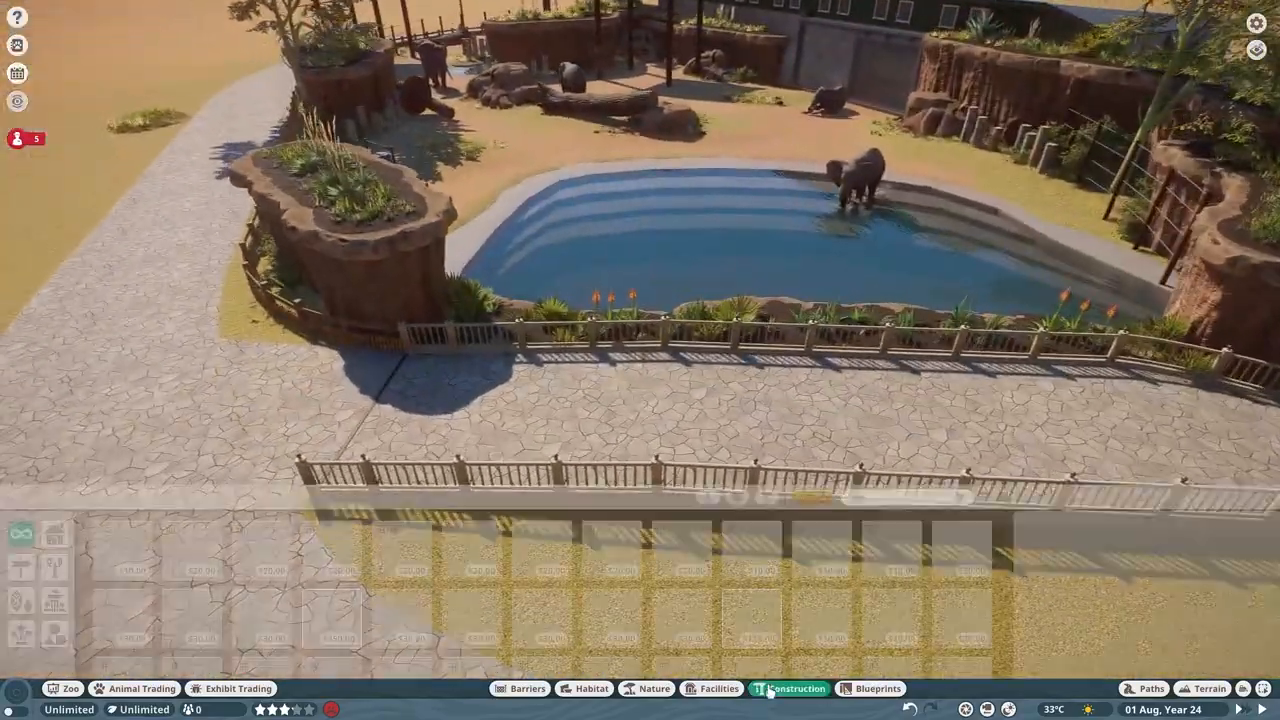
# Step: Place log posts on the grass for a pergola over the walkway
pyautogui.click(789, 688)
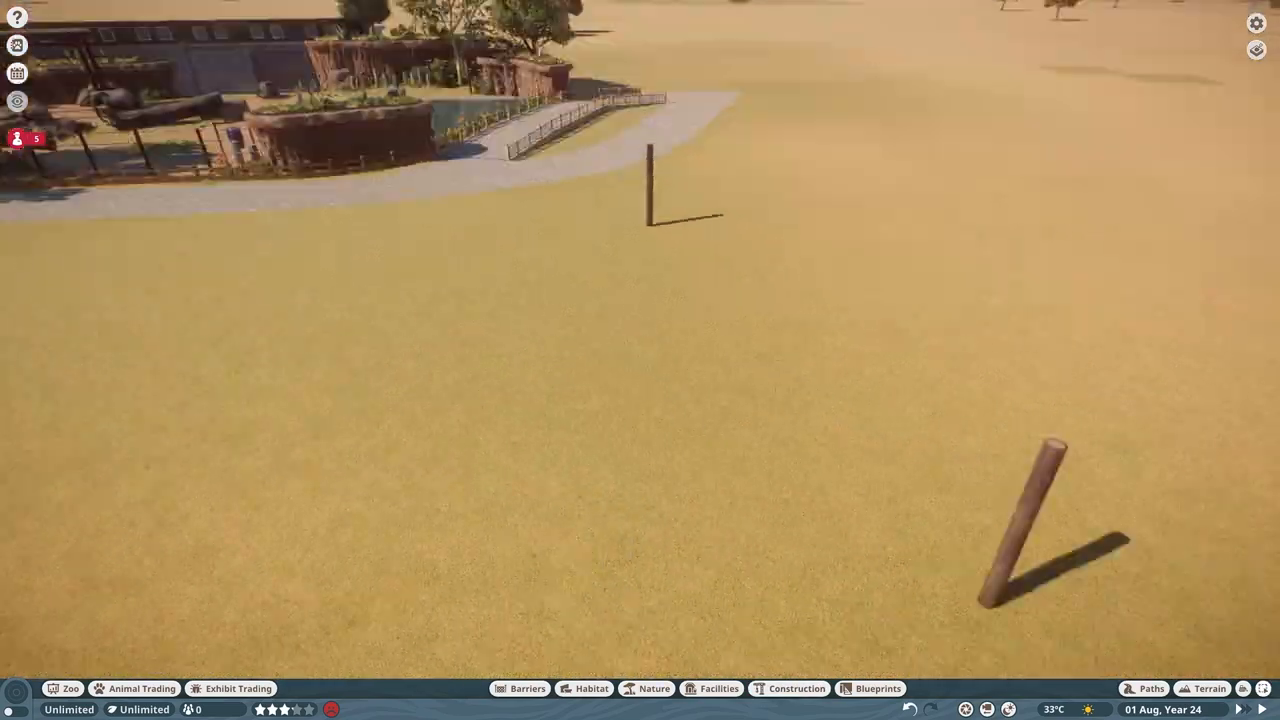
pyautogui.click(797, 688)
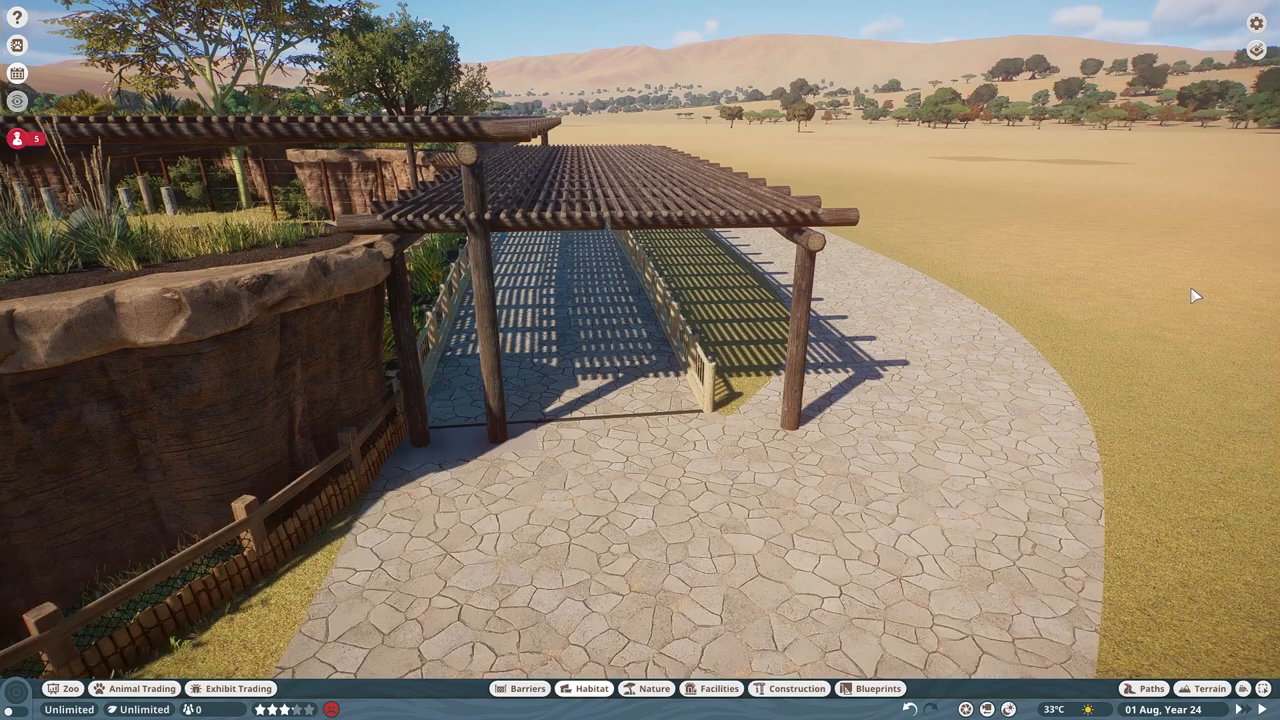
# Step: Edit the log shade group, adding log pieces beside the corner post
pyautogui.click(490, 320)
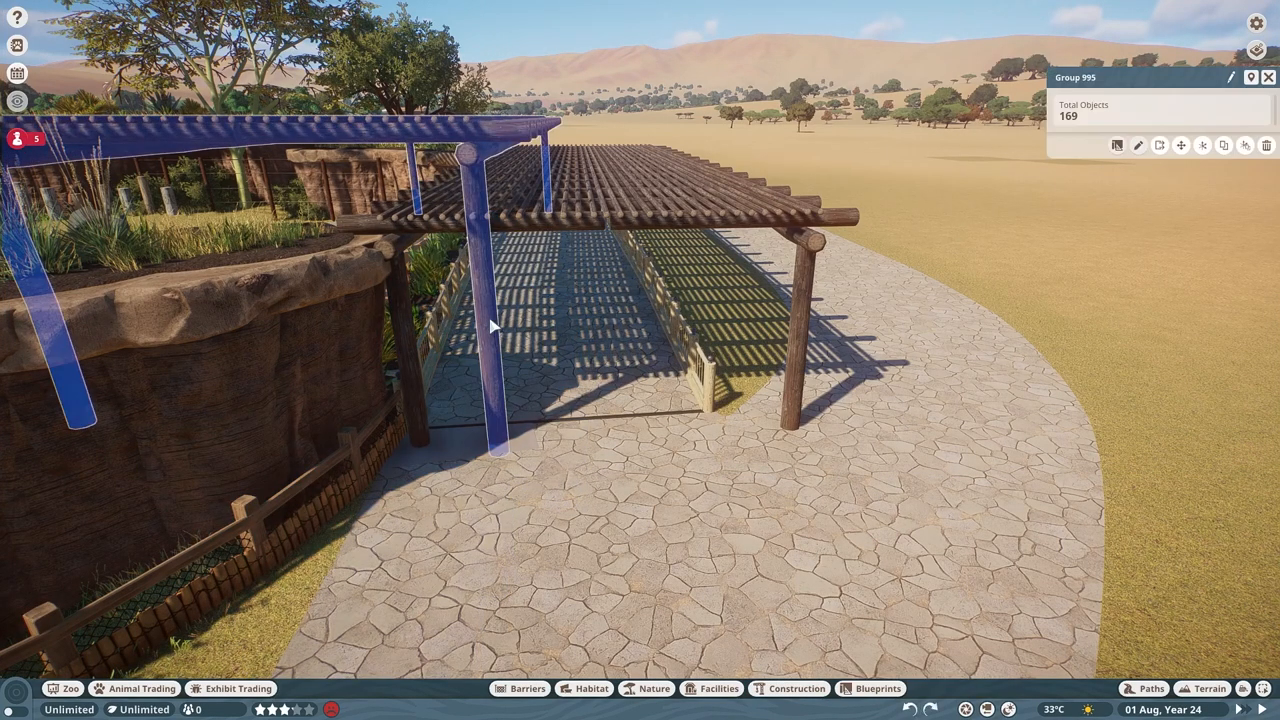
pyautogui.click(1137, 145)
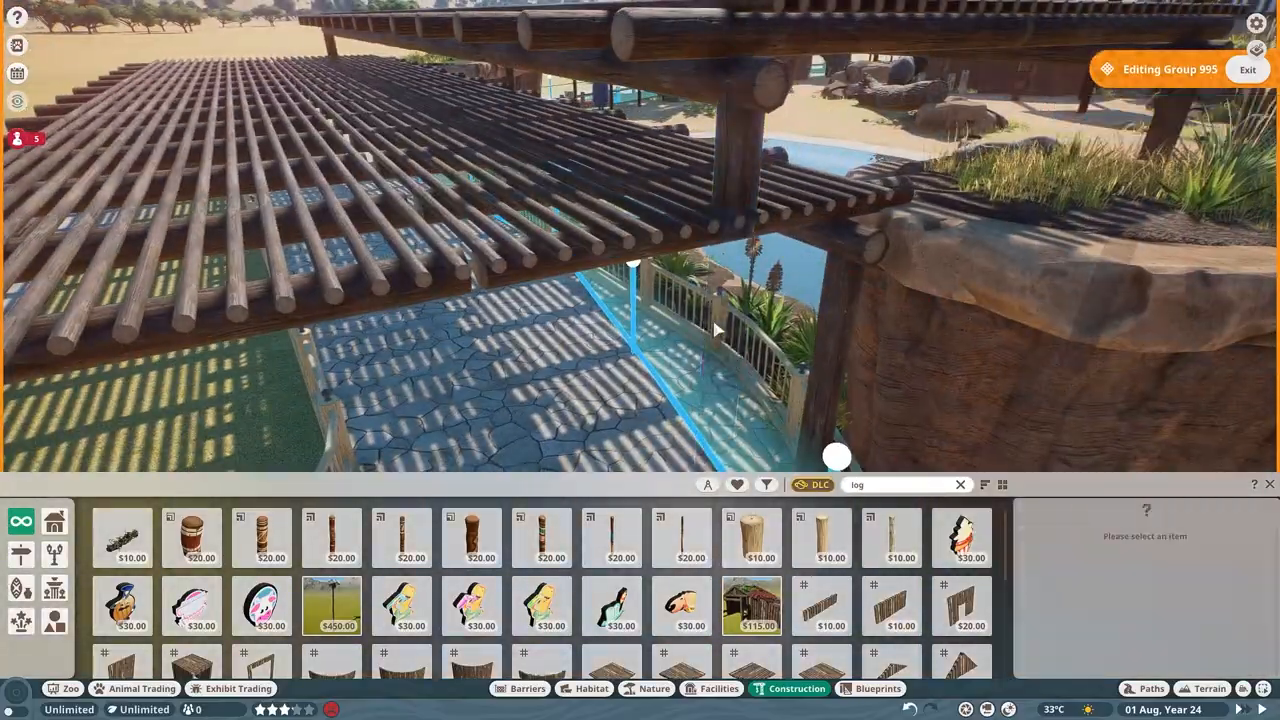
pyautogui.click(719, 688)
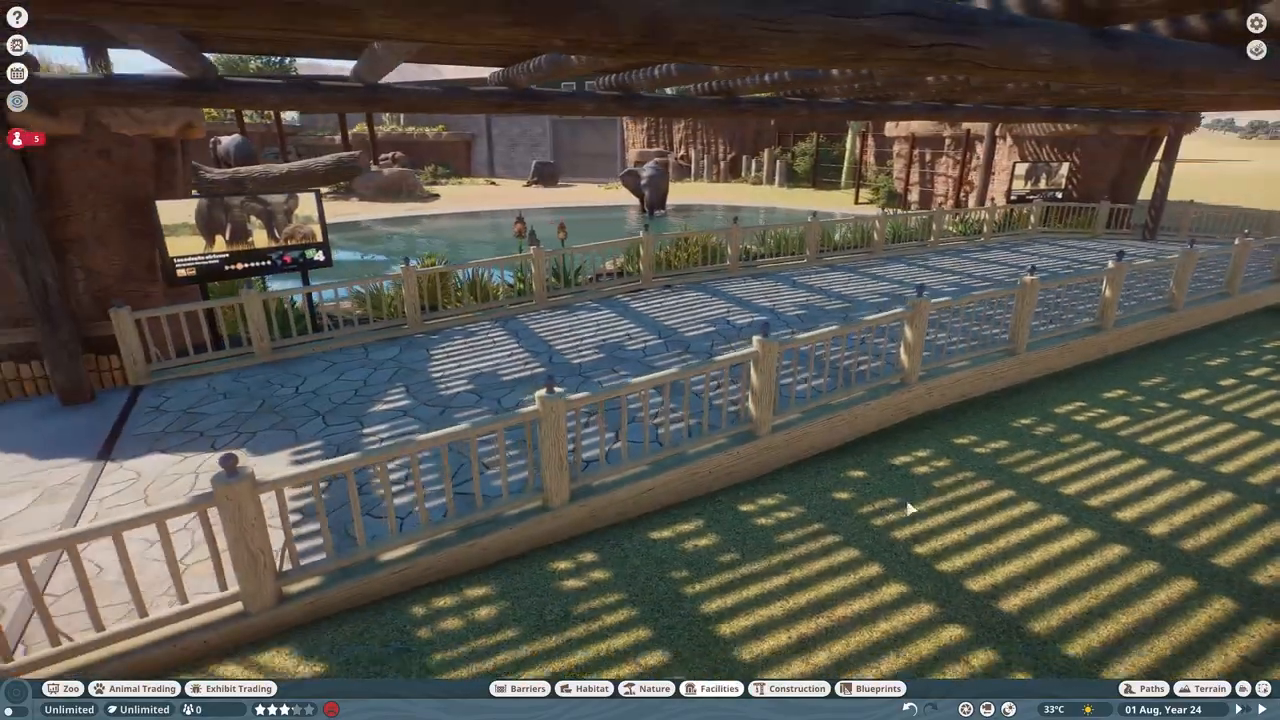
pyautogui.click(719, 688)
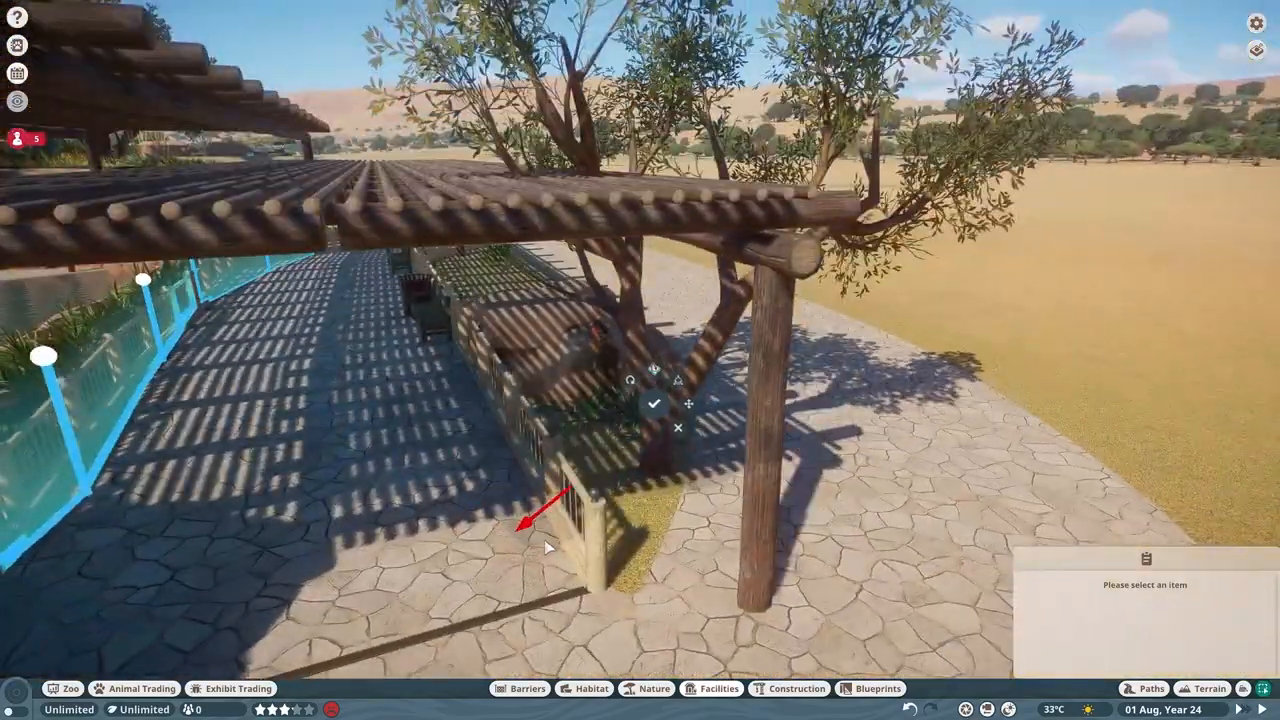
# Step: Place a planting beside the post, an elephant sculpture and an information sign beneath the pergola
pyautogui.click(797, 688)
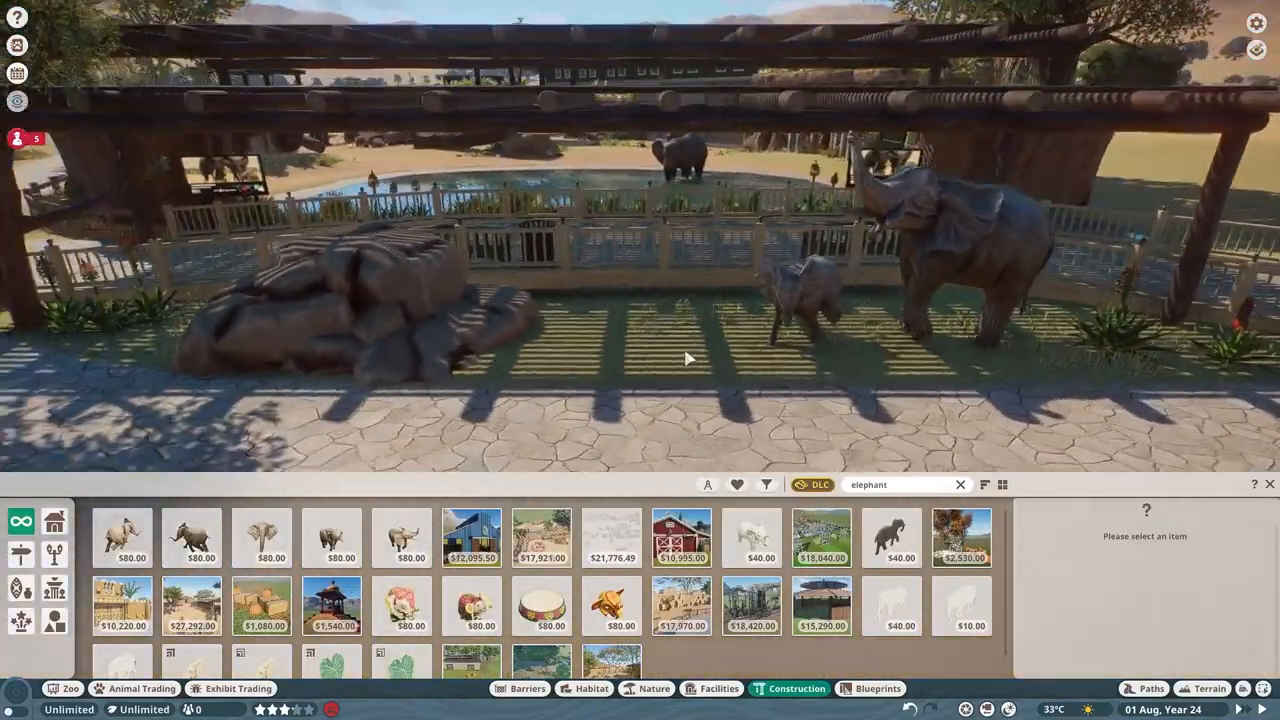
pyautogui.click(877, 688)
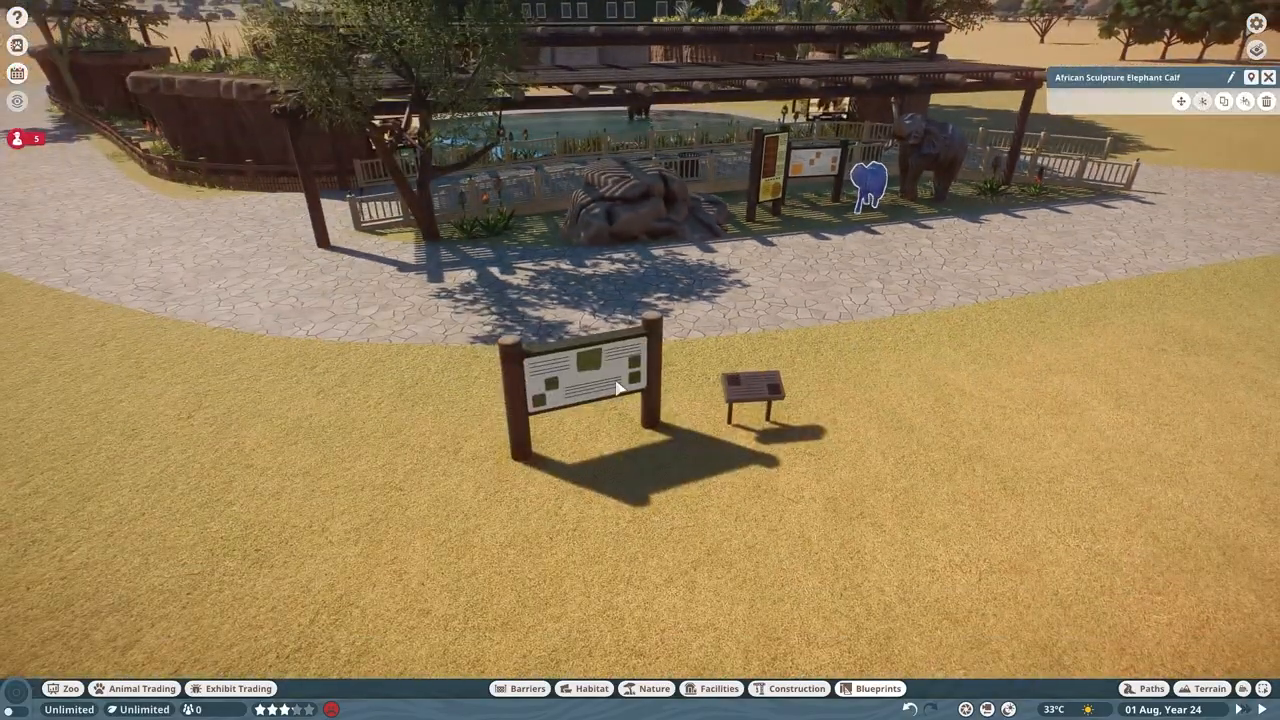
pyautogui.click(796, 688)
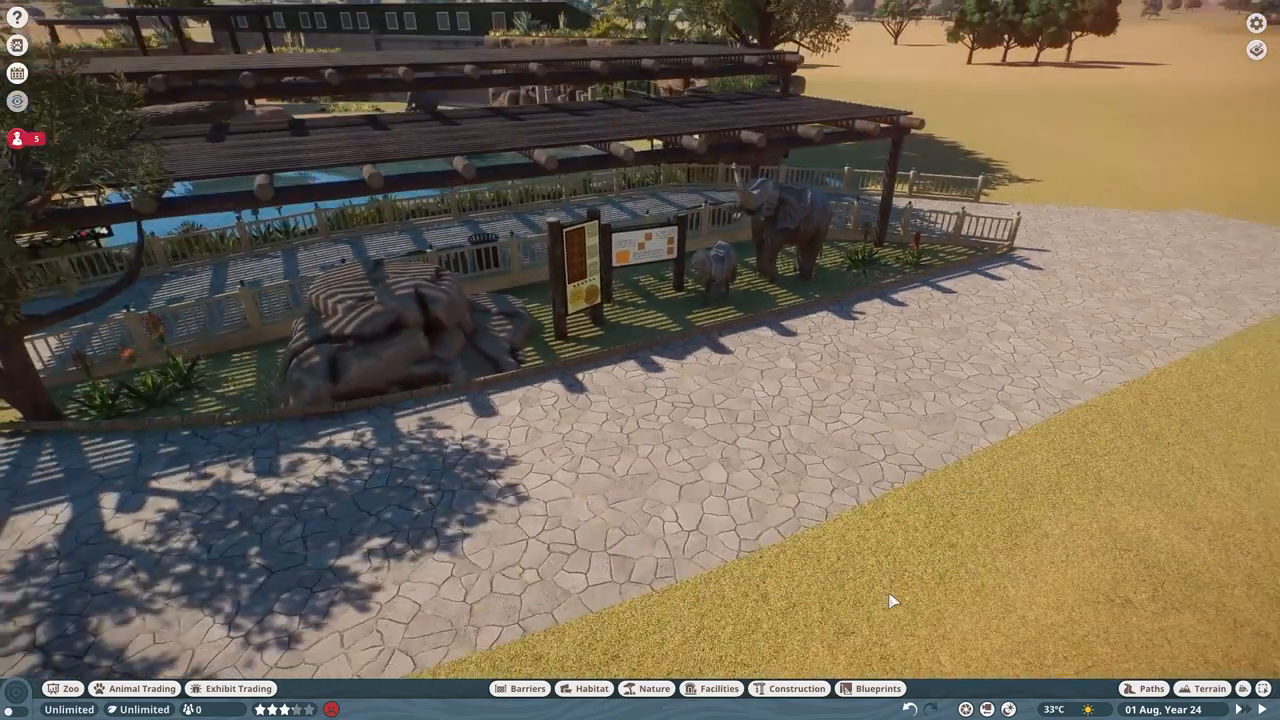
pyautogui.click(1209, 688)
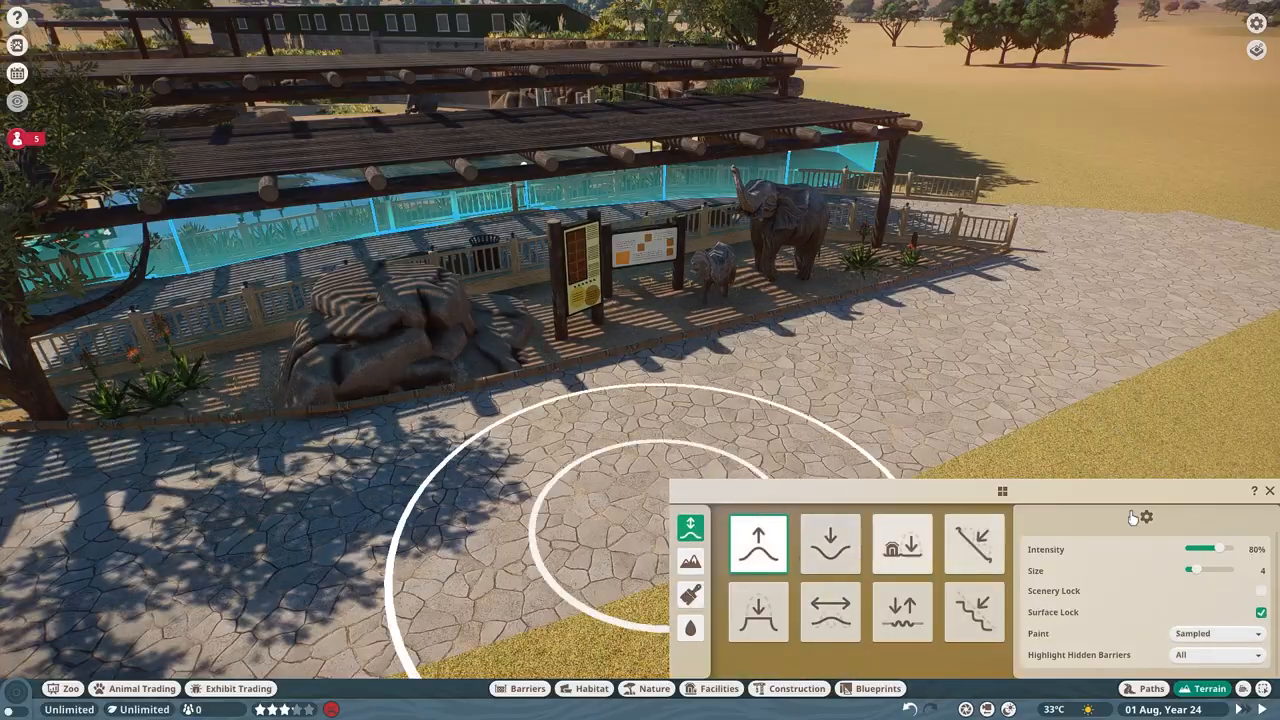